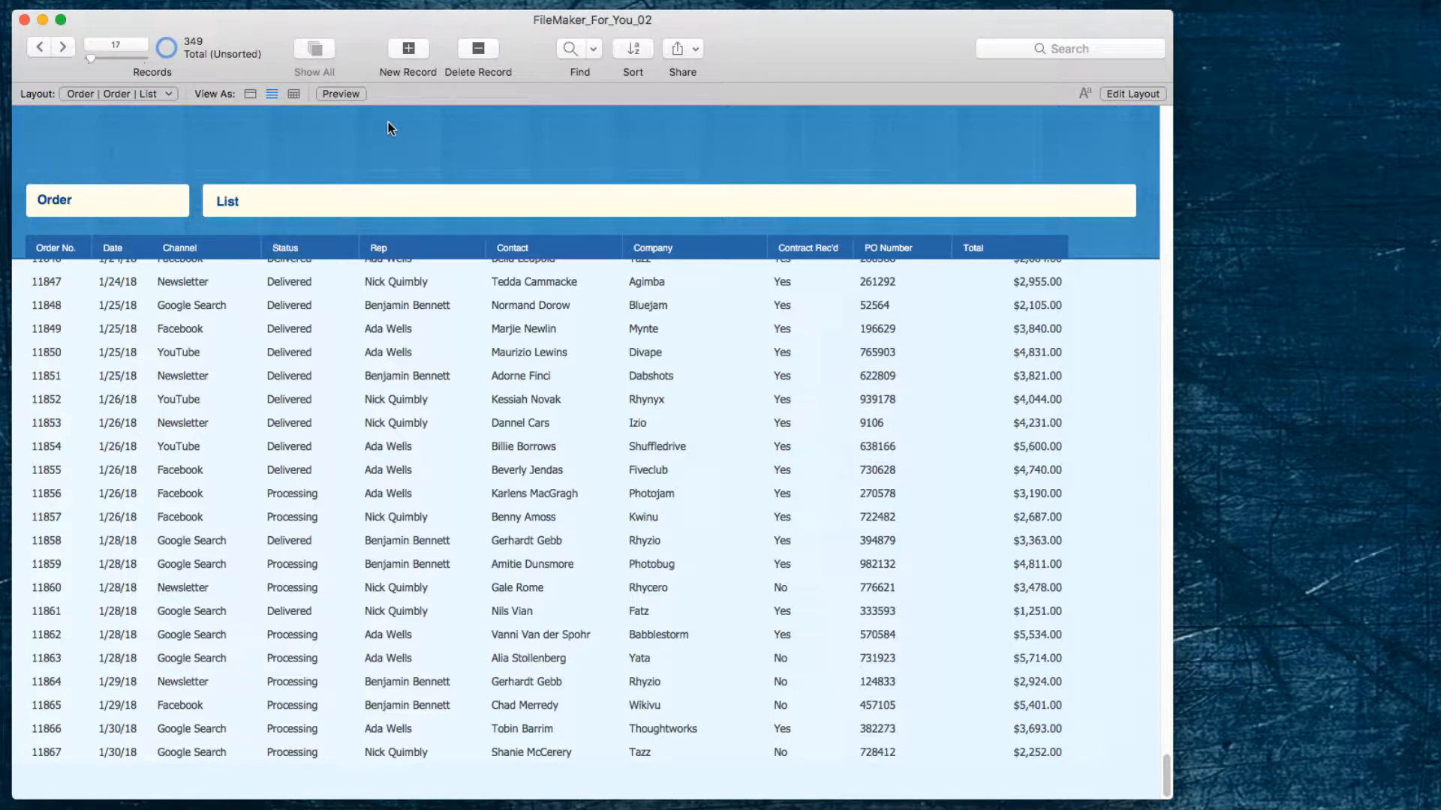
Find orders with Date criterion 1, narrowing to the 101 January 2018 orders
{"action": "left_click", "coordinate": [570, 48]}
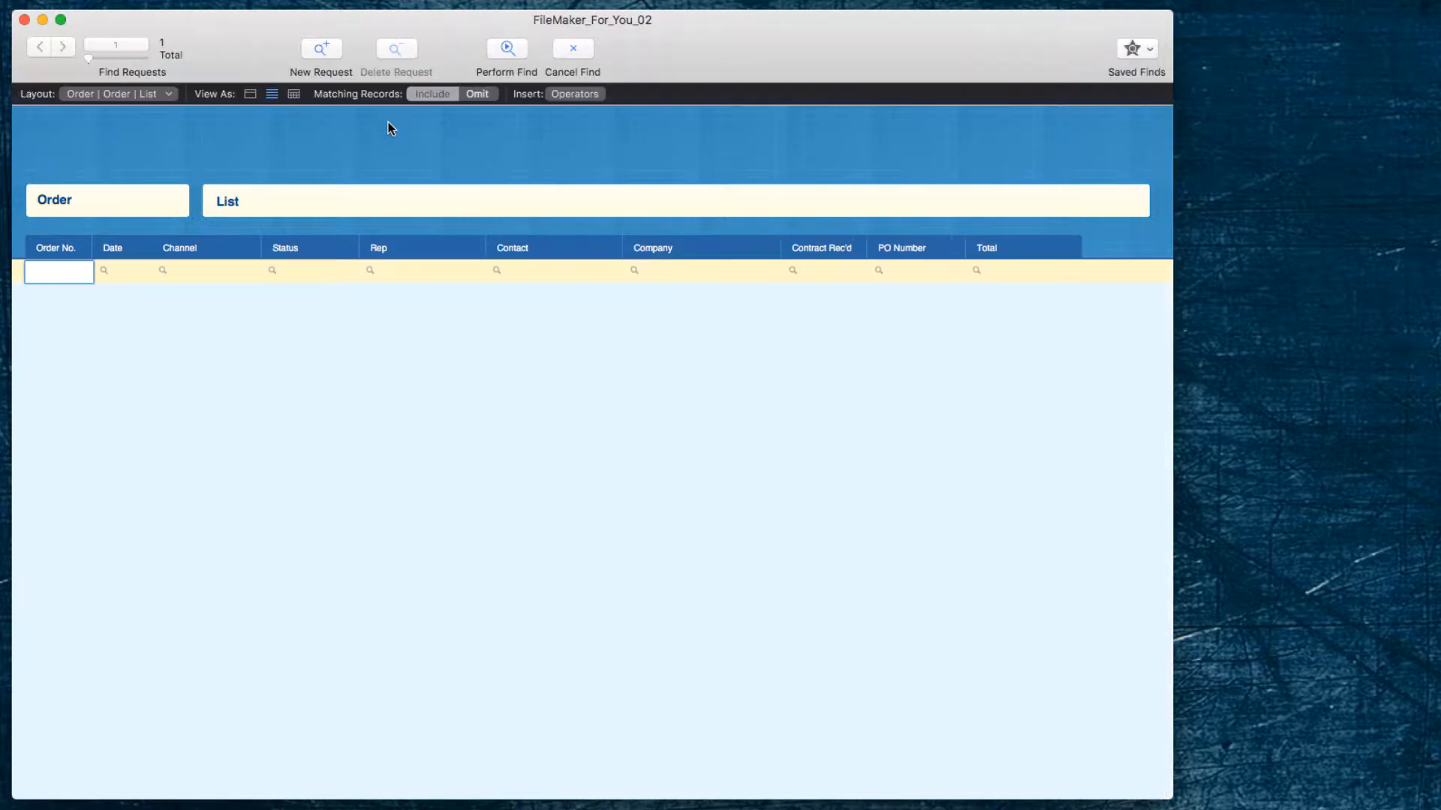
{"action": "left_click", "coordinate": [121, 272]}
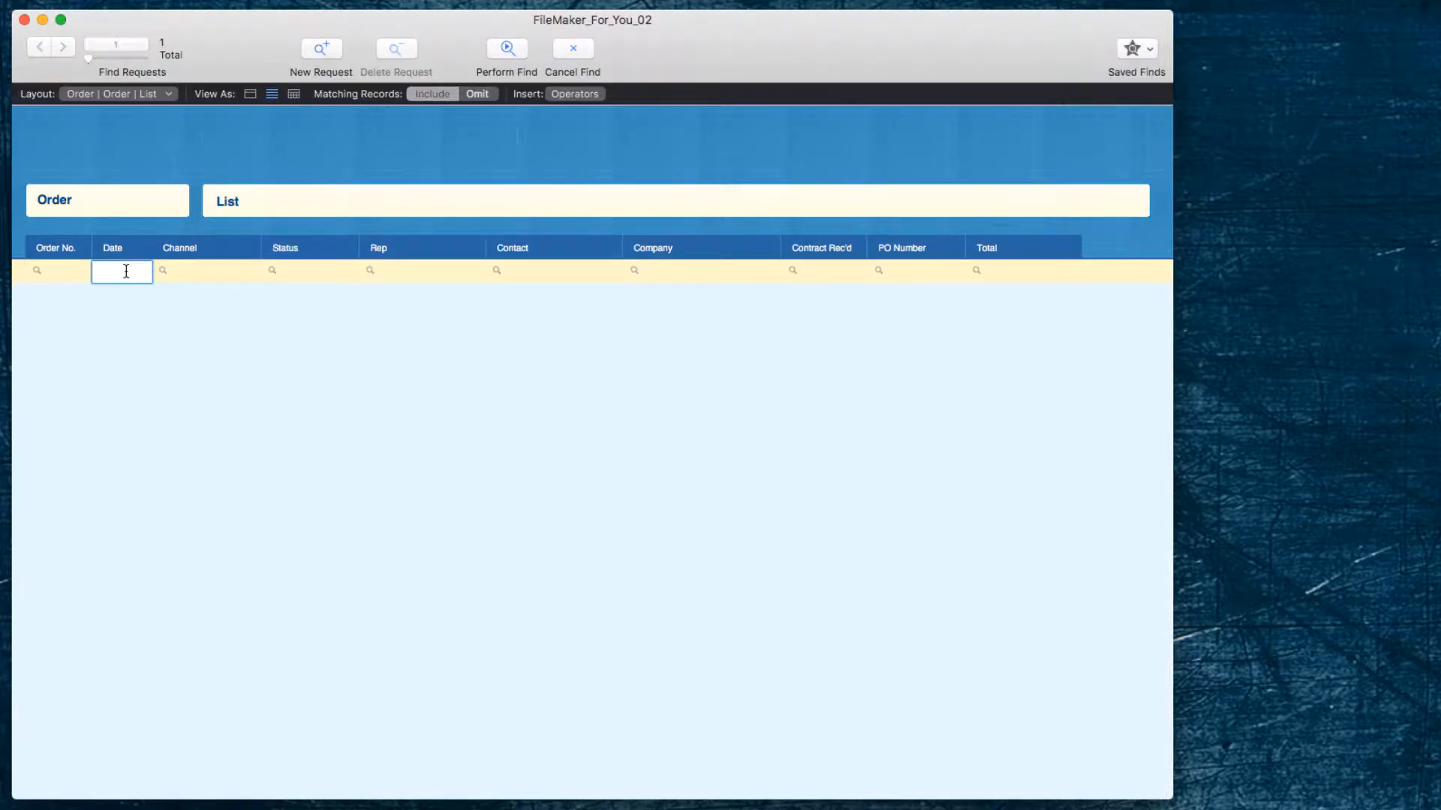
{"action": "type", "text": "1"}
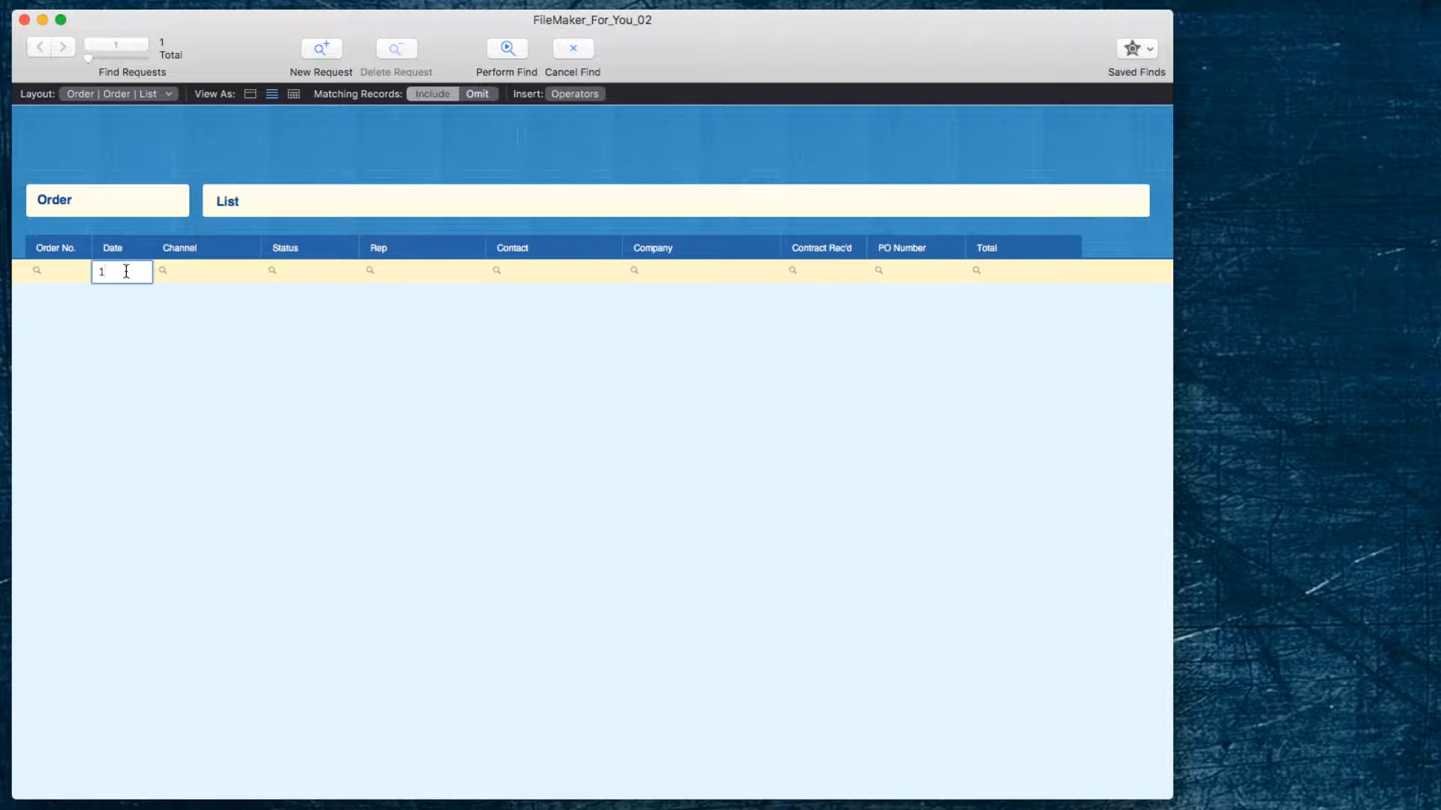
{"action": "left_click", "coordinate": [505, 48]}
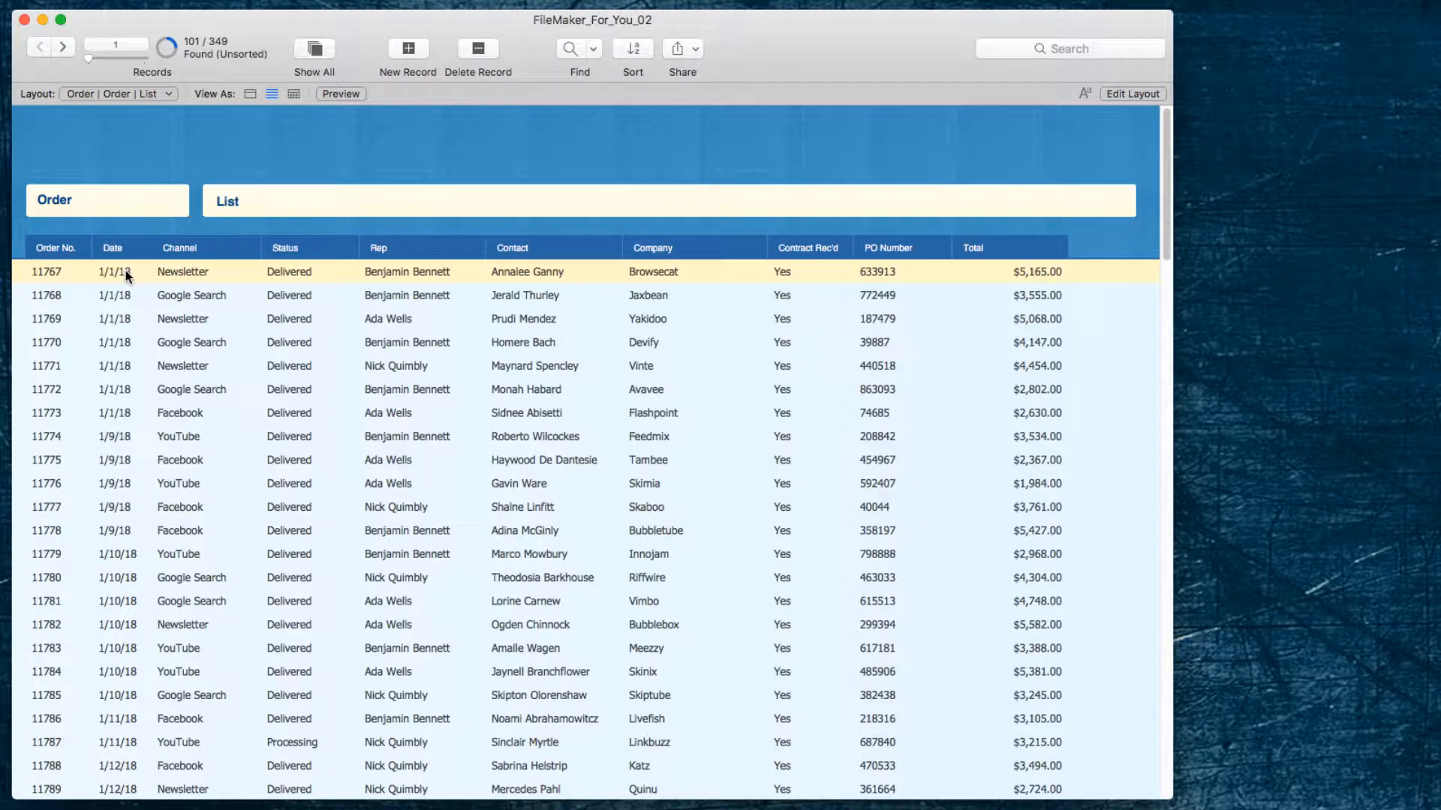
{"action": "mouse_move", "coordinate": [200, 97]}
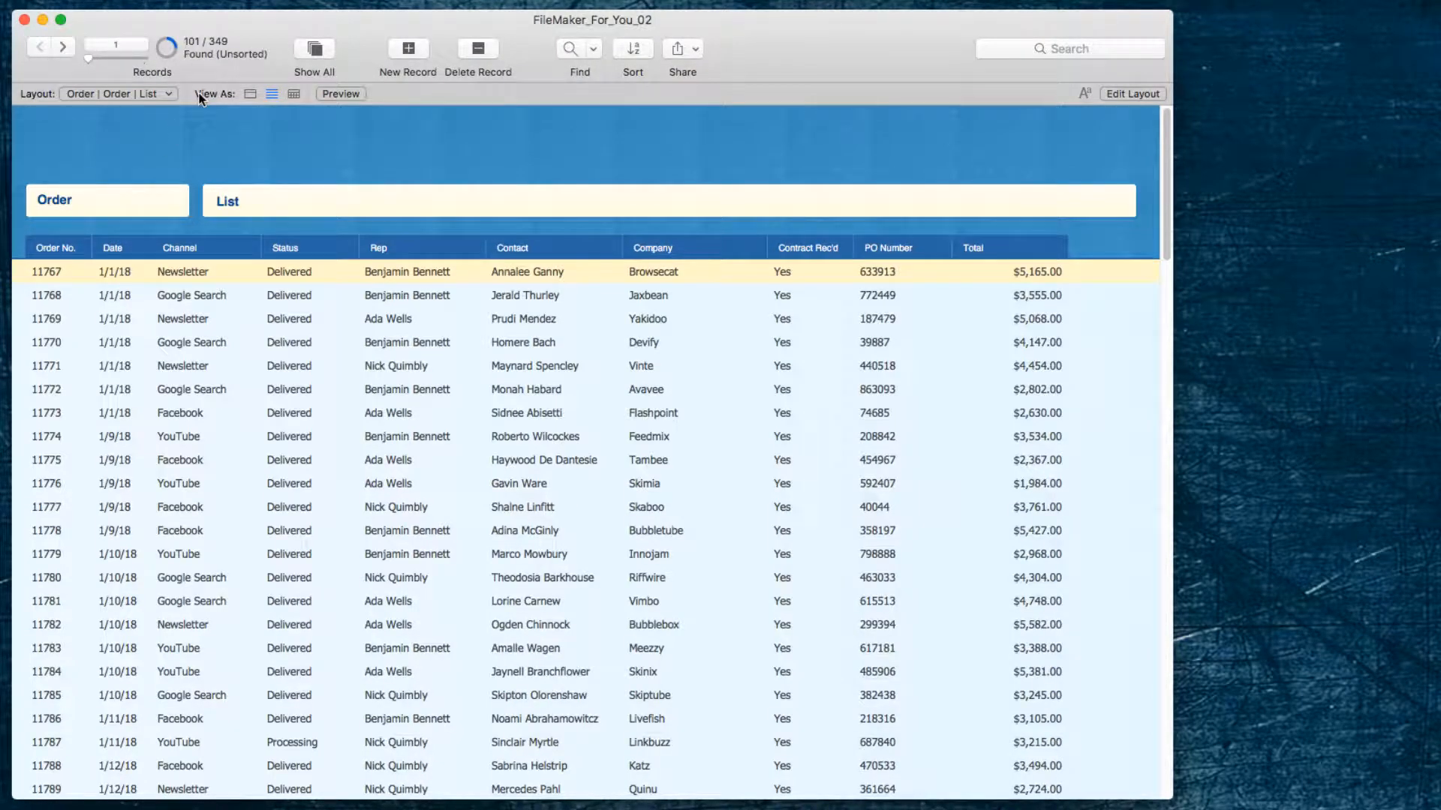
{"action": "mouse_move", "coordinate": [236, 155]}
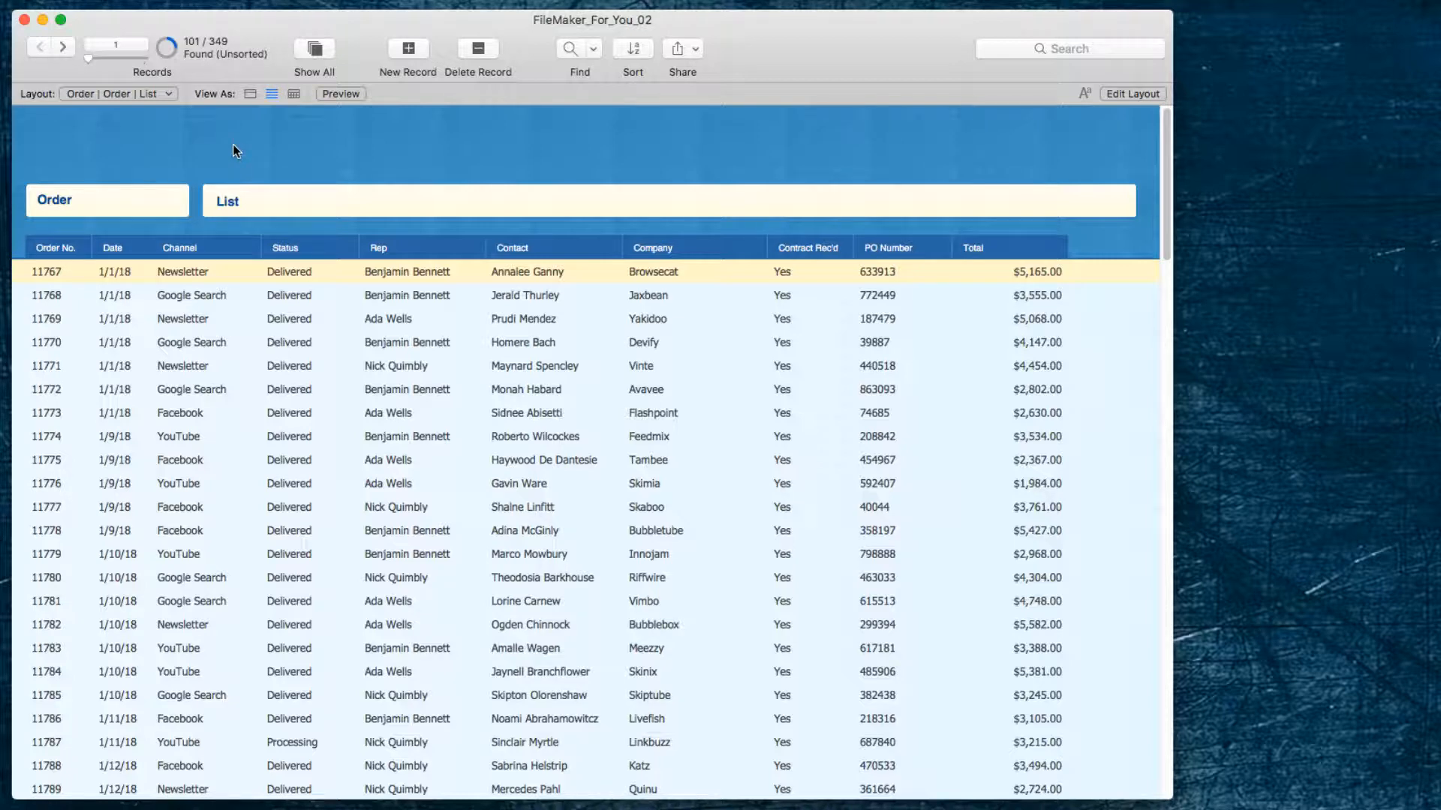
{"action": "mouse_move", "coordinate": [282, 138]}
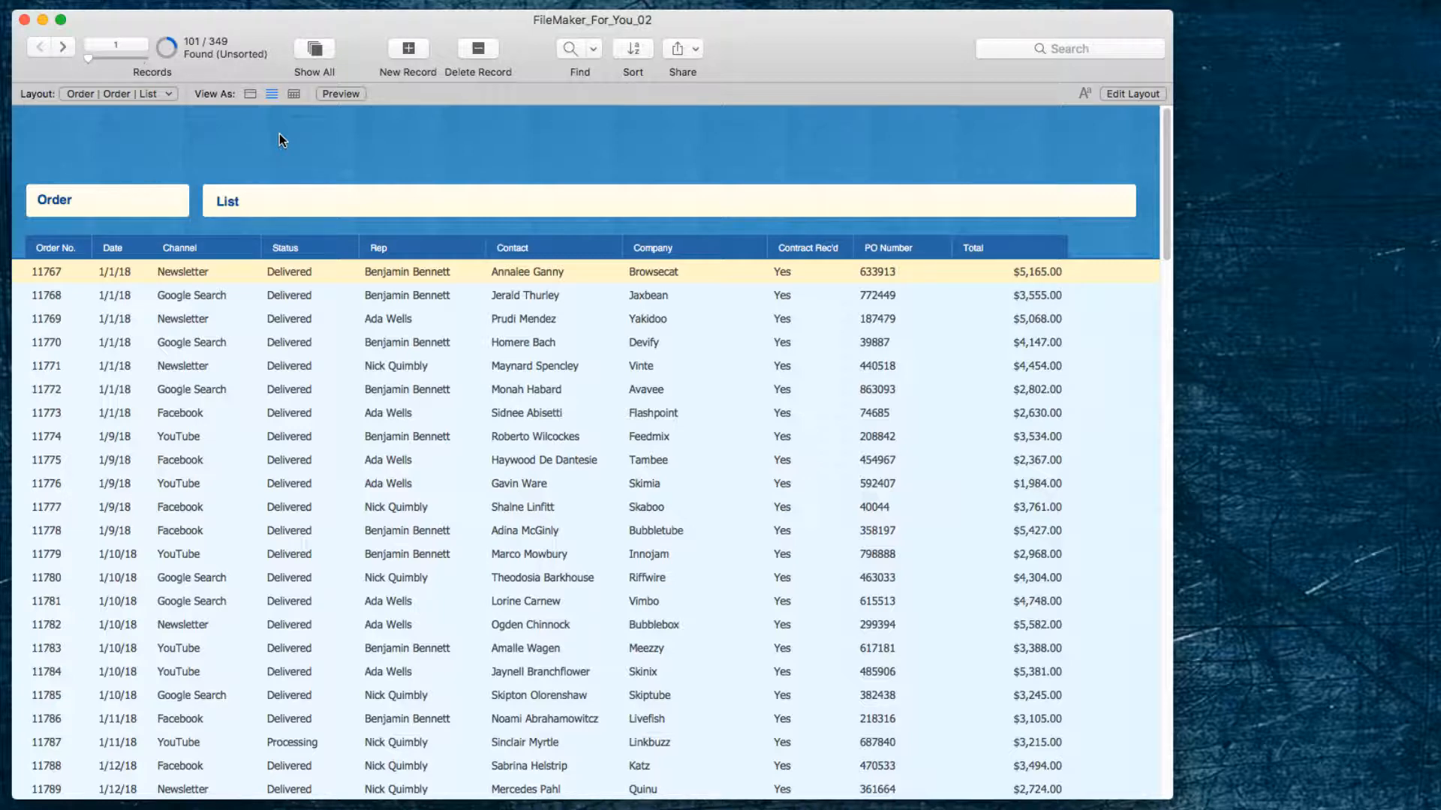
{"action": "mouse_move", "coordinate": [487, 113]}
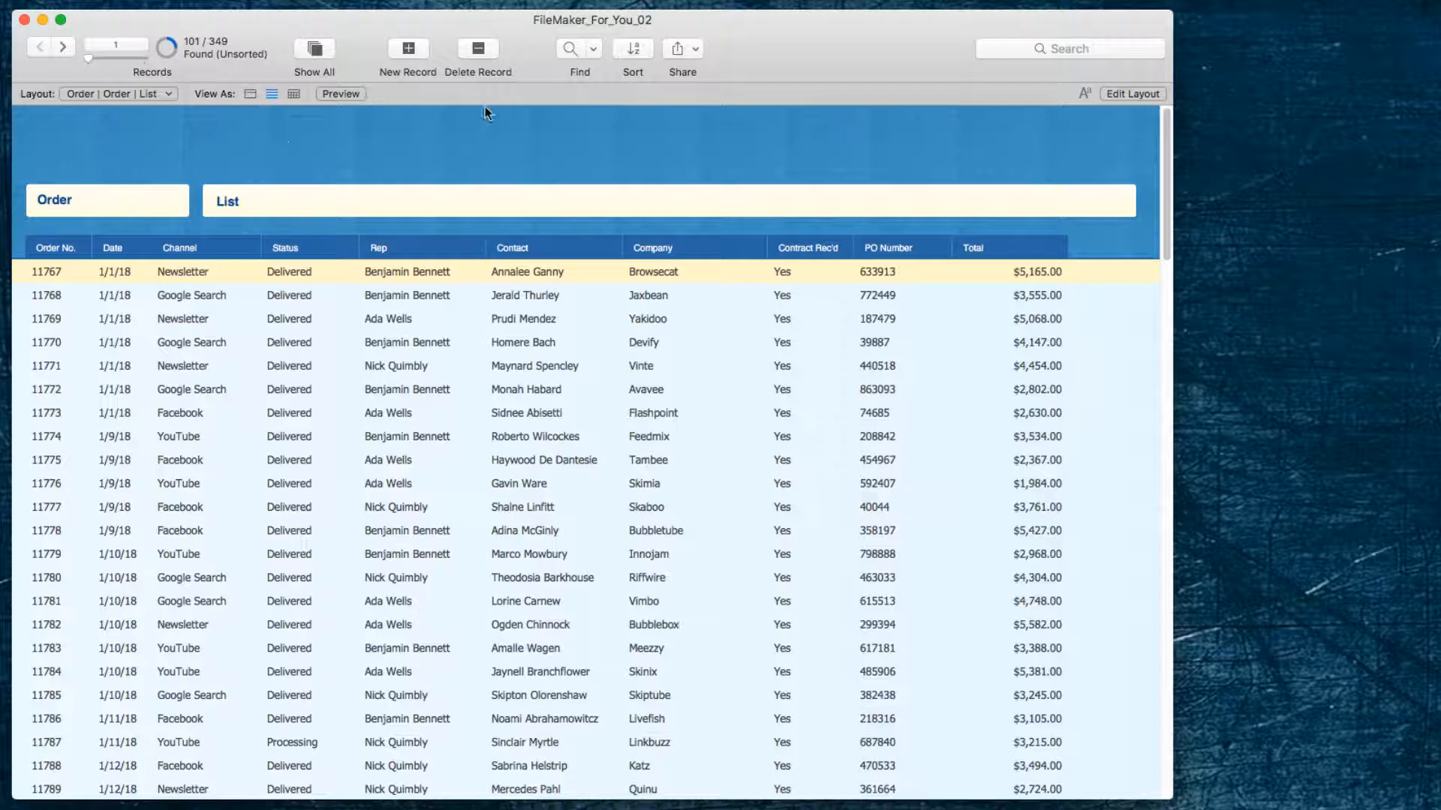
Clear the old sort order and sort the found orders by Total, descending
{"action": "left_click", "coordinate": [632, 48]}
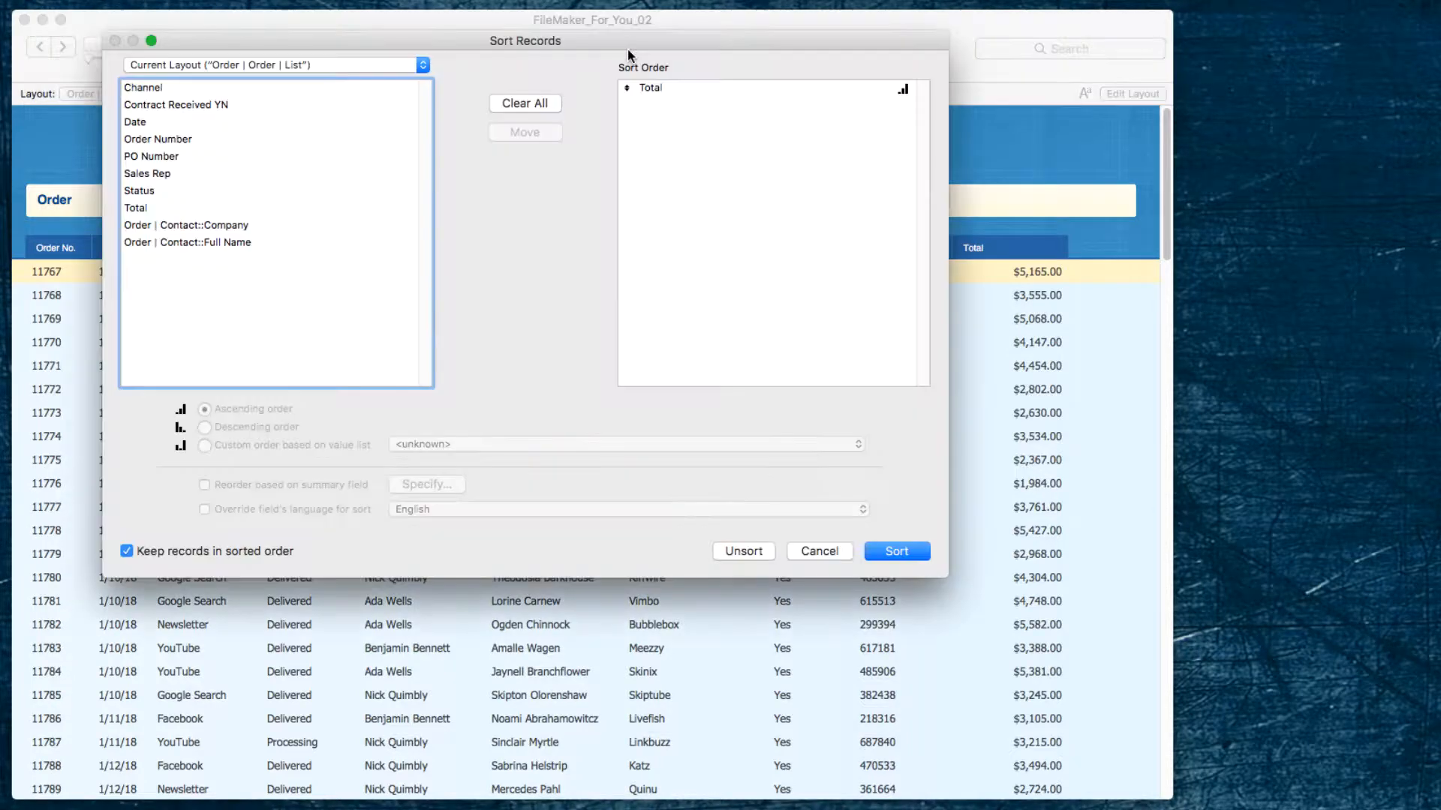
{"action": "left_click", "coordinate": [650, 87]}
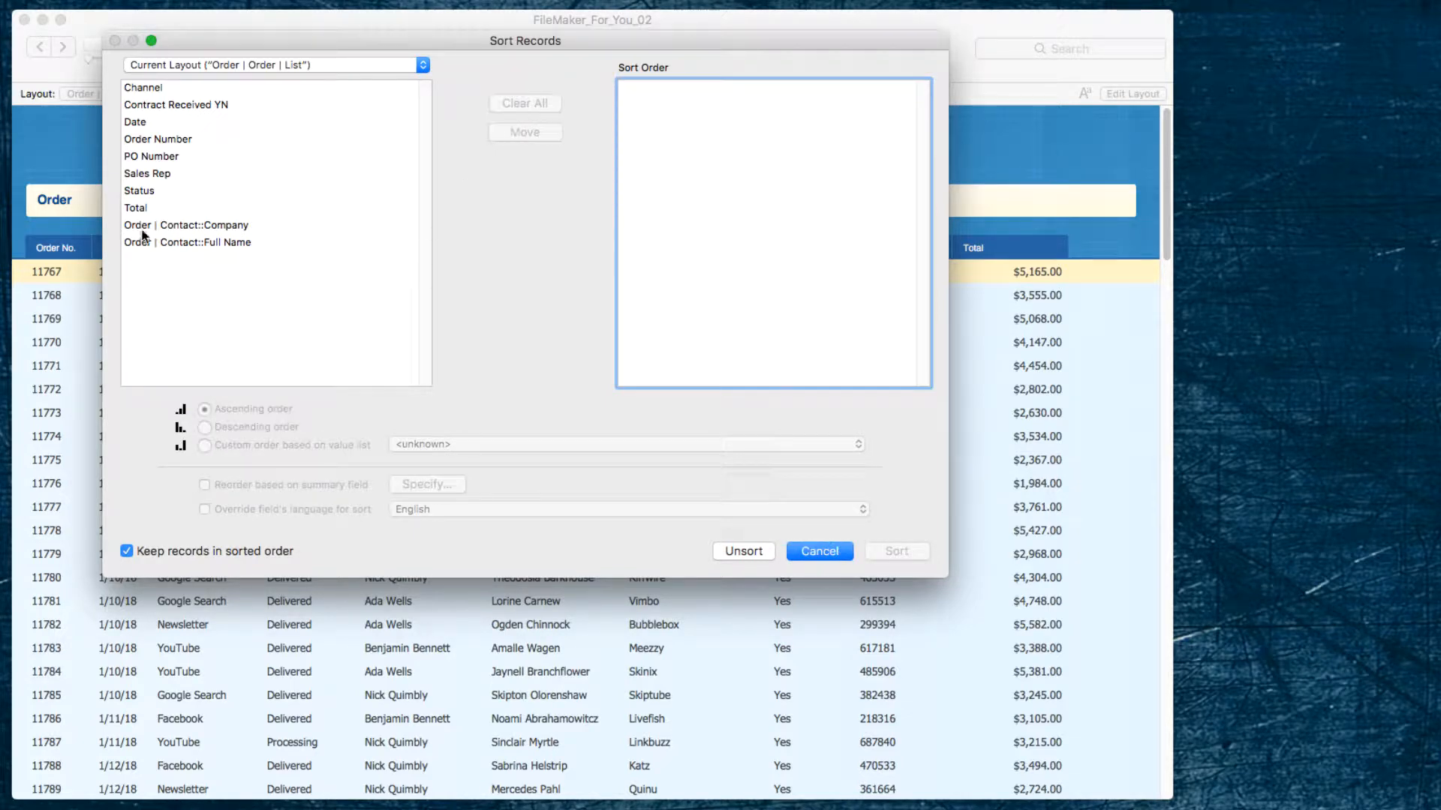
{"action": "left_click", "coordinate": [135, 207]}
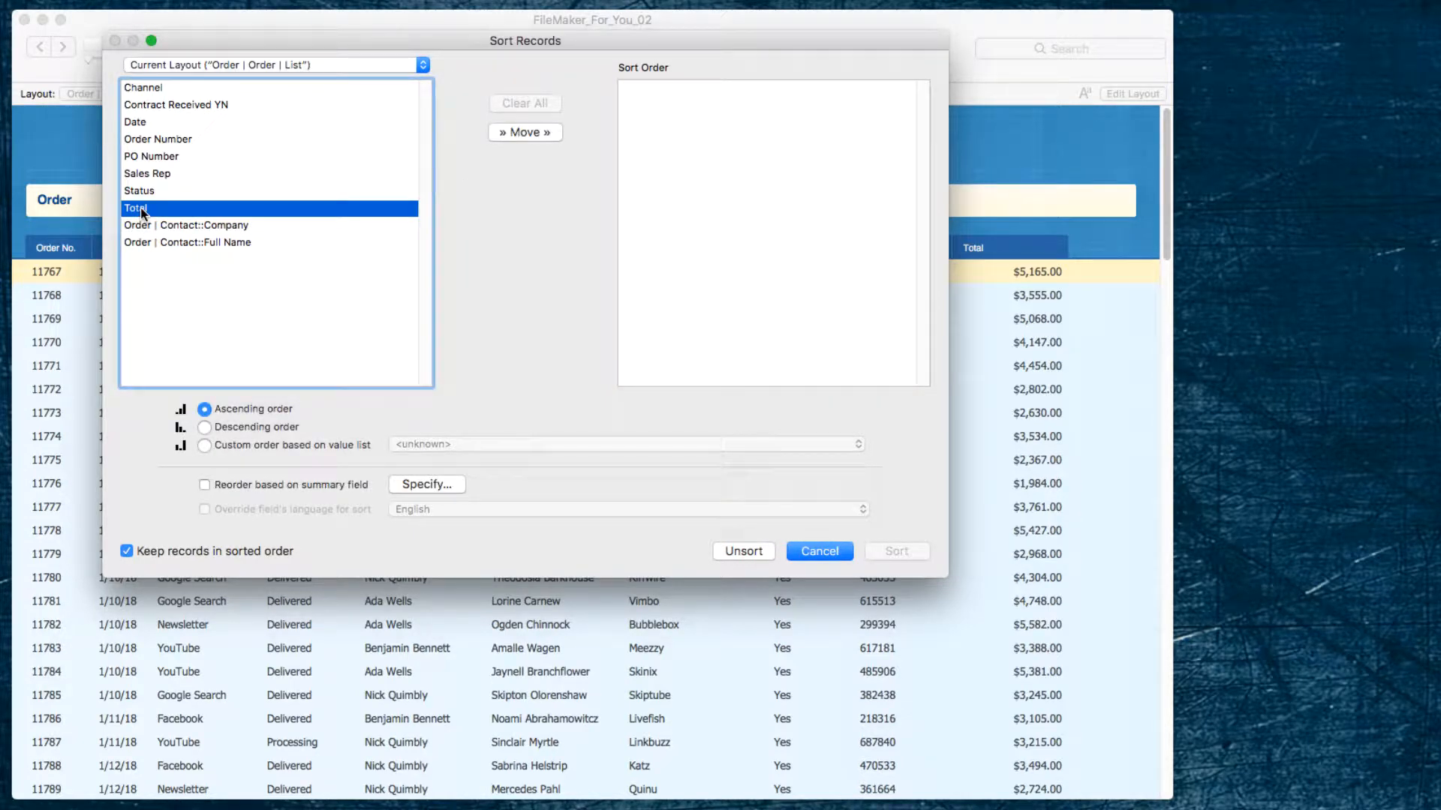
{"action": "left_click", "coordinate": [525, 132]}
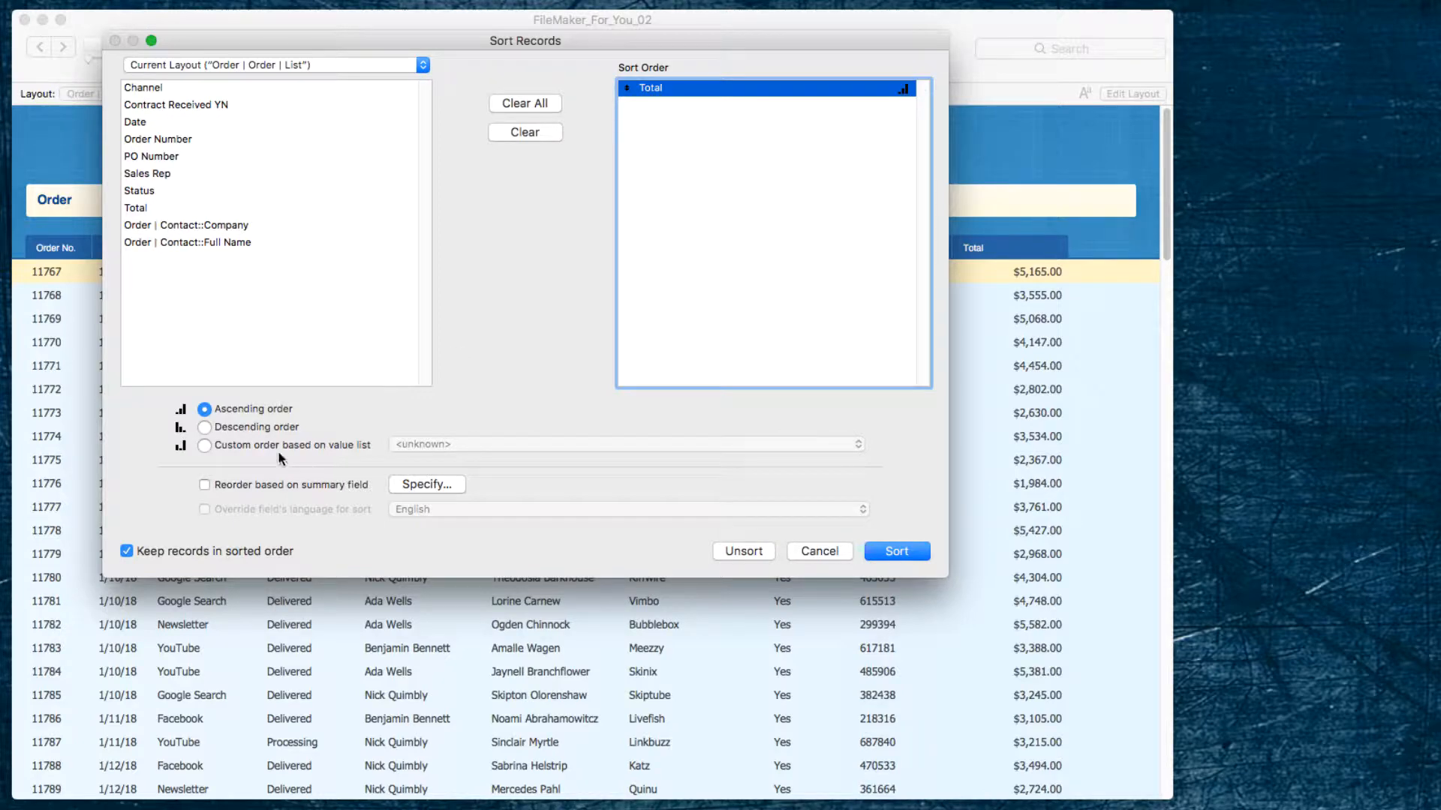
{"action": "left_click", "coordinate": [204, 428]}
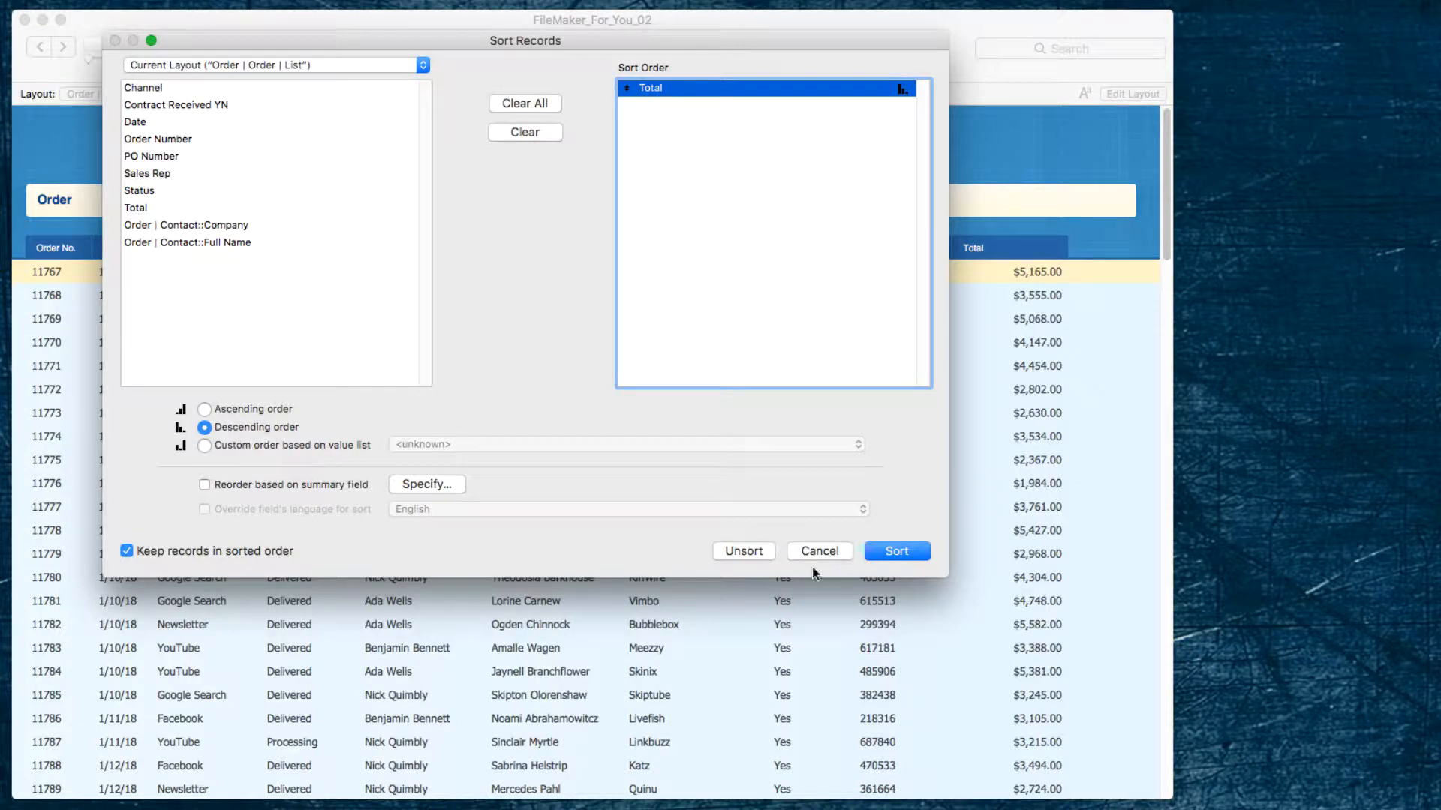
{"action": "left_click", "coordinate": [895, 550]}
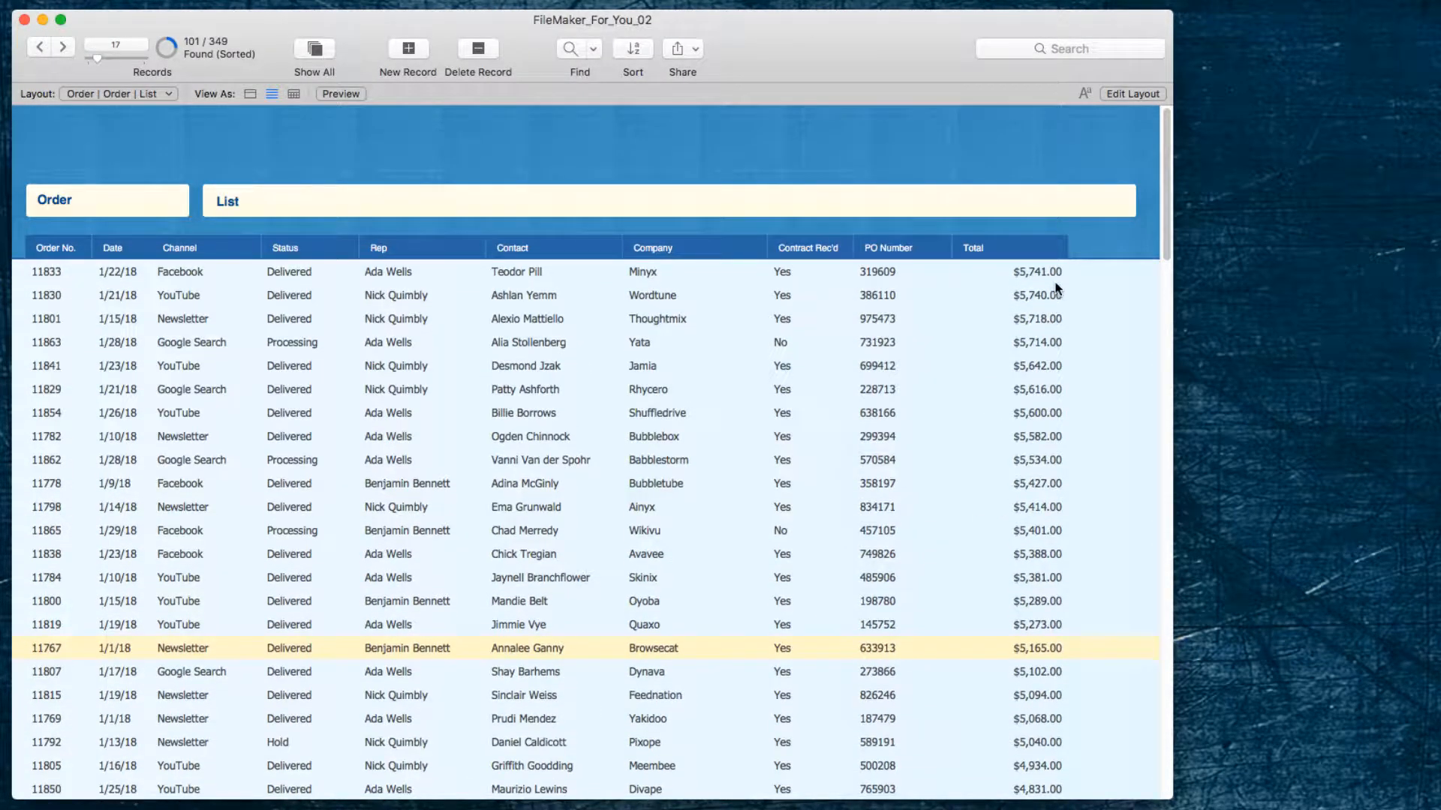
{"action": "scroll", "scroll_direction": "down", "scroll_amount": 3}
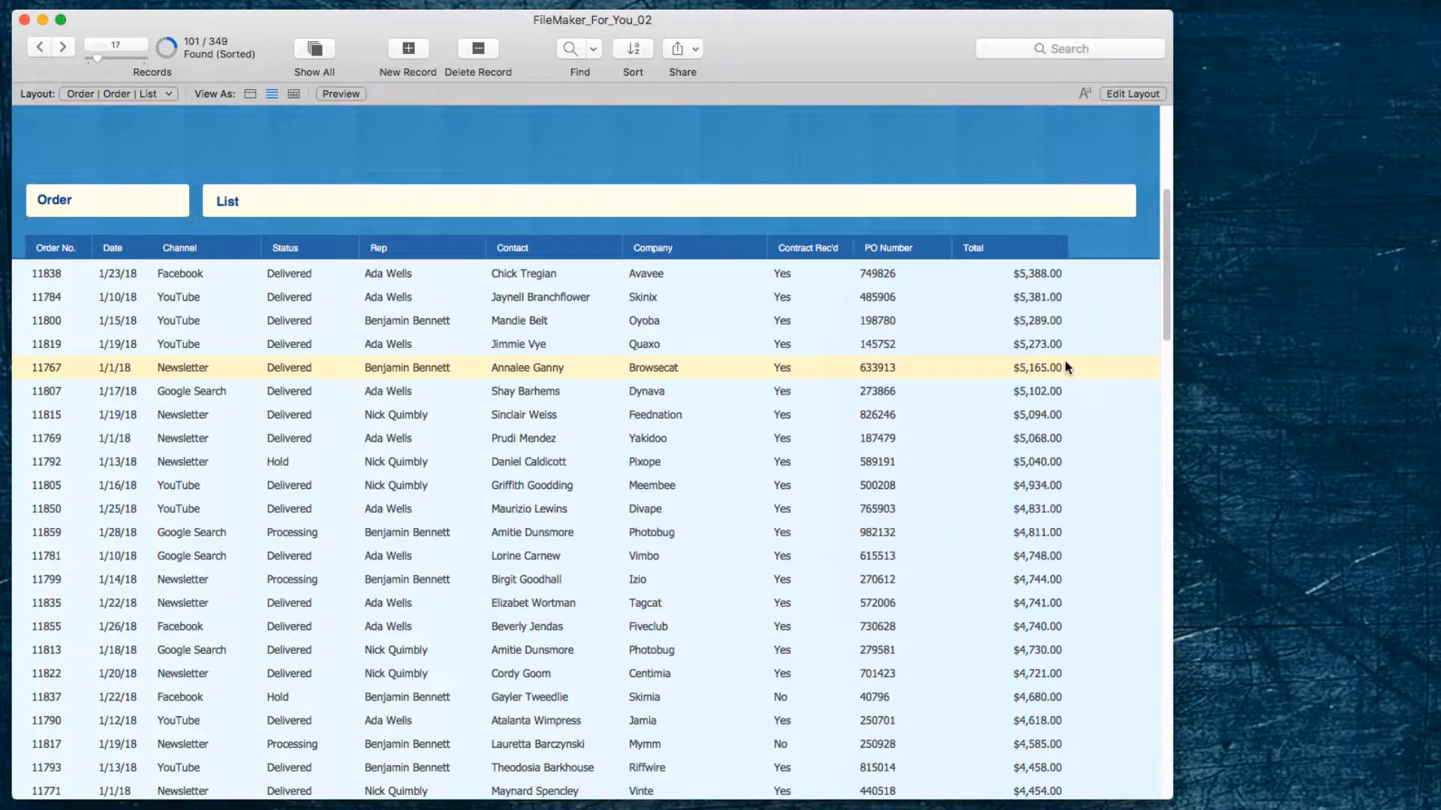
{"action": "scroll", "scroll_direction": "down", "scroll_amount": 3}
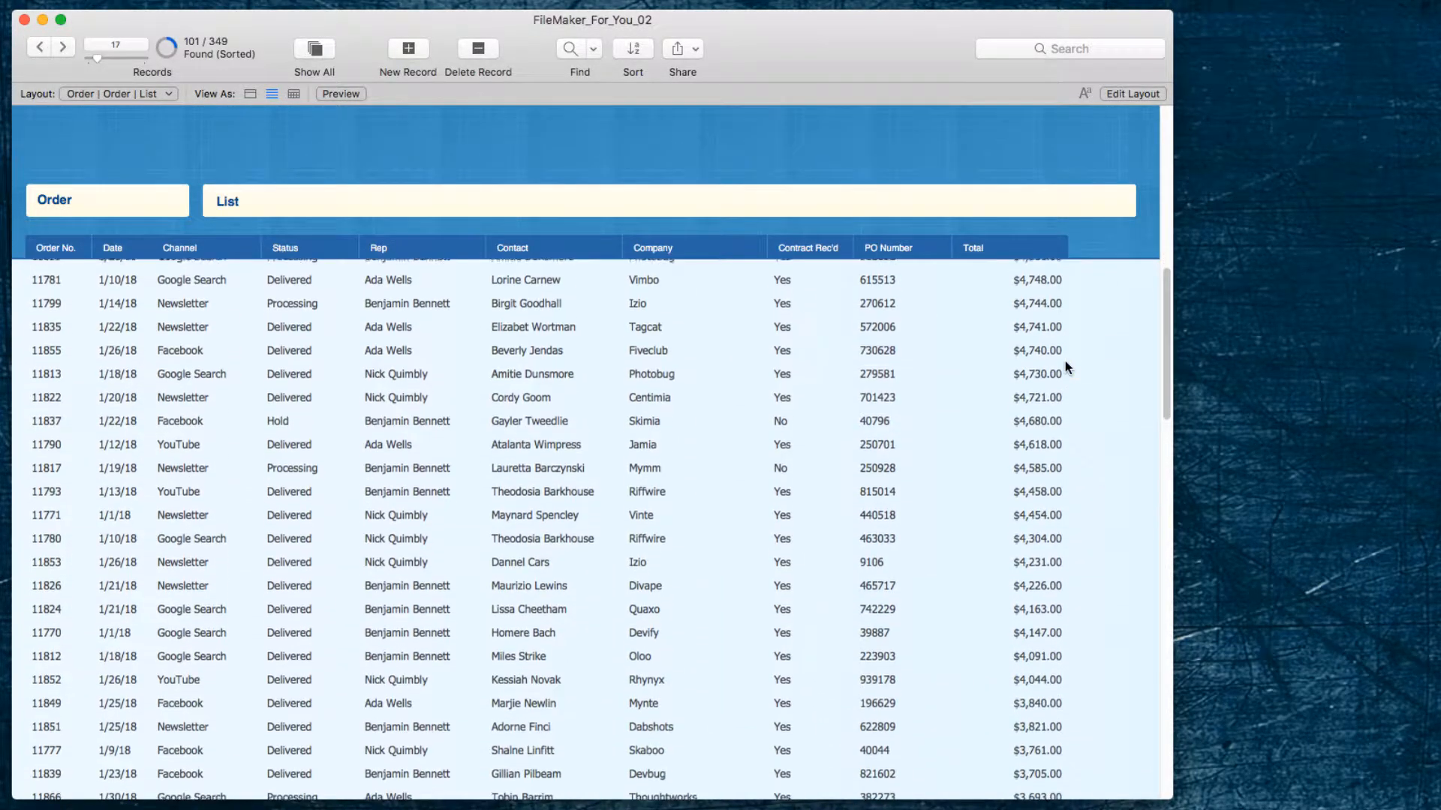
{"action": "scroll", "scroll_direction": "down", "scroll_amount": 3}
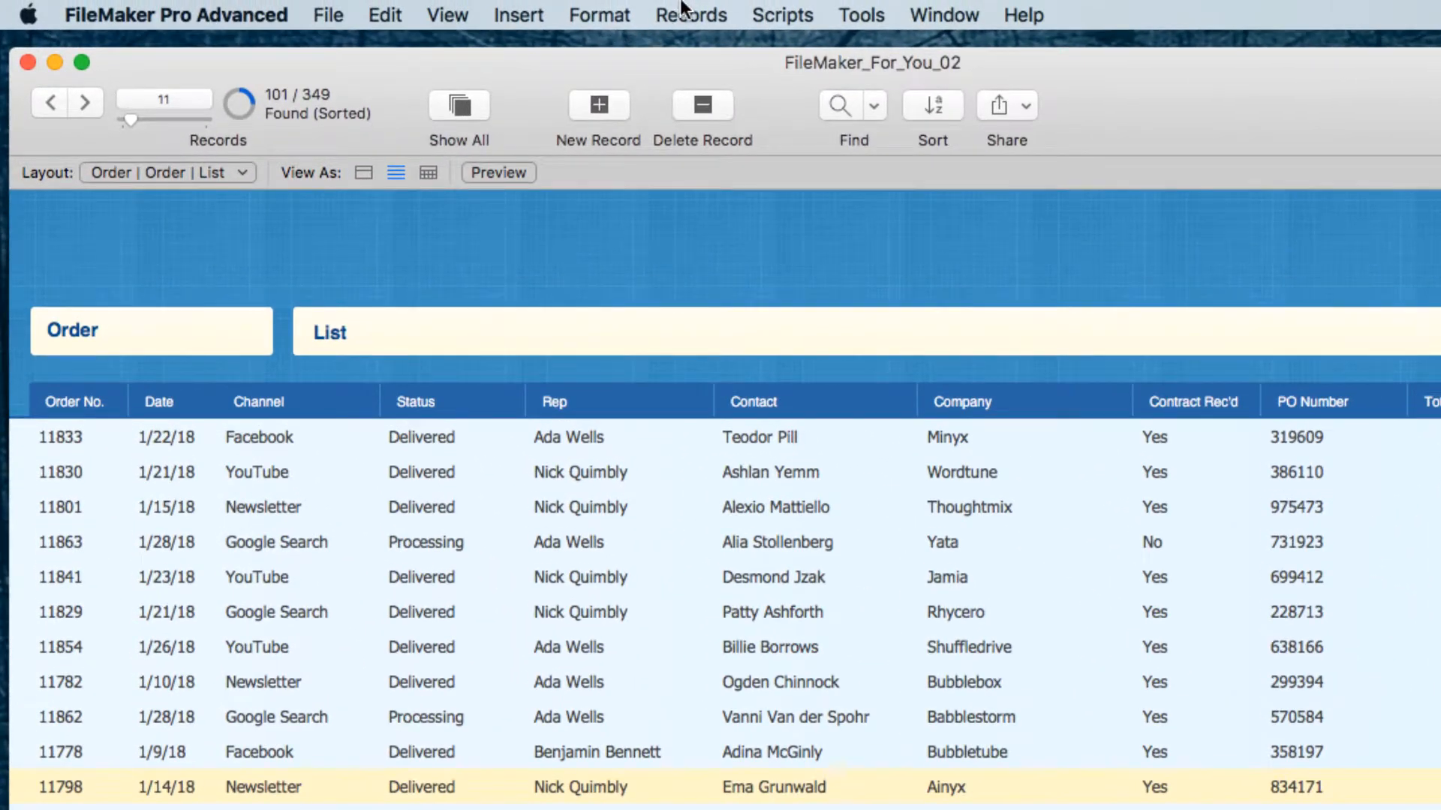
Start an Omit Multiple request from the Records menu, set to 999 records
{"action": "left_click", "coordinate": [690, 15]}
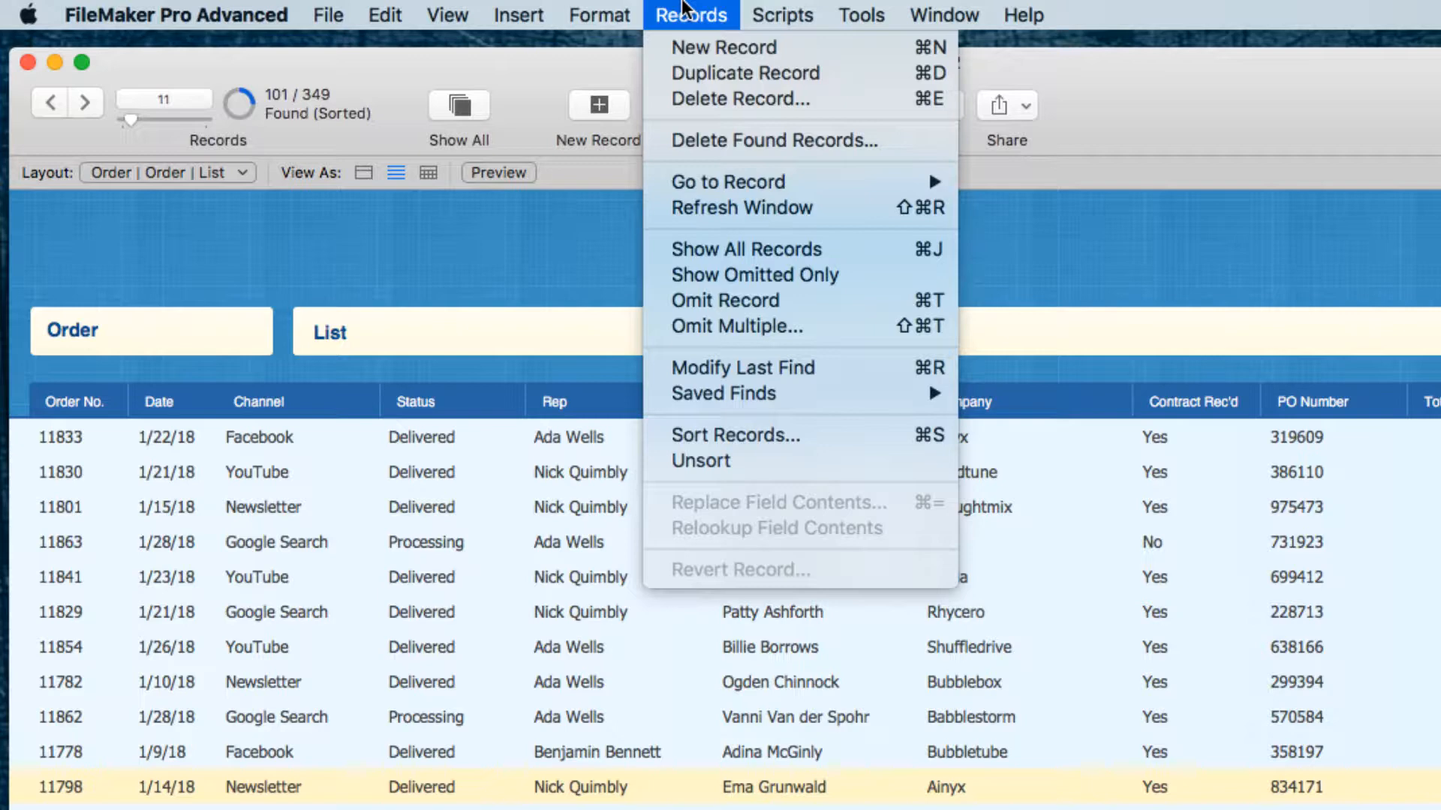
{"action": "mouse_move", "coordinate": [735, 326]}
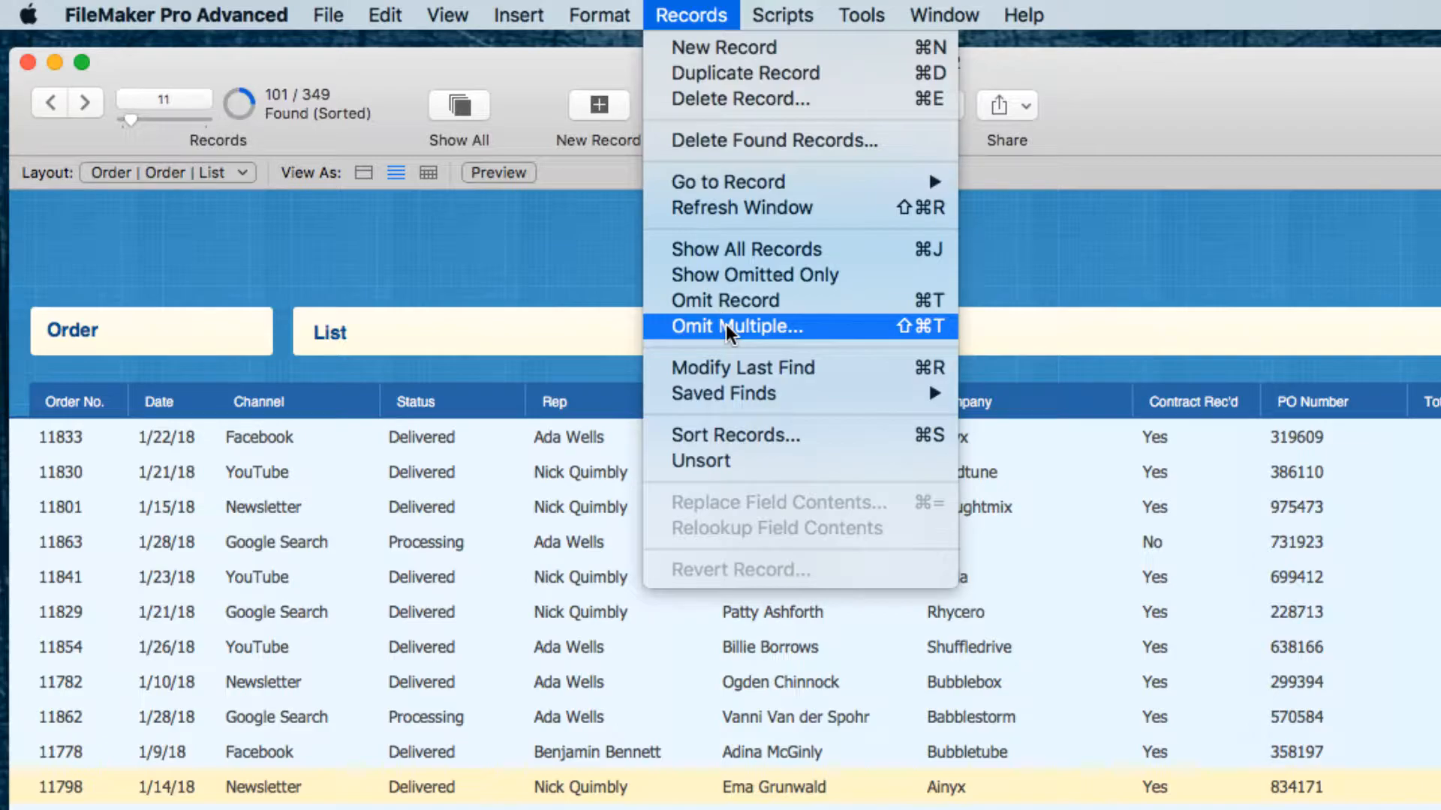
{"action": "left_click", "coordinate": [736, 326]}
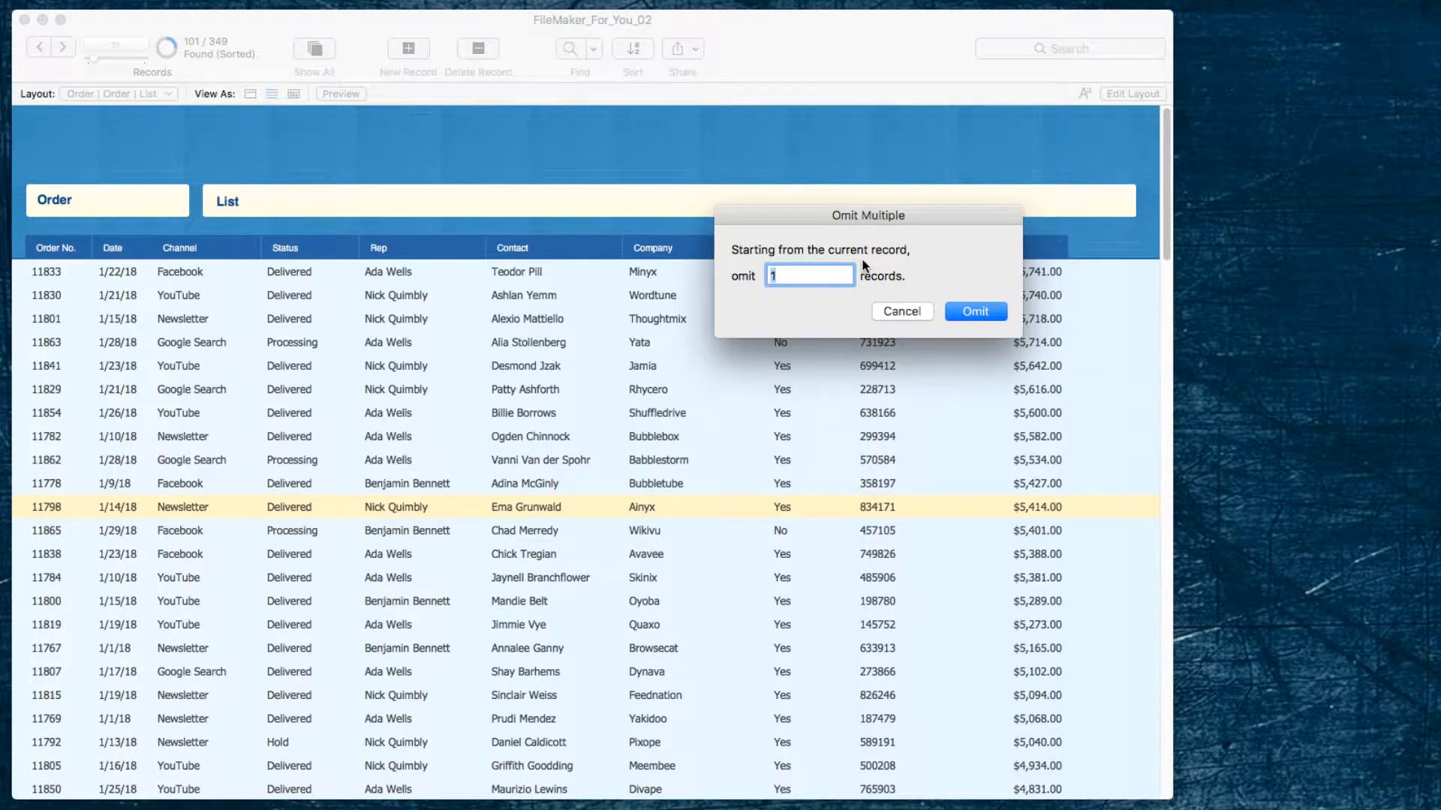
{"action": "mouse_move", "coordinate": [749, 296]}
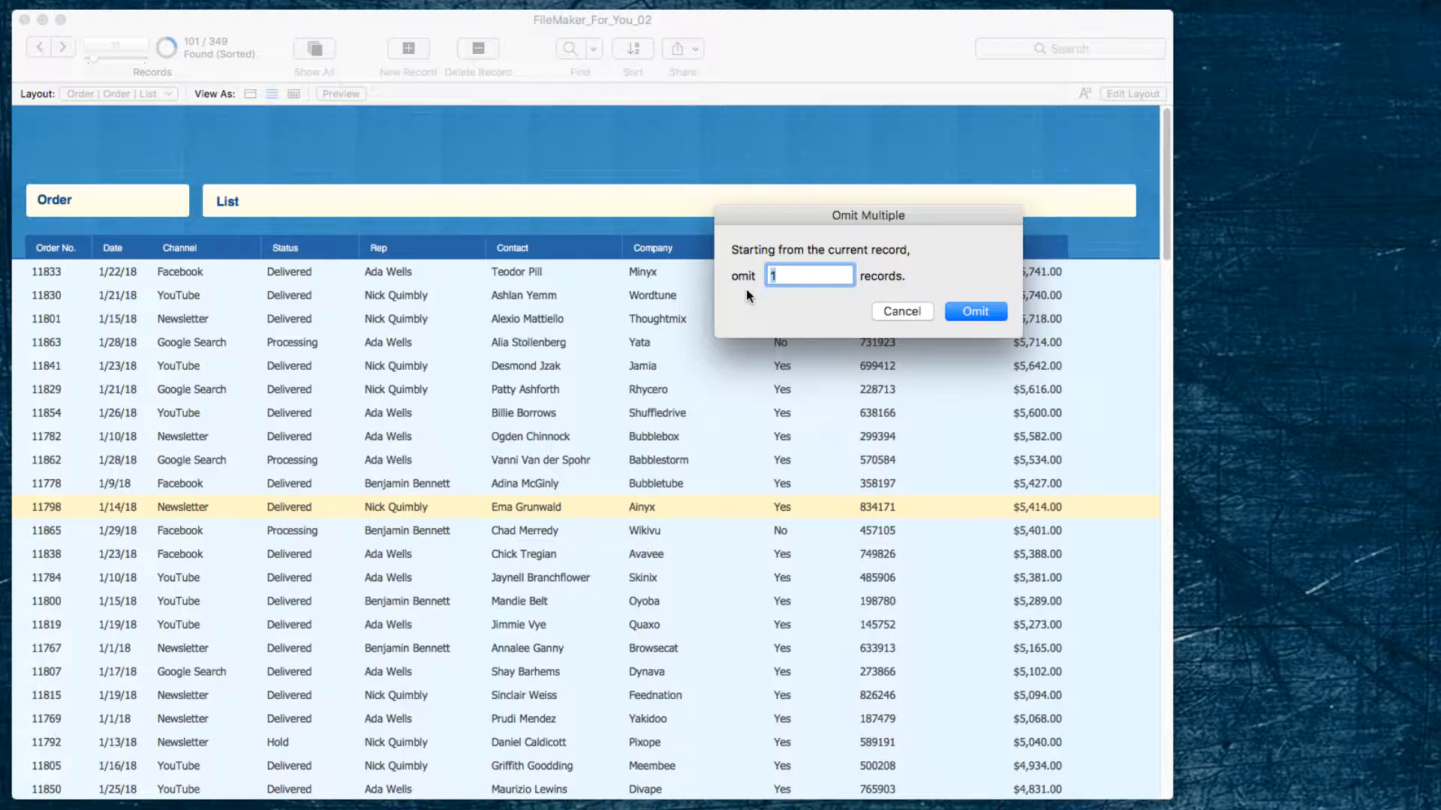
{"action": "type", "text": "999"}
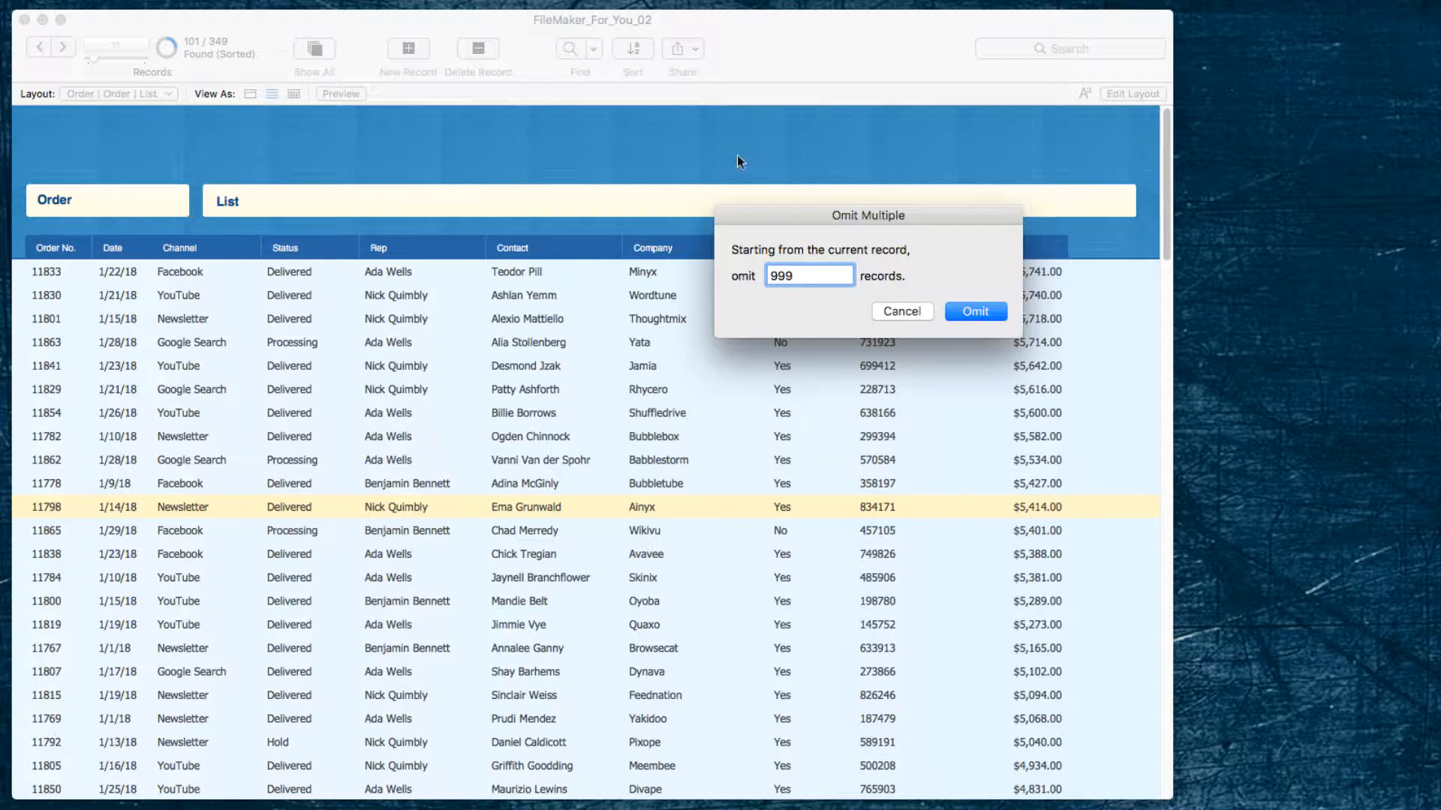
{"action": "mouse_move", "coordinate": [735, 223]}
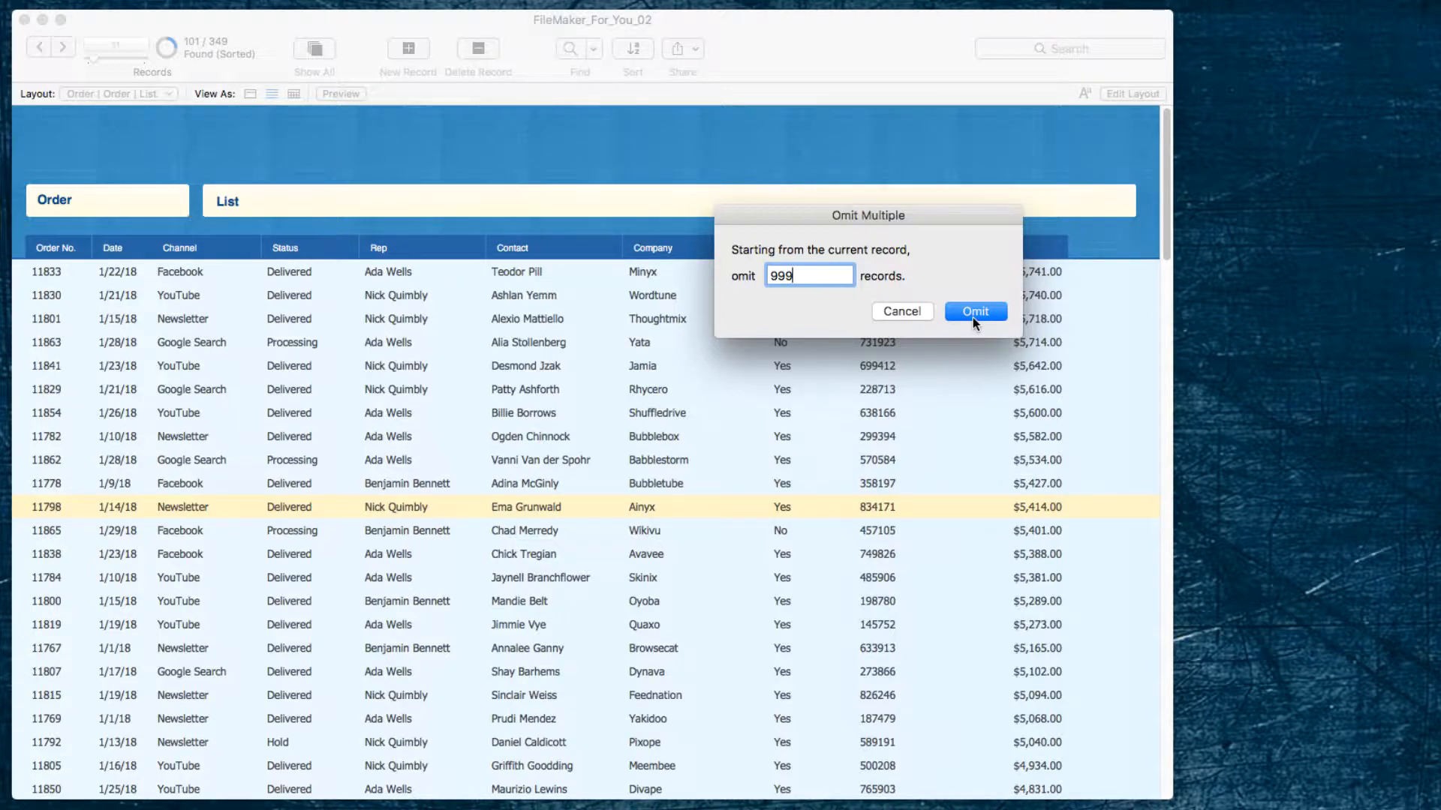
Confirm the omission, accept the 91-record cap, leaving the top 10 orders by Total
{"action": "left_click", "coordinate": [976, 311]}
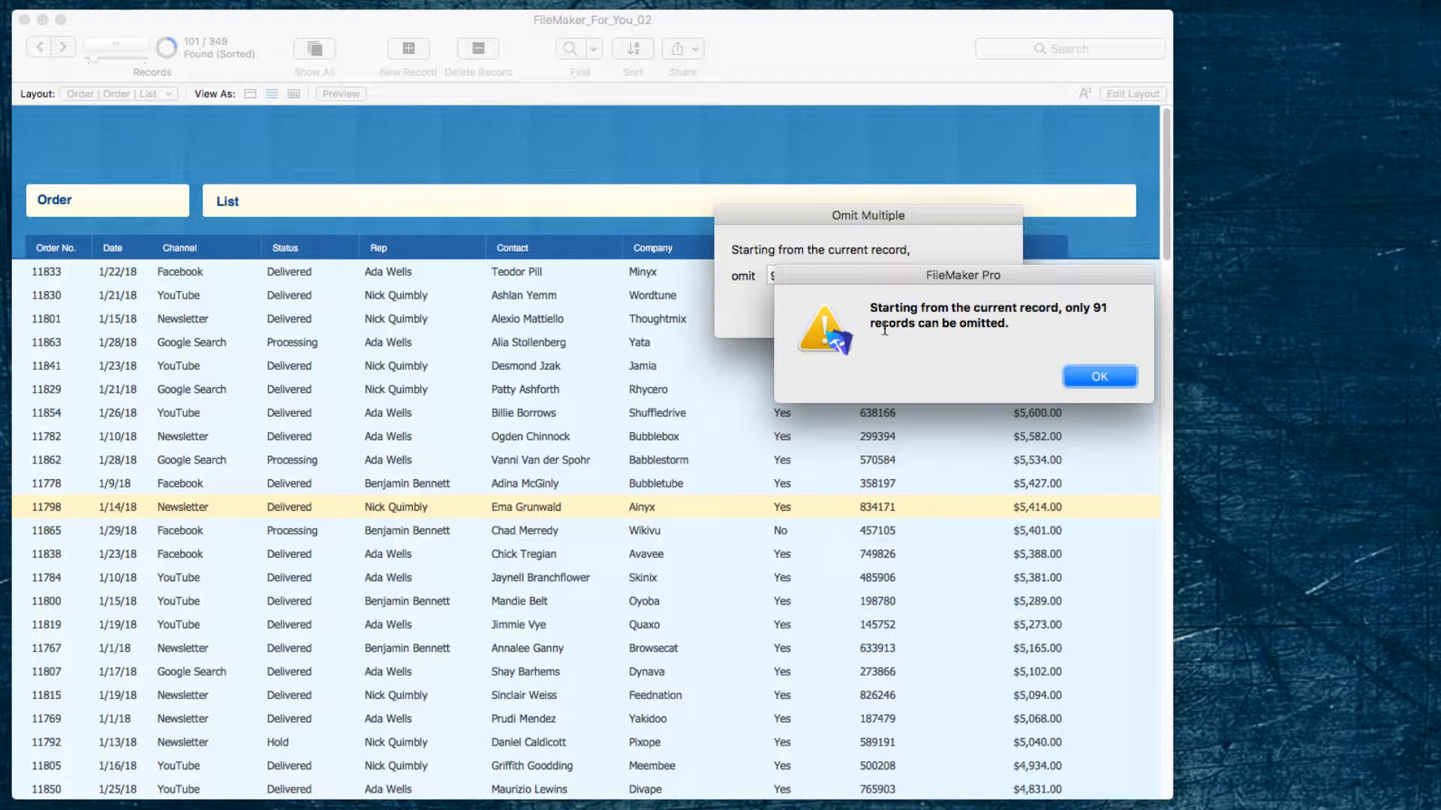
{"action": "mouse_move", "coordinate": [1038, 326]}
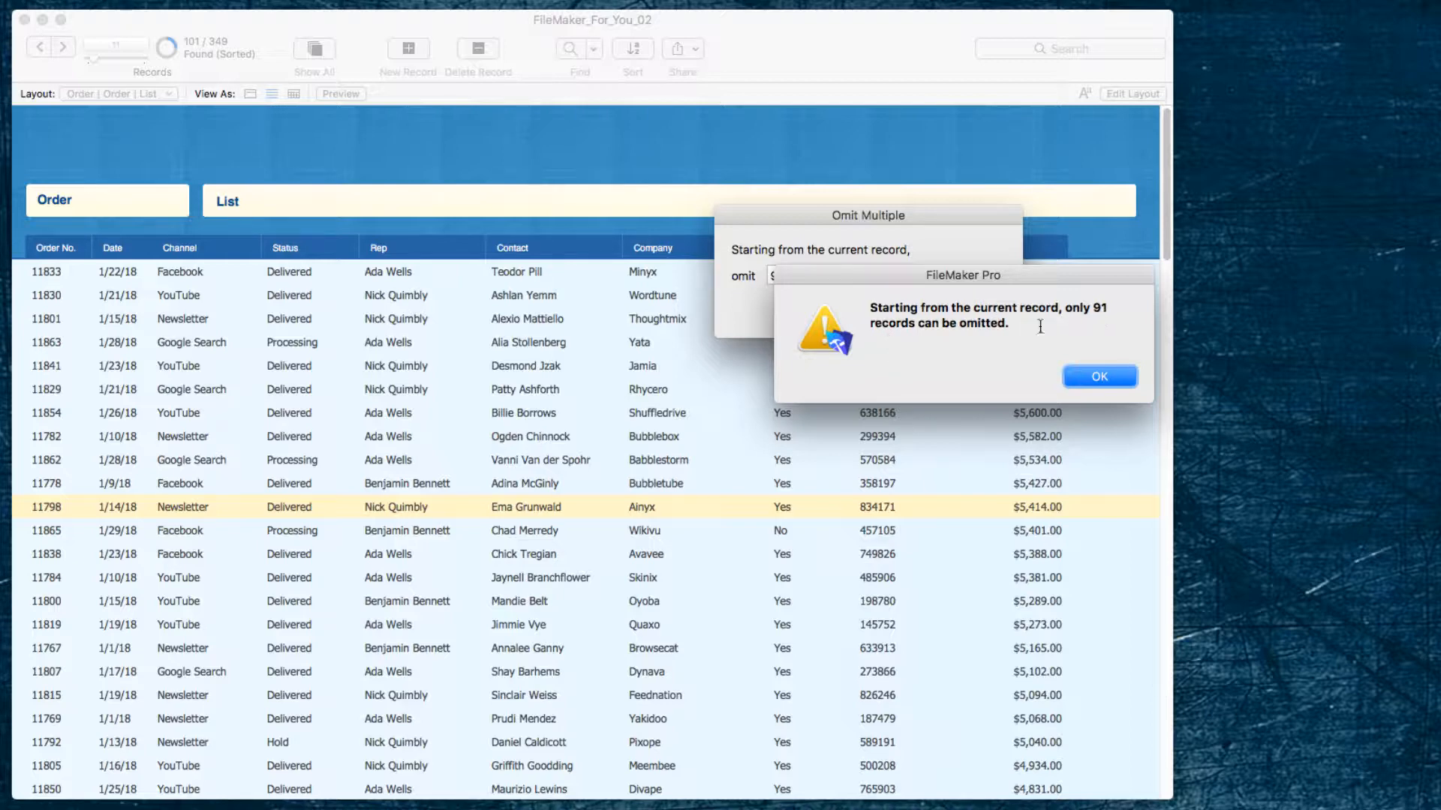
{"action": "mouse_move", "coordinate": [959, 339]}
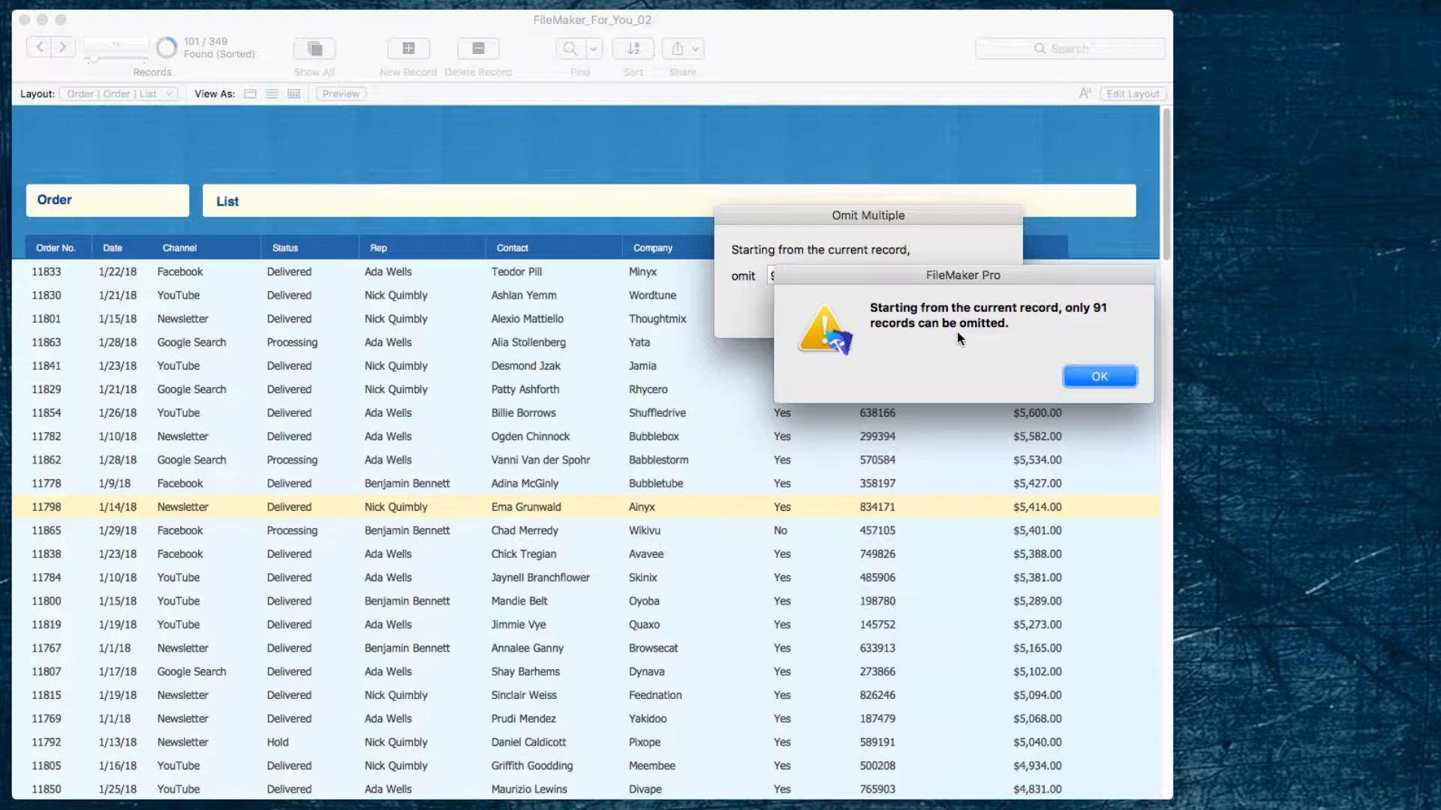
{"action": "mouse_move", "coordinate": [1038, 354]}
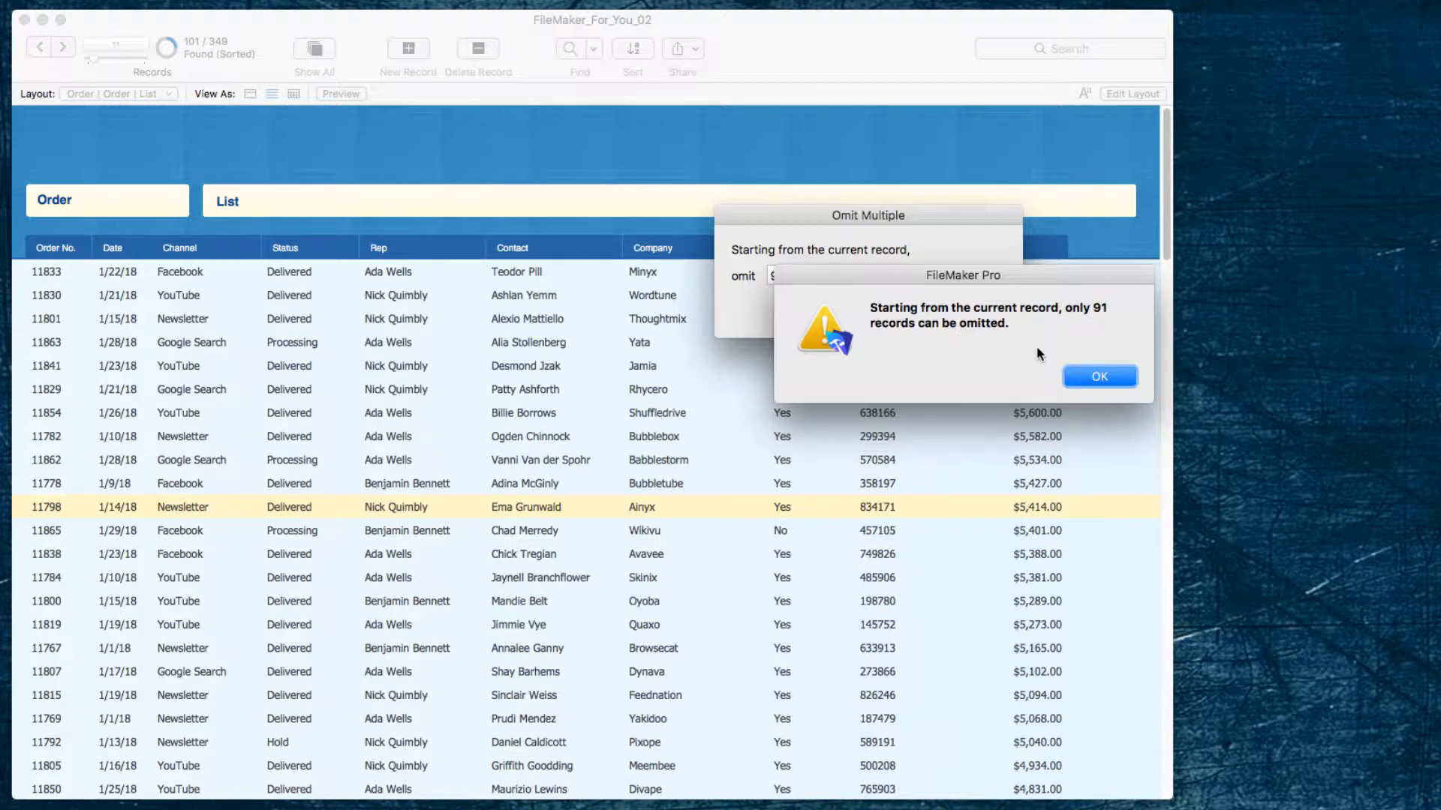
{"action": "left_click", "coordinate": [1099, 375]}
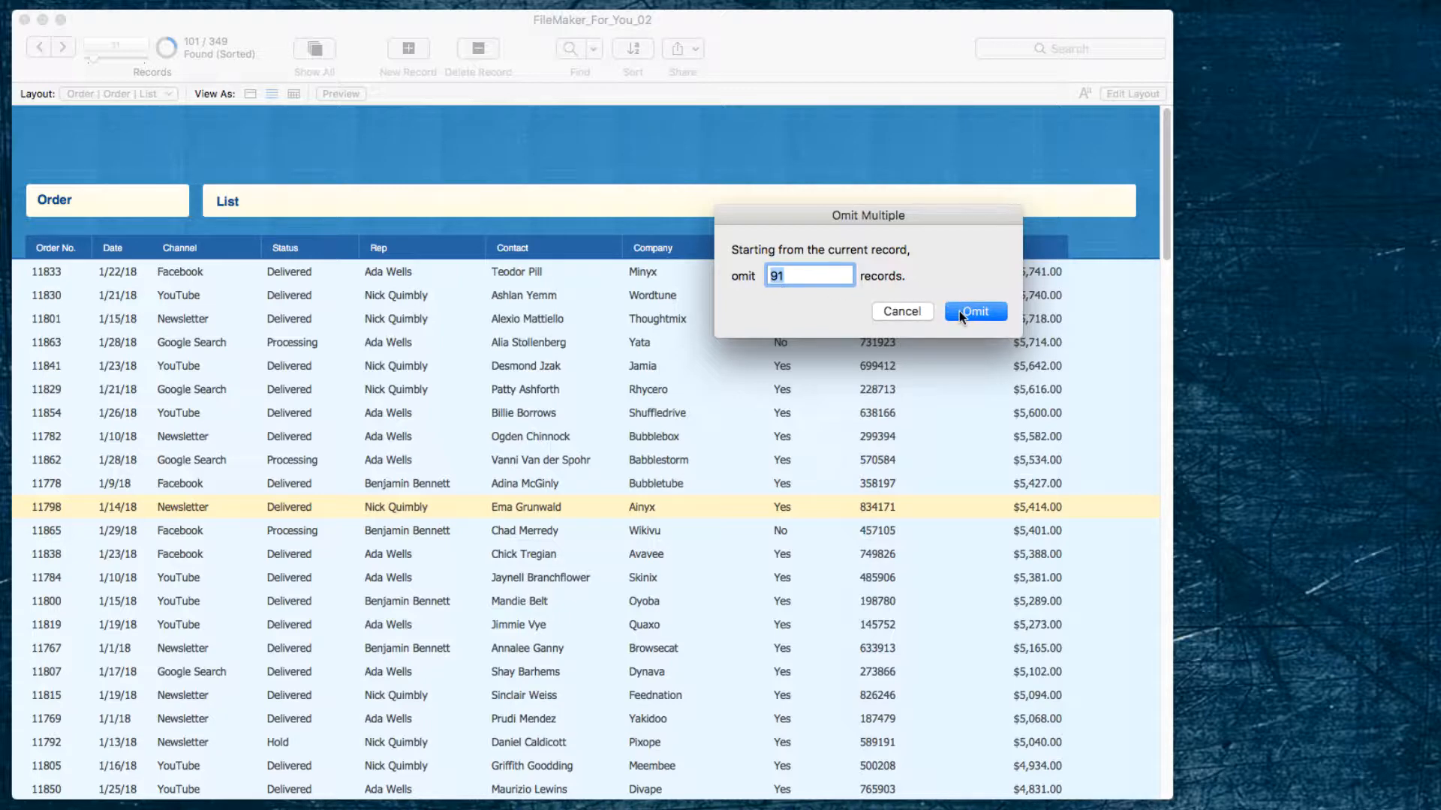
{"action": "left_click", "coordinate": [975, 312]}
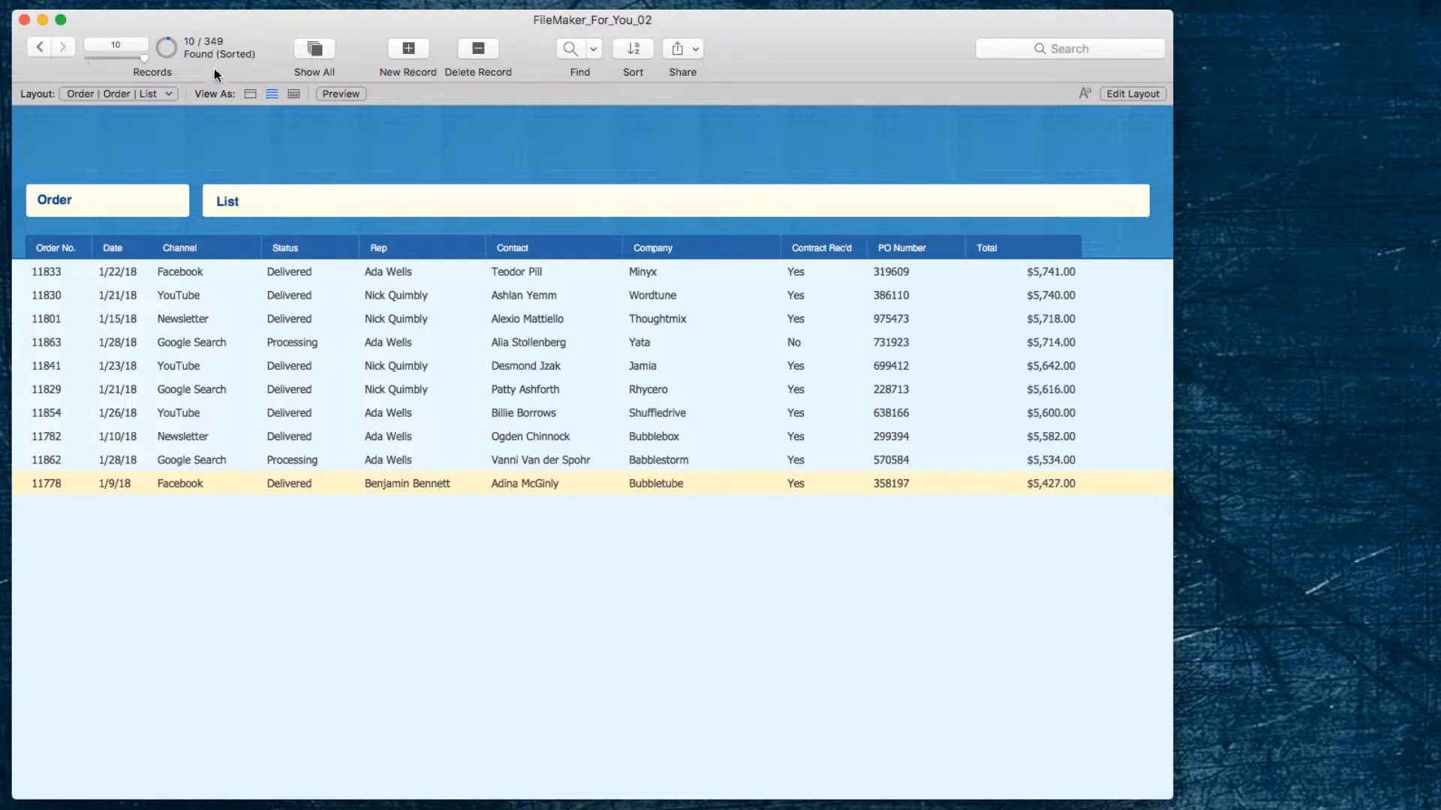
{"action": "mouse_move", "coordinate": [212, 142]}
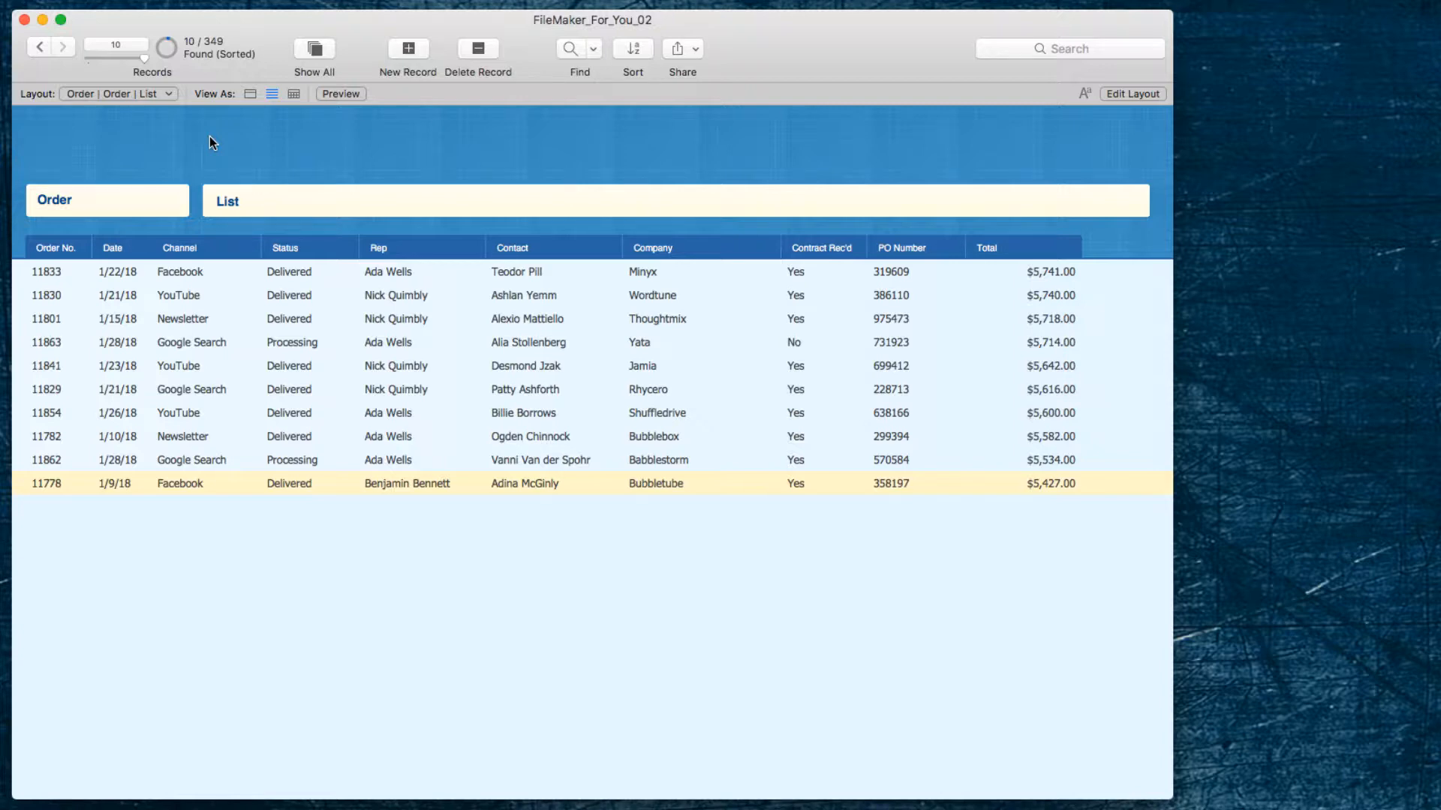
{"action": "mouse_move", "coordinate": [321, 144]}
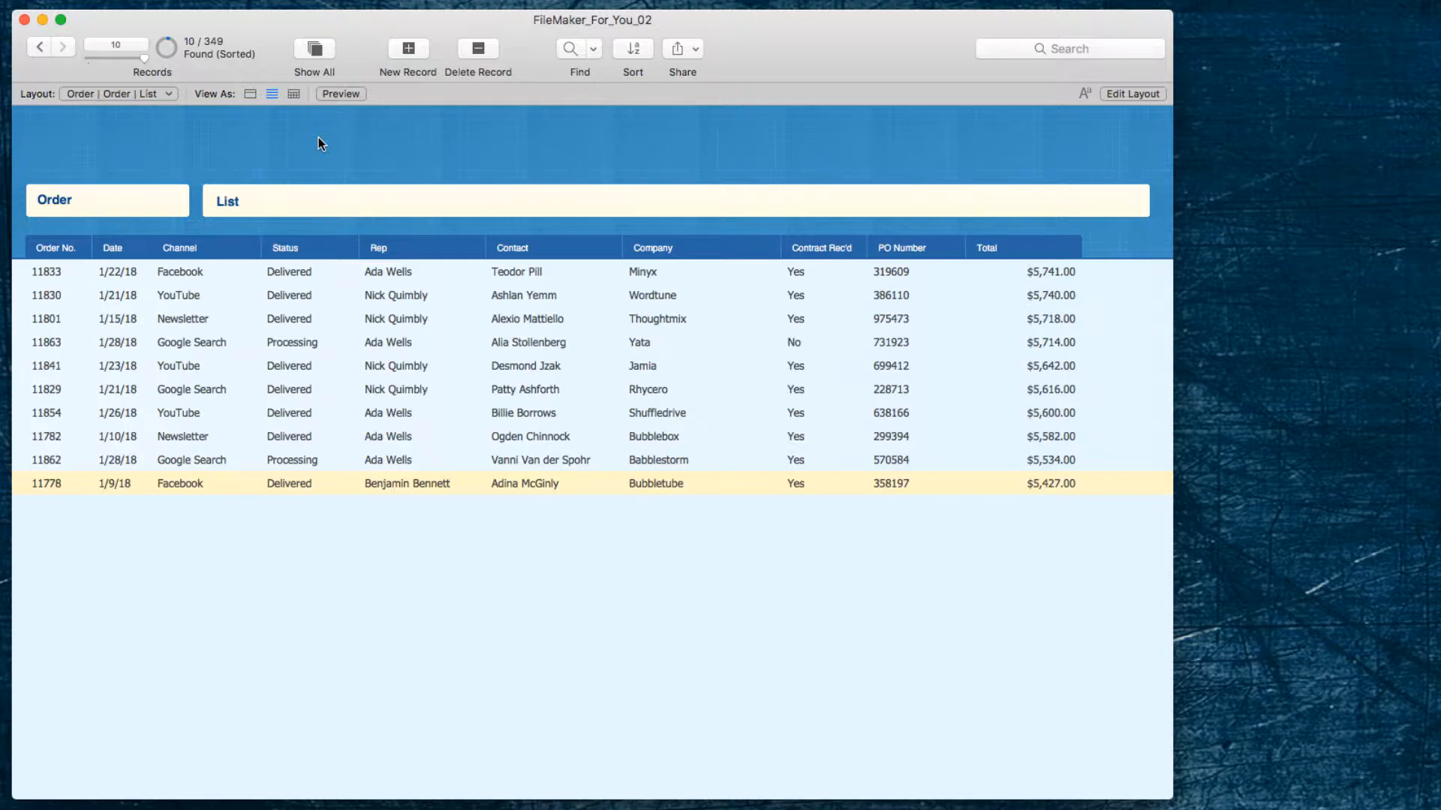
{"action": "mouse_move", "coordinate": [350, 154]}
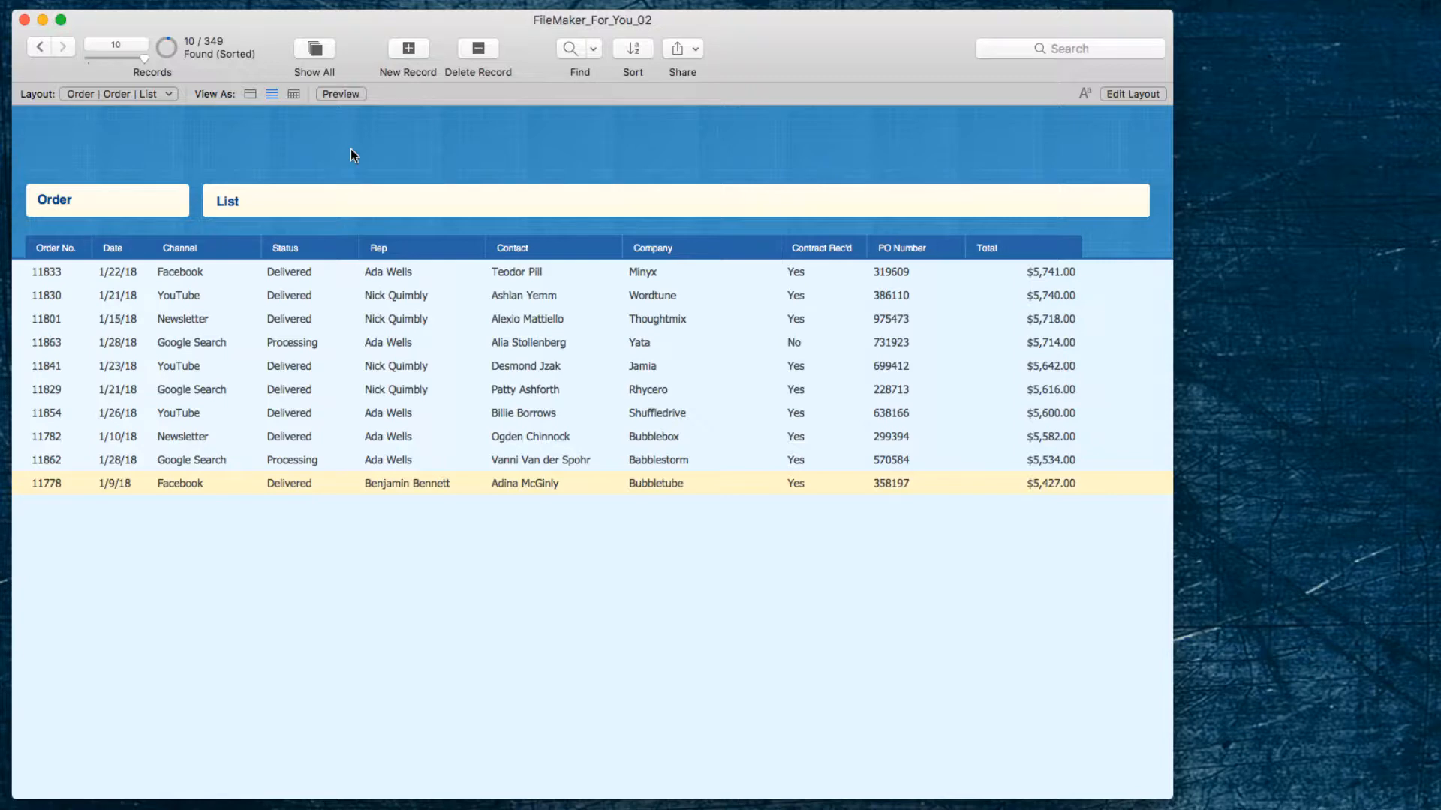
Show all 349 order records again, dropping the top-10 found set
{"action": "left_click", "coordinate": [313, 48]}
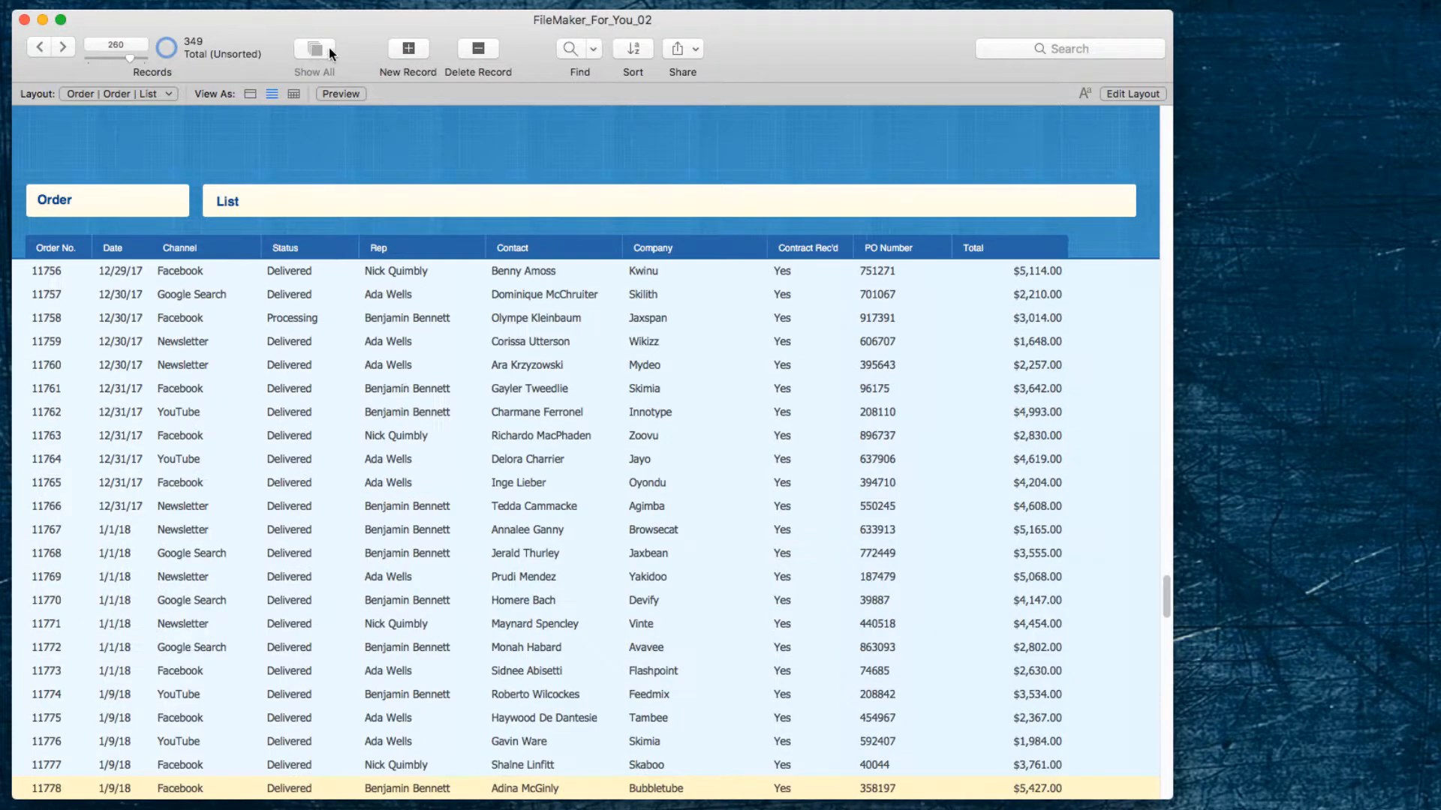
{"action": "mouse_move", "coordinate": [390, 147]}
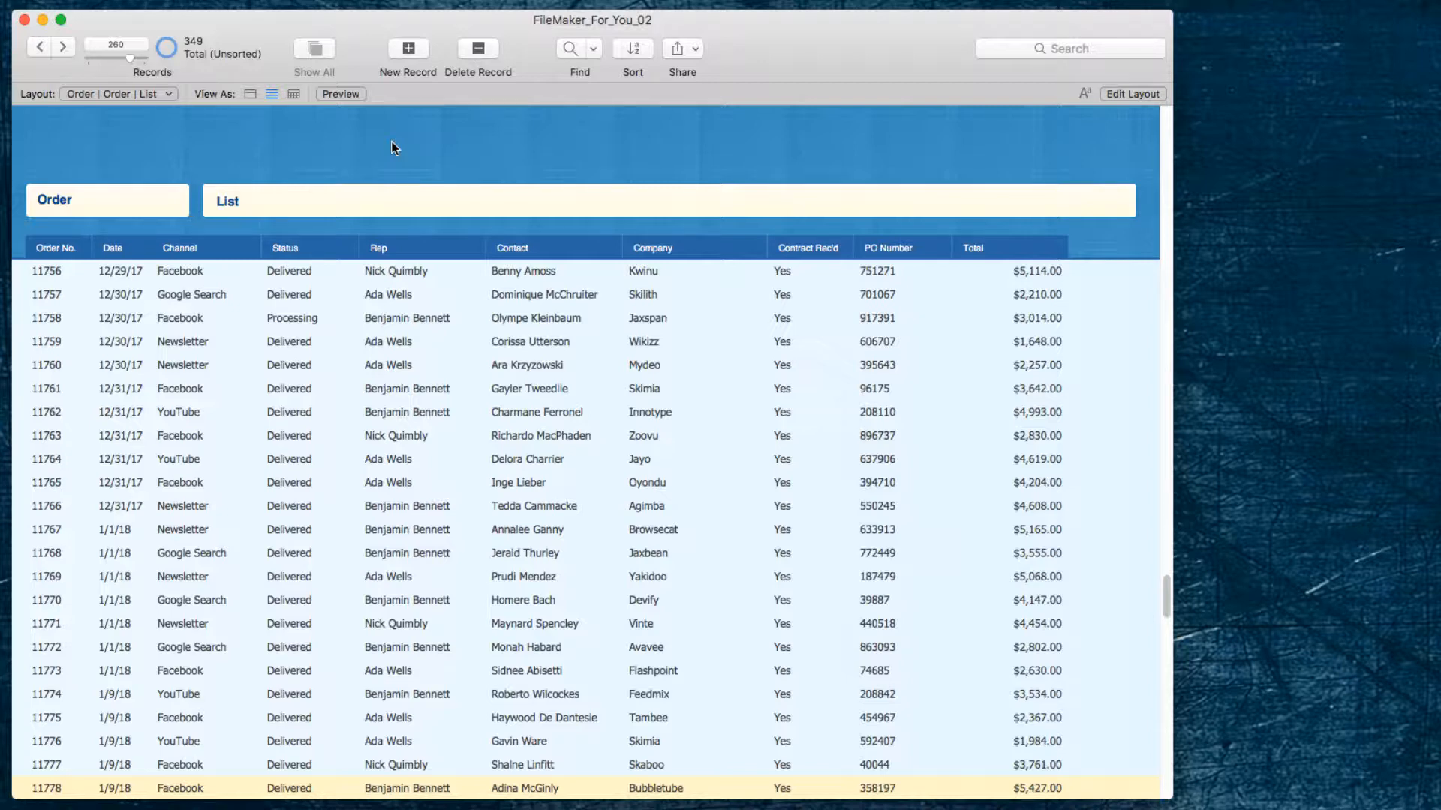
{"action": "mouse_move", "coordinate": [428, 155]}
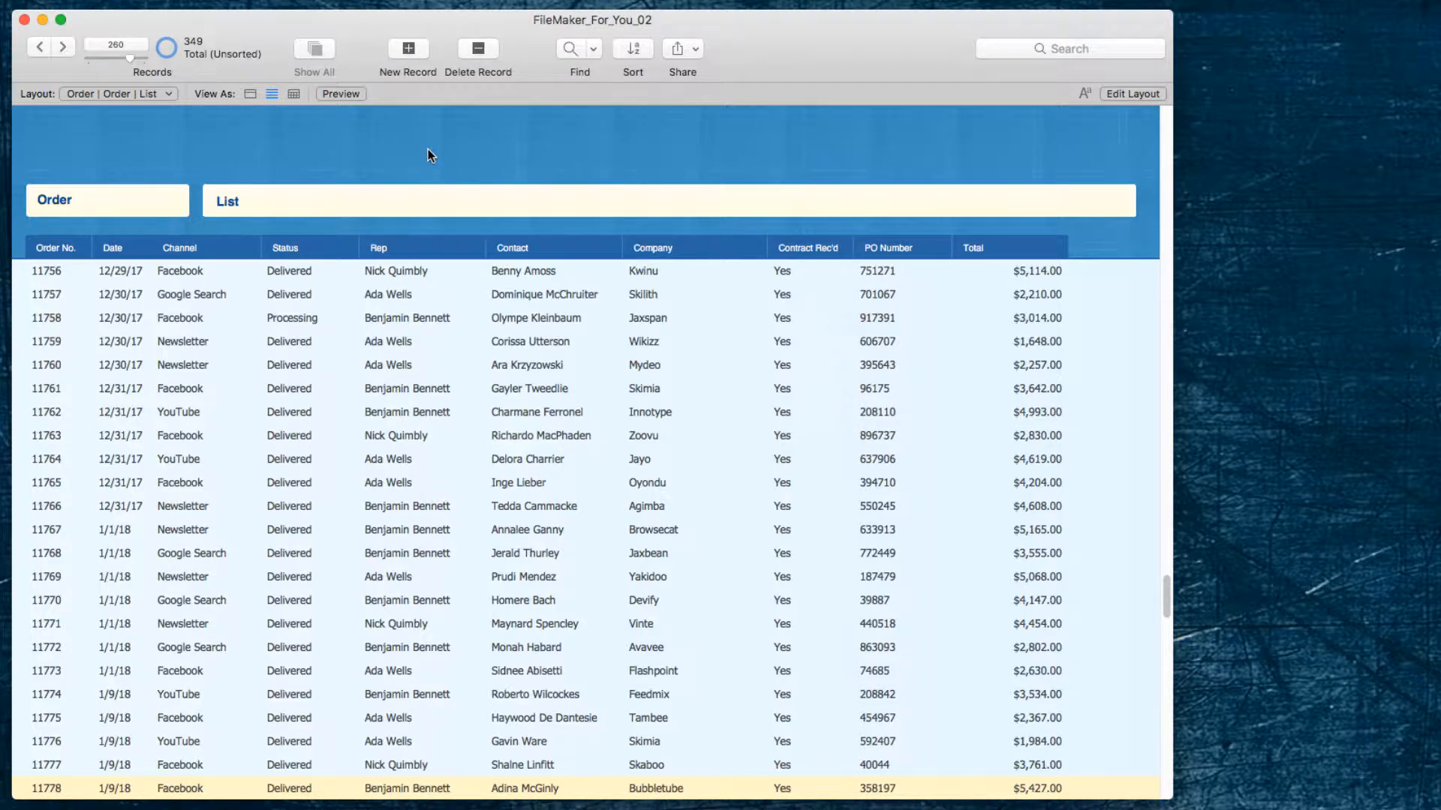
{"action": "mouse_move", "coordinate": [435, 162]}
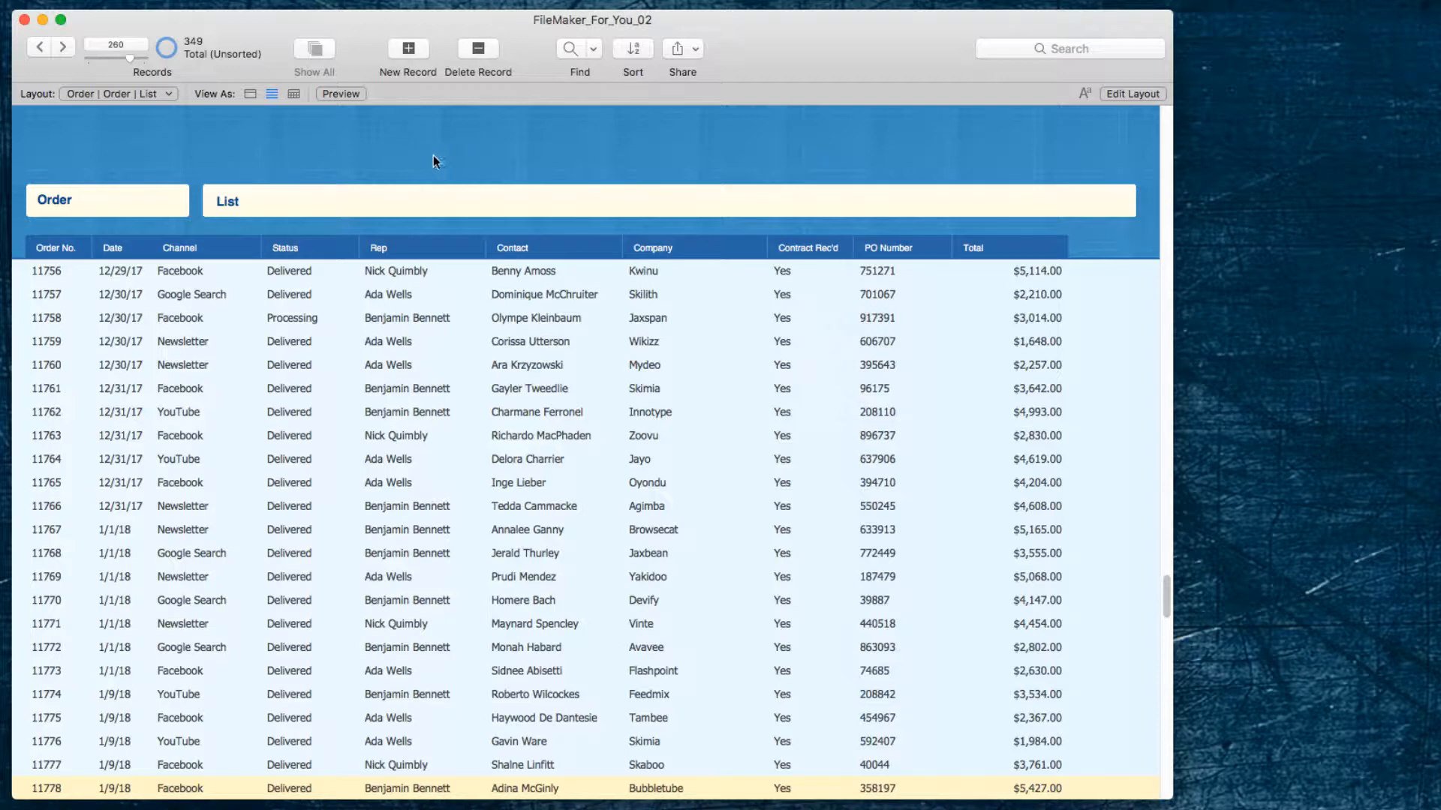
{"action": "mouse_move", "coordinate": [510, 138]}
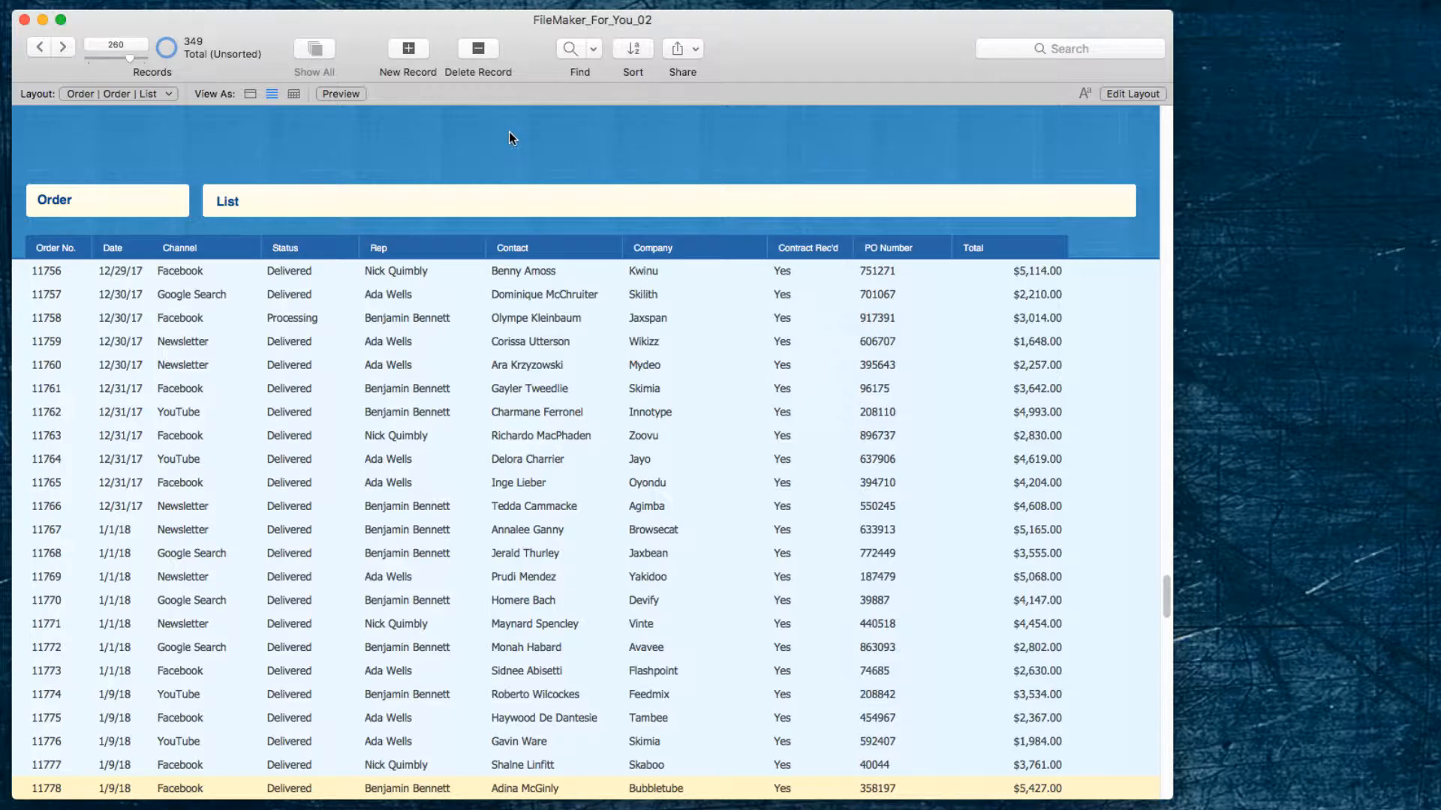
{"action": "mouse_move", "coordinate": [572, 57]}
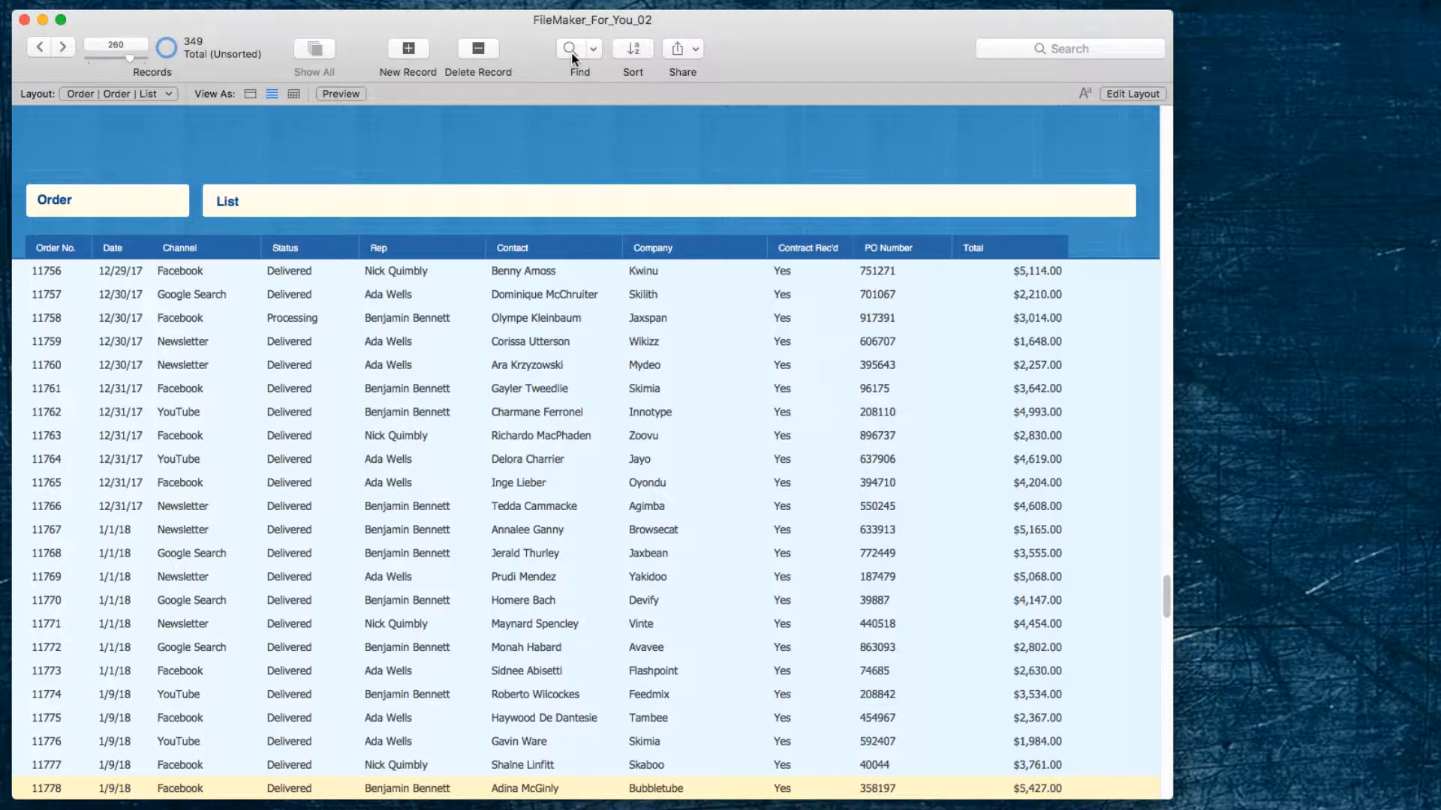
Run a two-request find for Status Processing or Hold, leaving 27 orders
{"action": "left_click", "coordinate": [569, 48]}
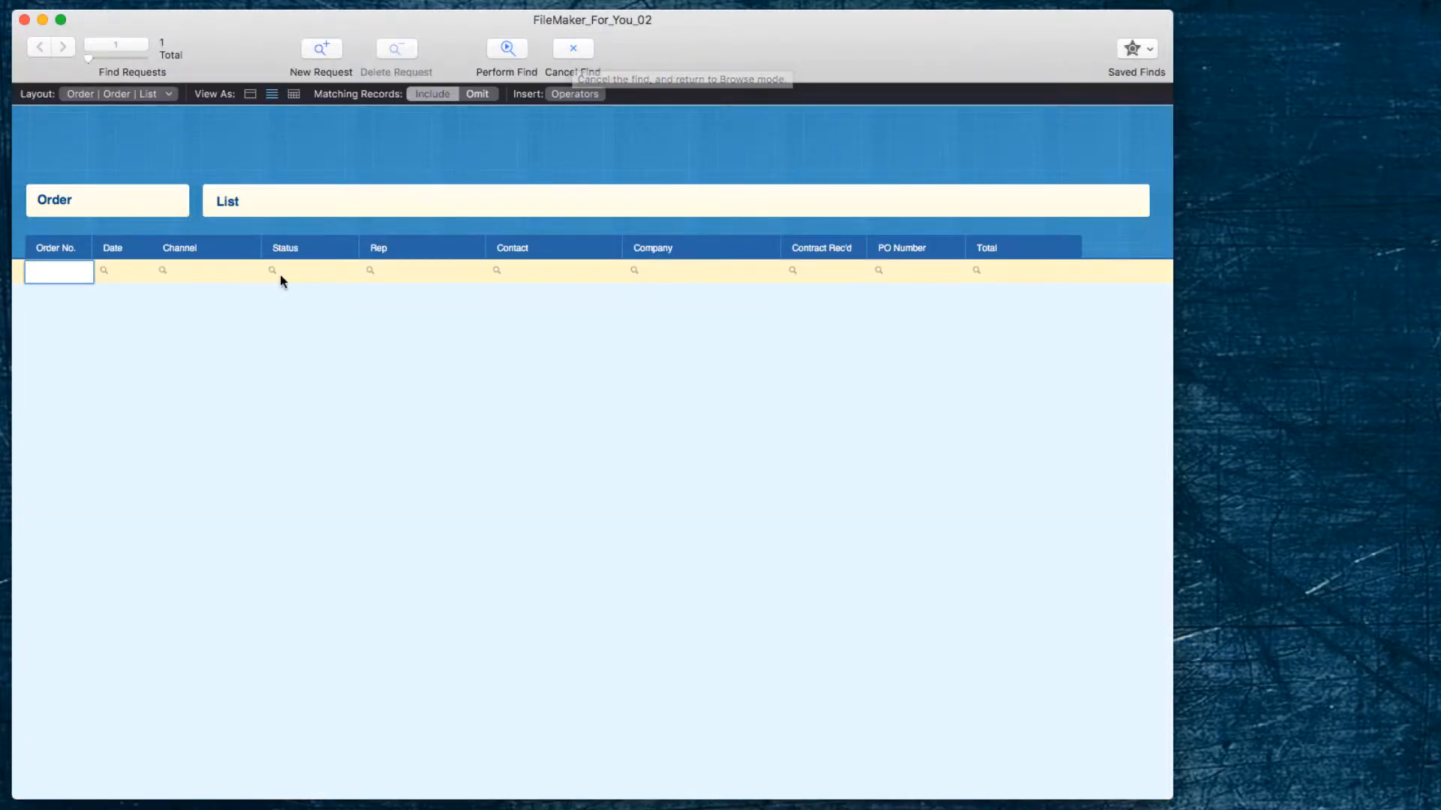
{"action": "left_click", "coordinate": [317, 271]}
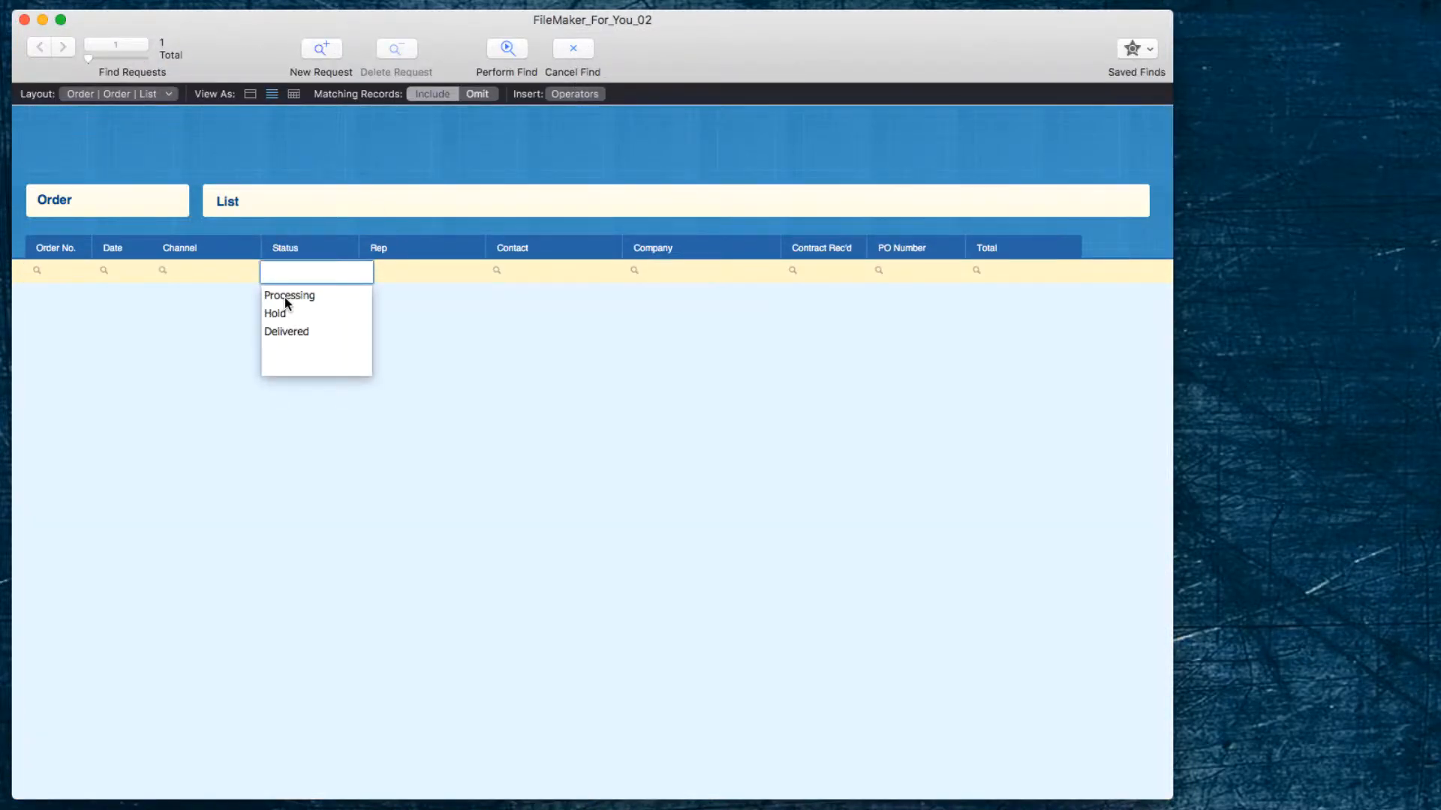
{"action": "left_click", "coordinate": [288, 295]}
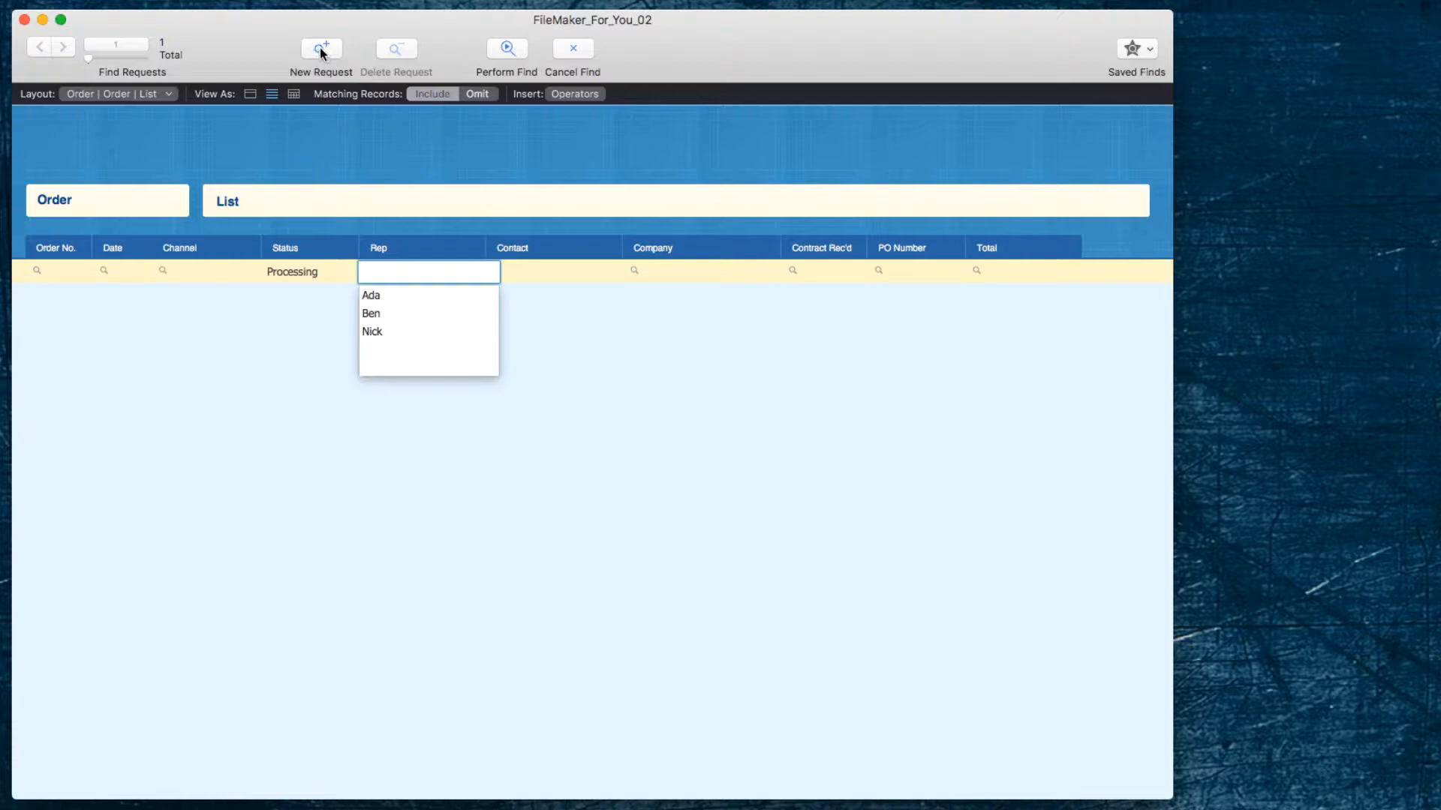
{"action": "left_click", "coordinate": [321, 48]}
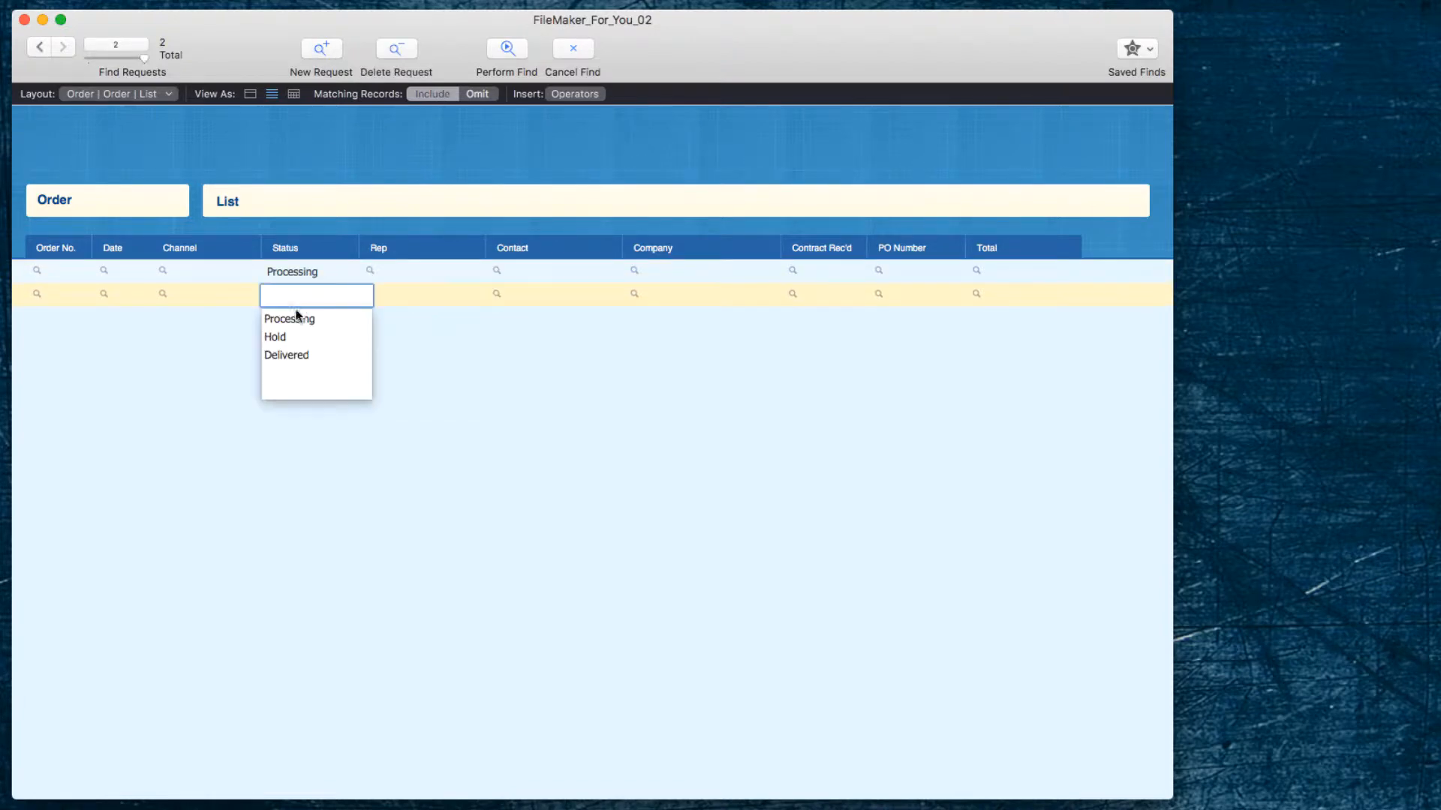
{"action": "left_click", "coordinate": [273, 337]}
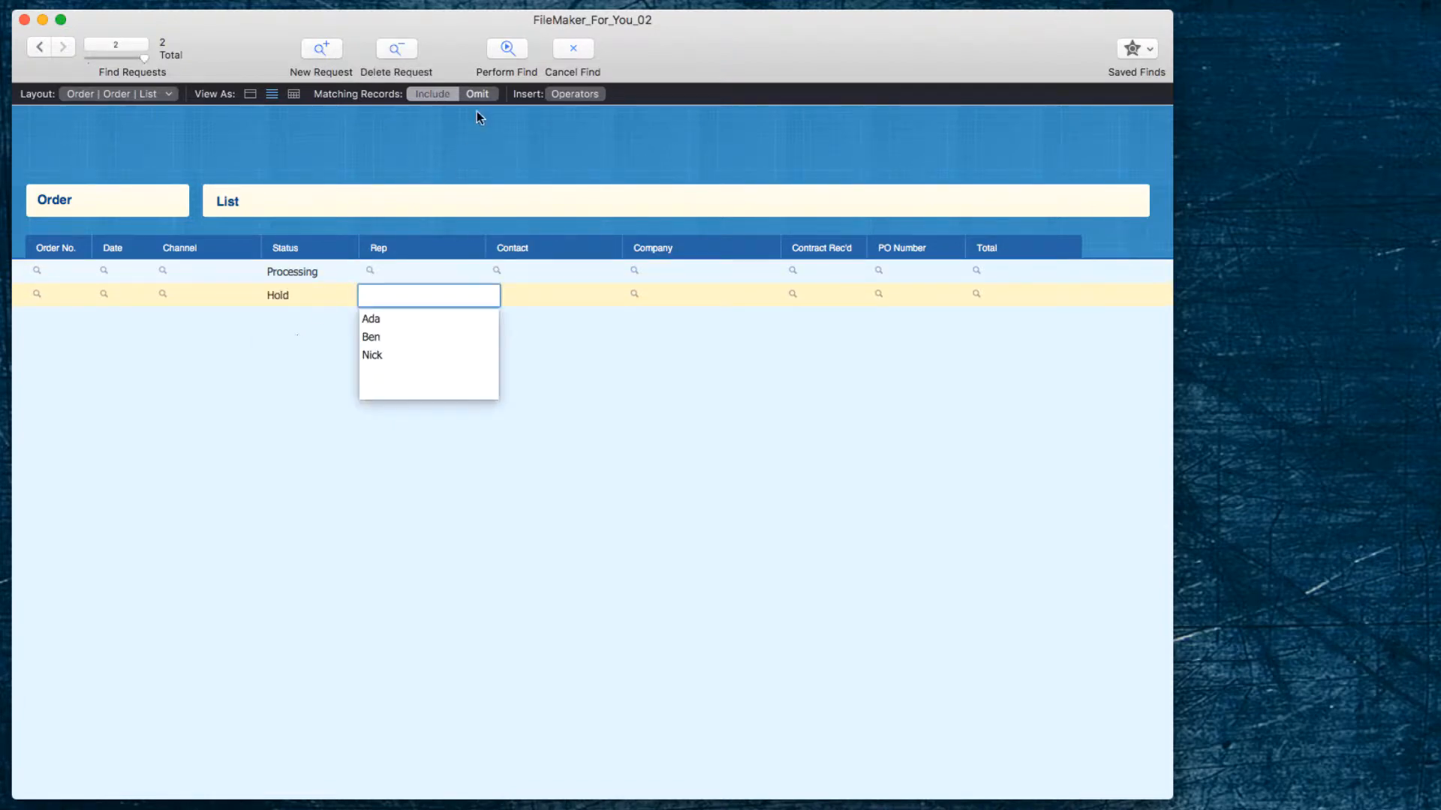
{"action": "left_click", "coordinate": [506, 48]}
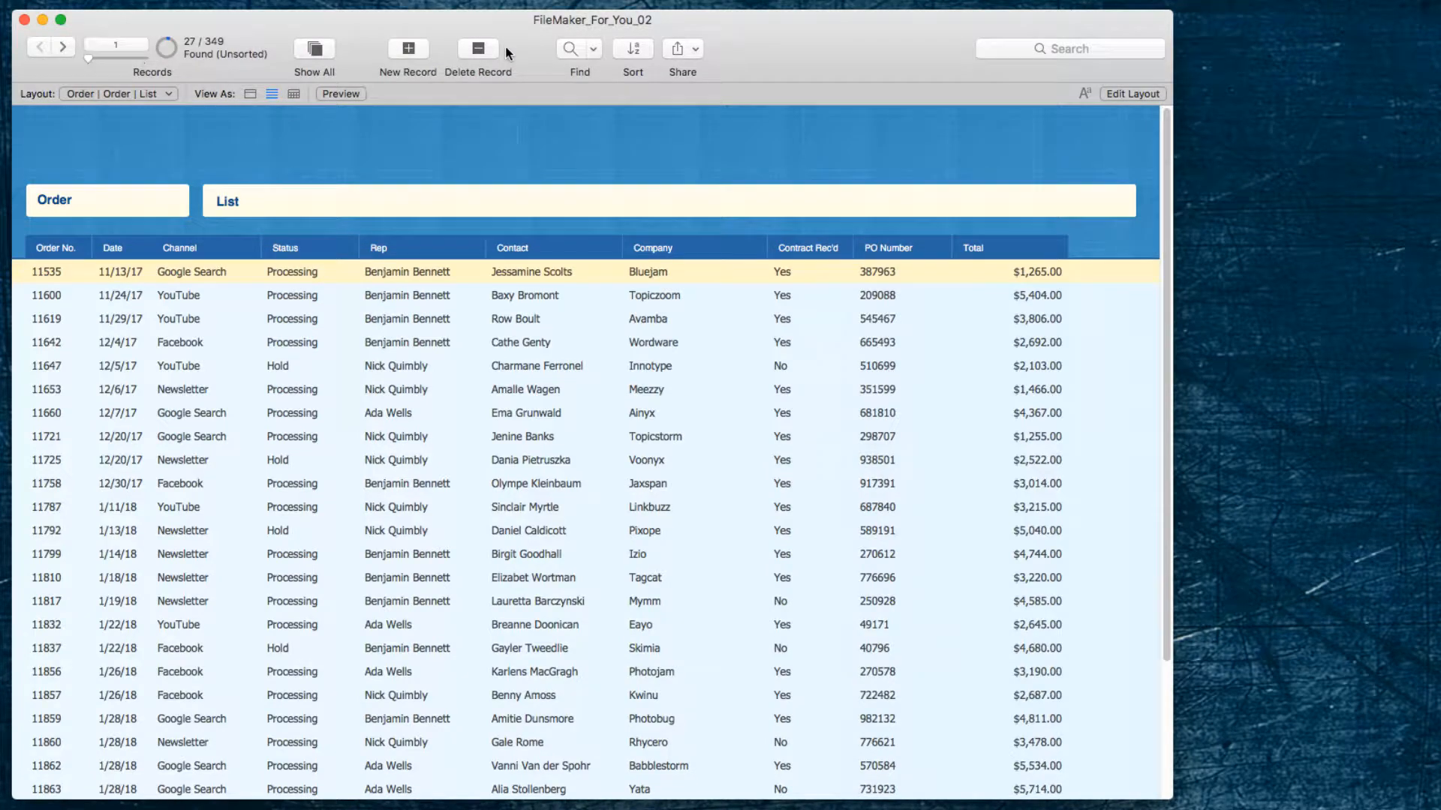
{"action": "mouse_move", "coordinate": [261, 150]}
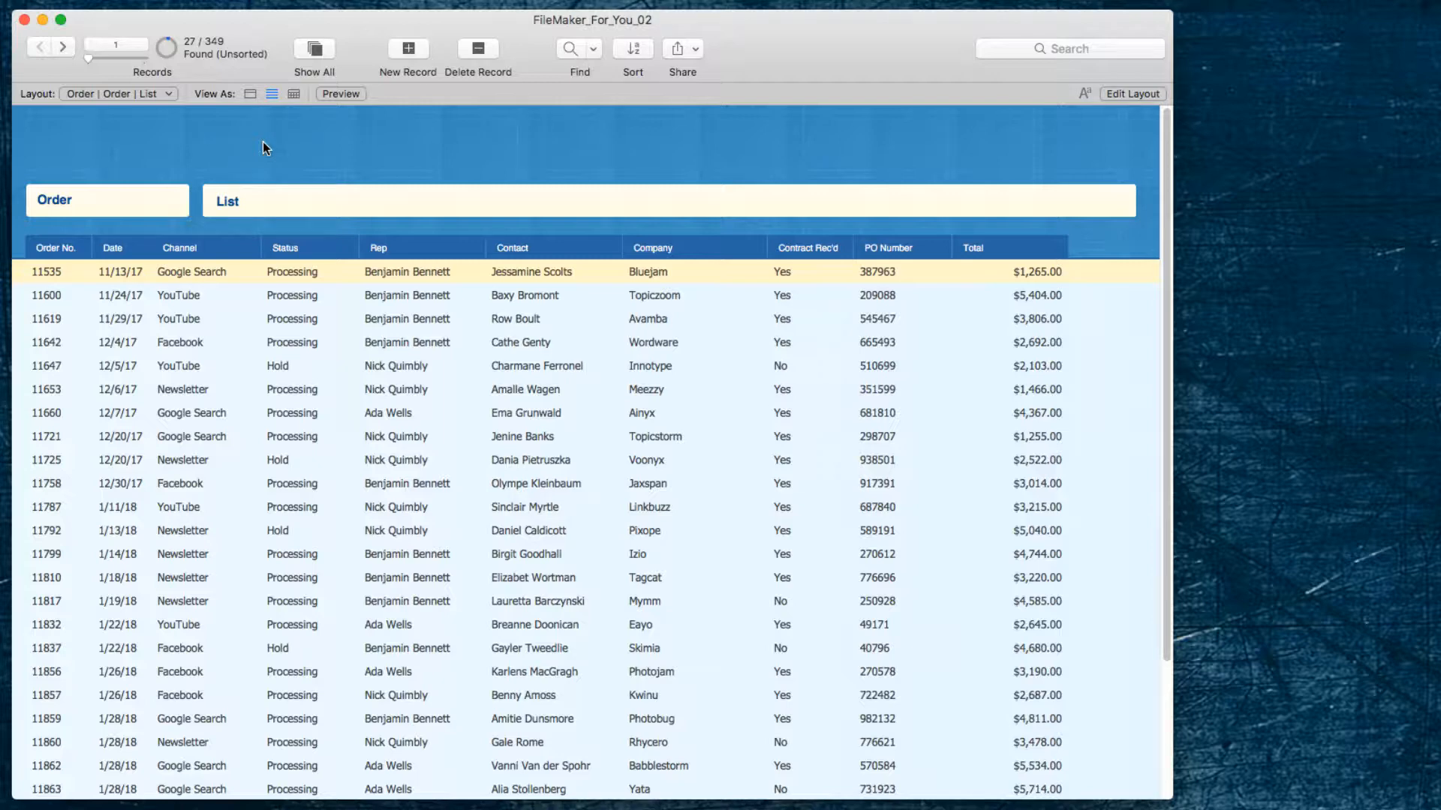
{"action": "mouse_move", "coordinate": [321, 282]}
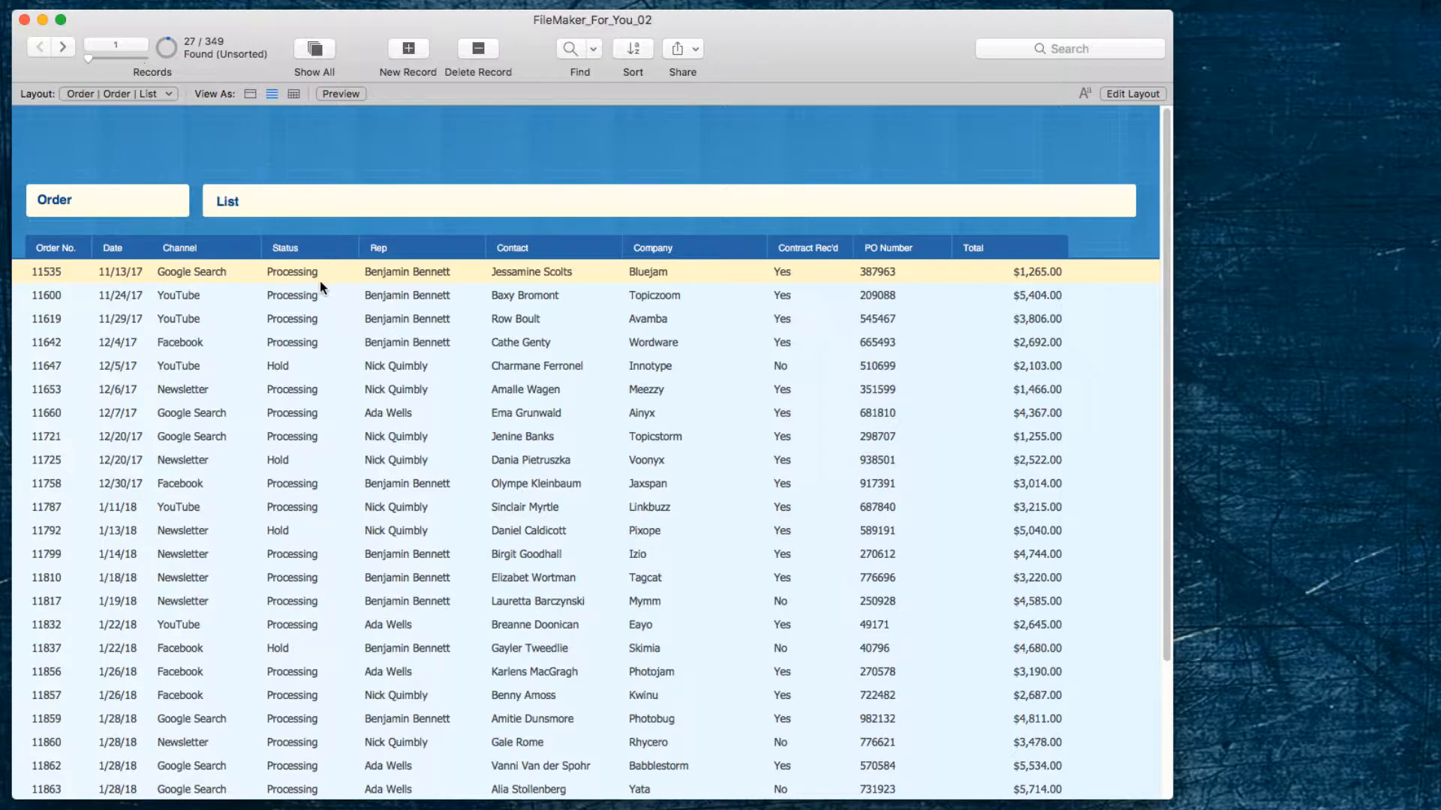
{"action": "mouse_move", "coordinate": [309, 144]}
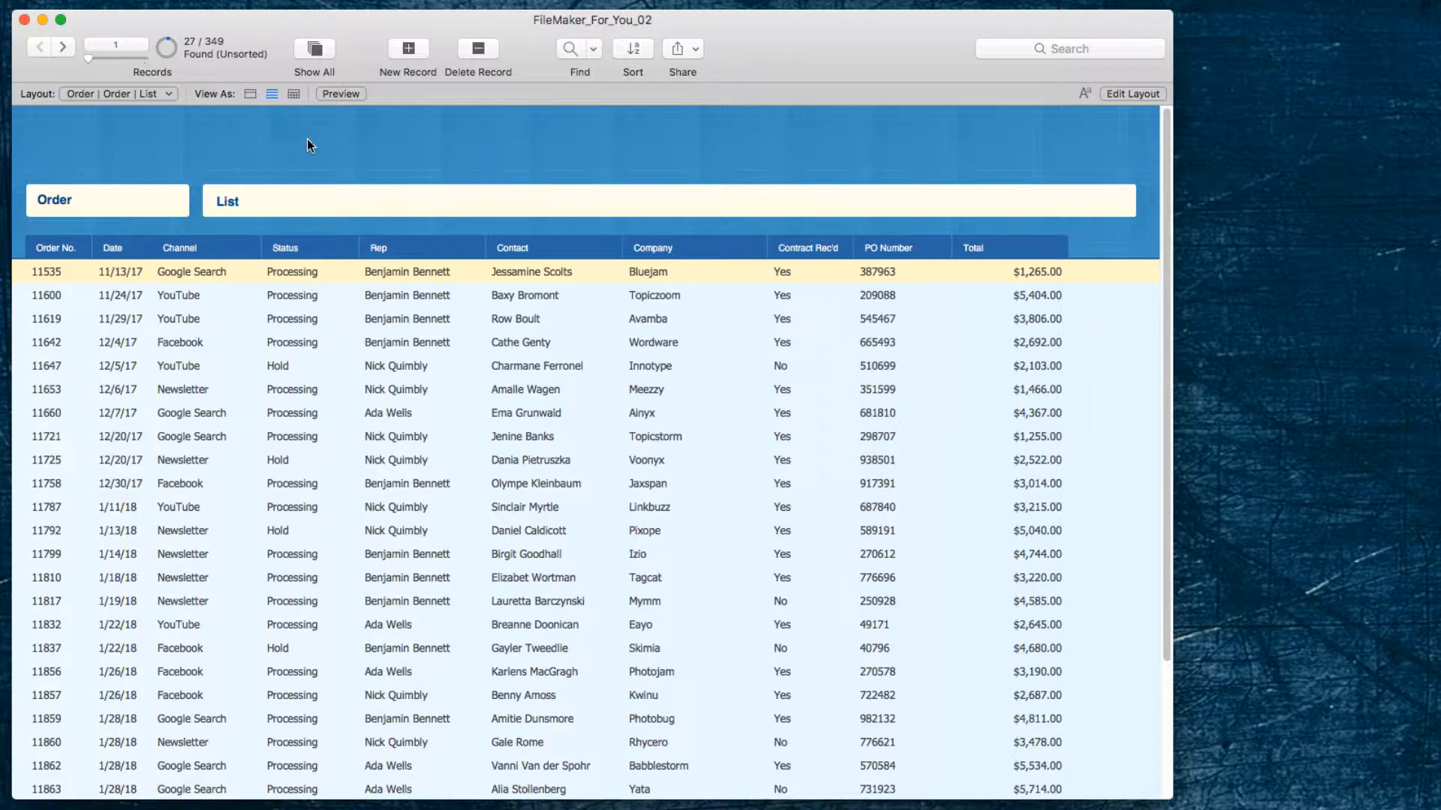
{"action": "mouse_move", "coordinate": [463, 100]}
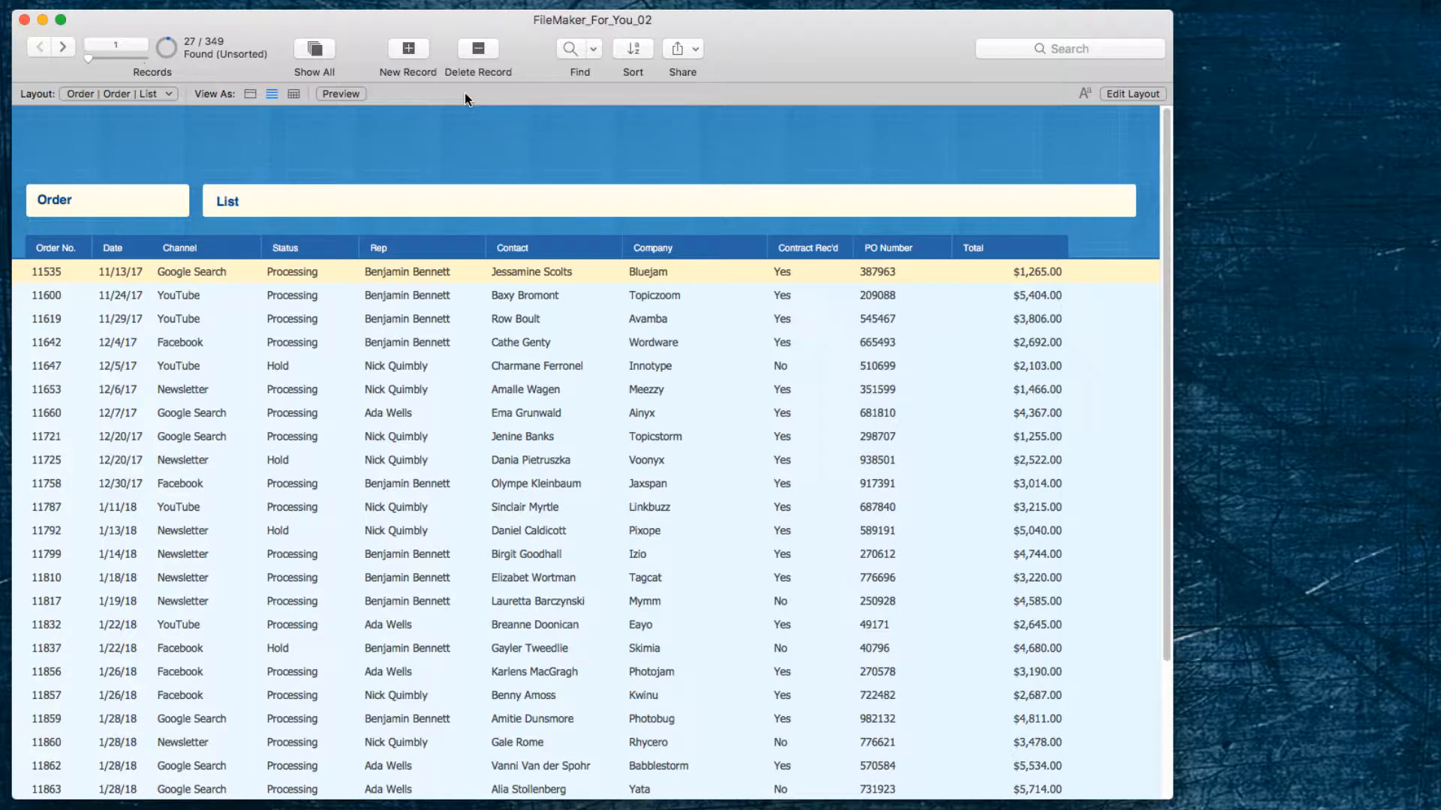
{"action": "mouse_move", "coordinate": [527, 91]}
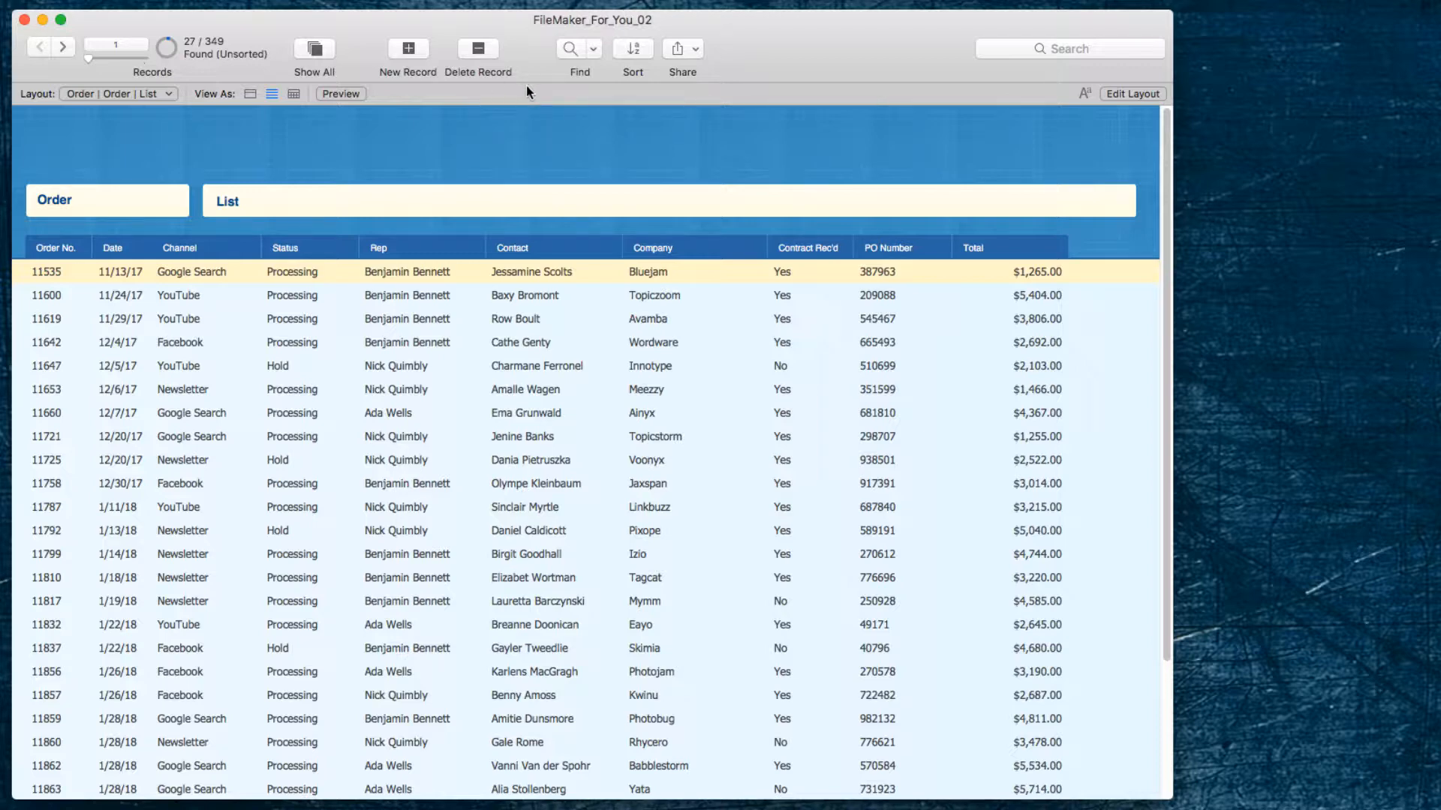
Run a find for Status Delivered, leaving 322 of 349 orders
{"action": "left_click", "coordinate": [567, 48]}
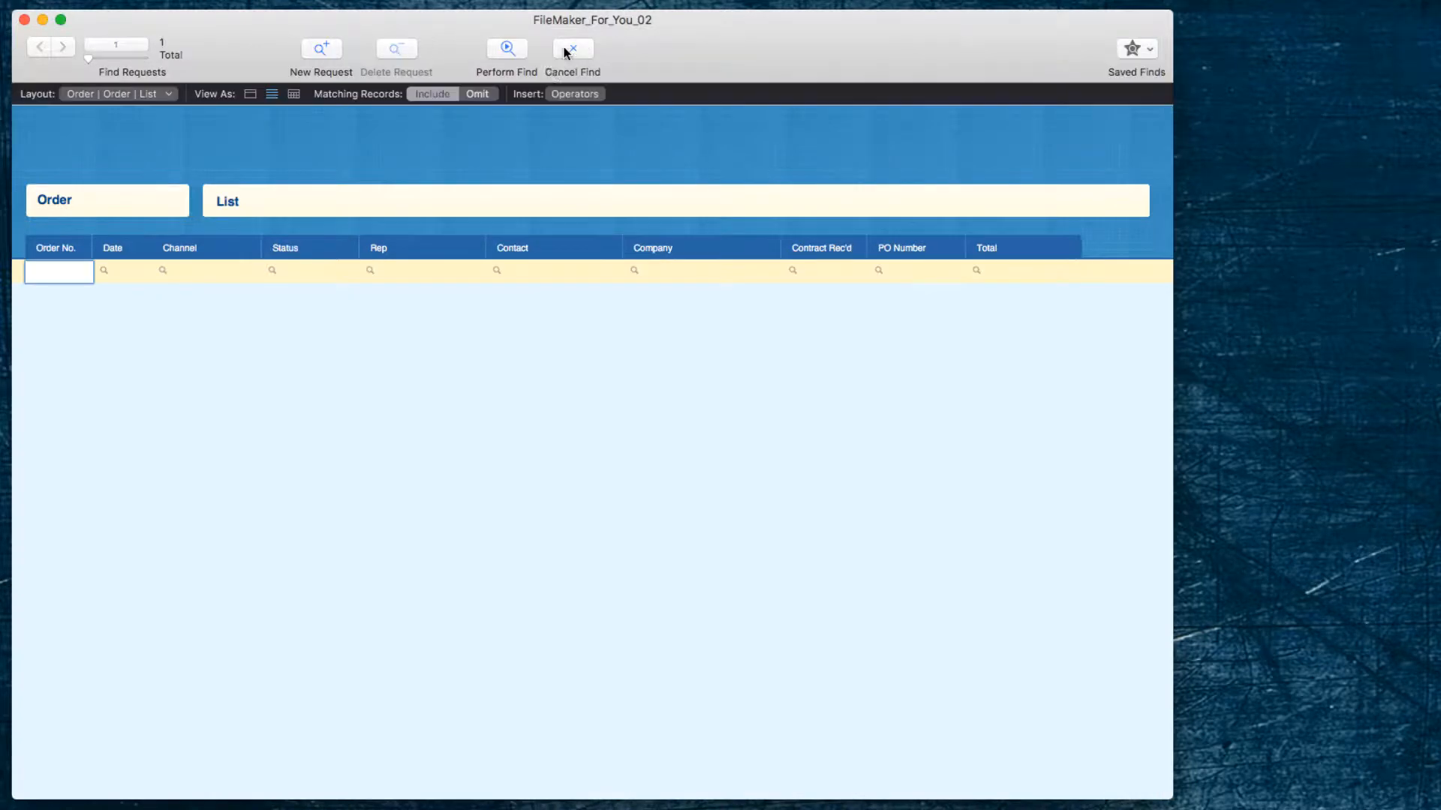
{"action": "left_click", "coordinate": [316, 270]}
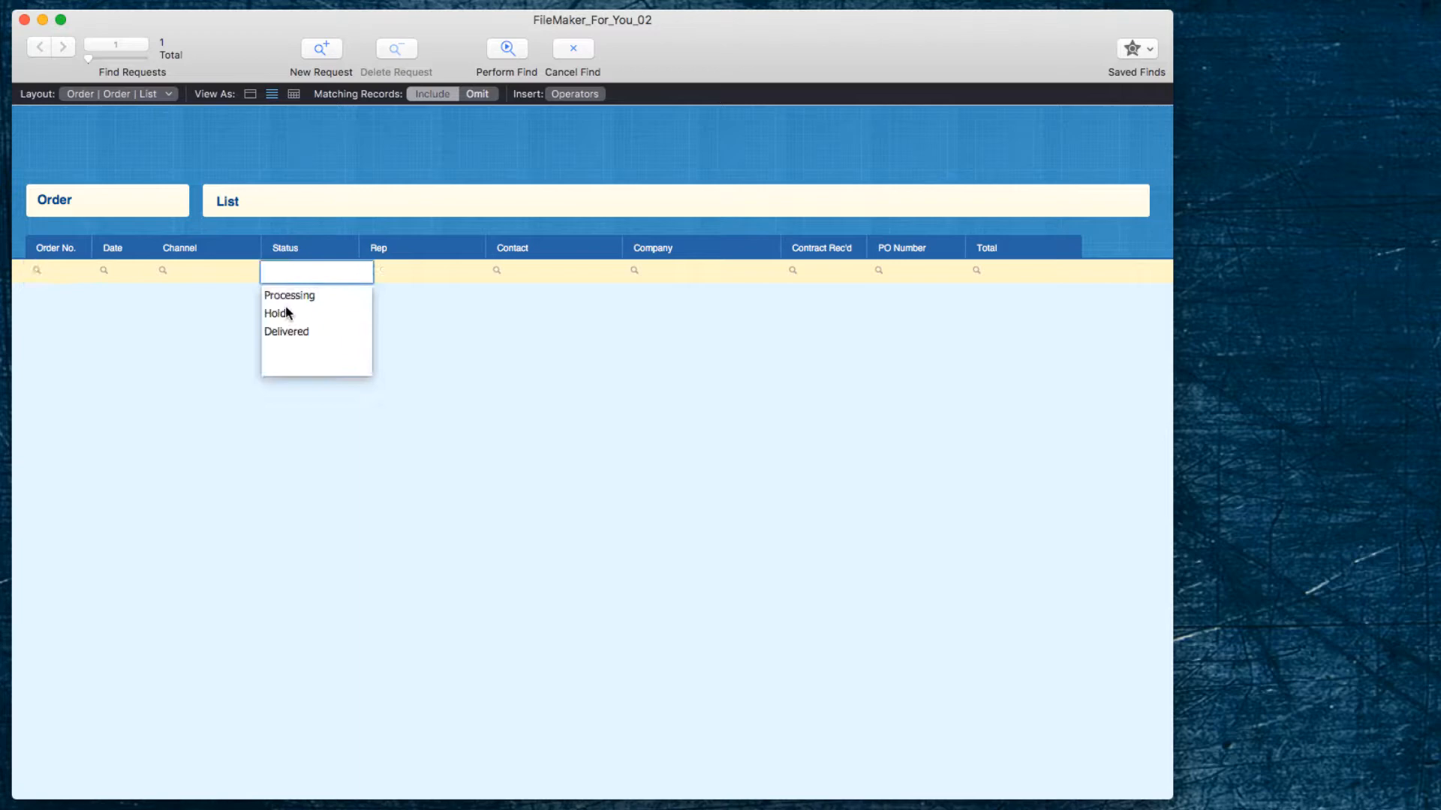
{"action": "left_click", "coordinate": [285, 332]}
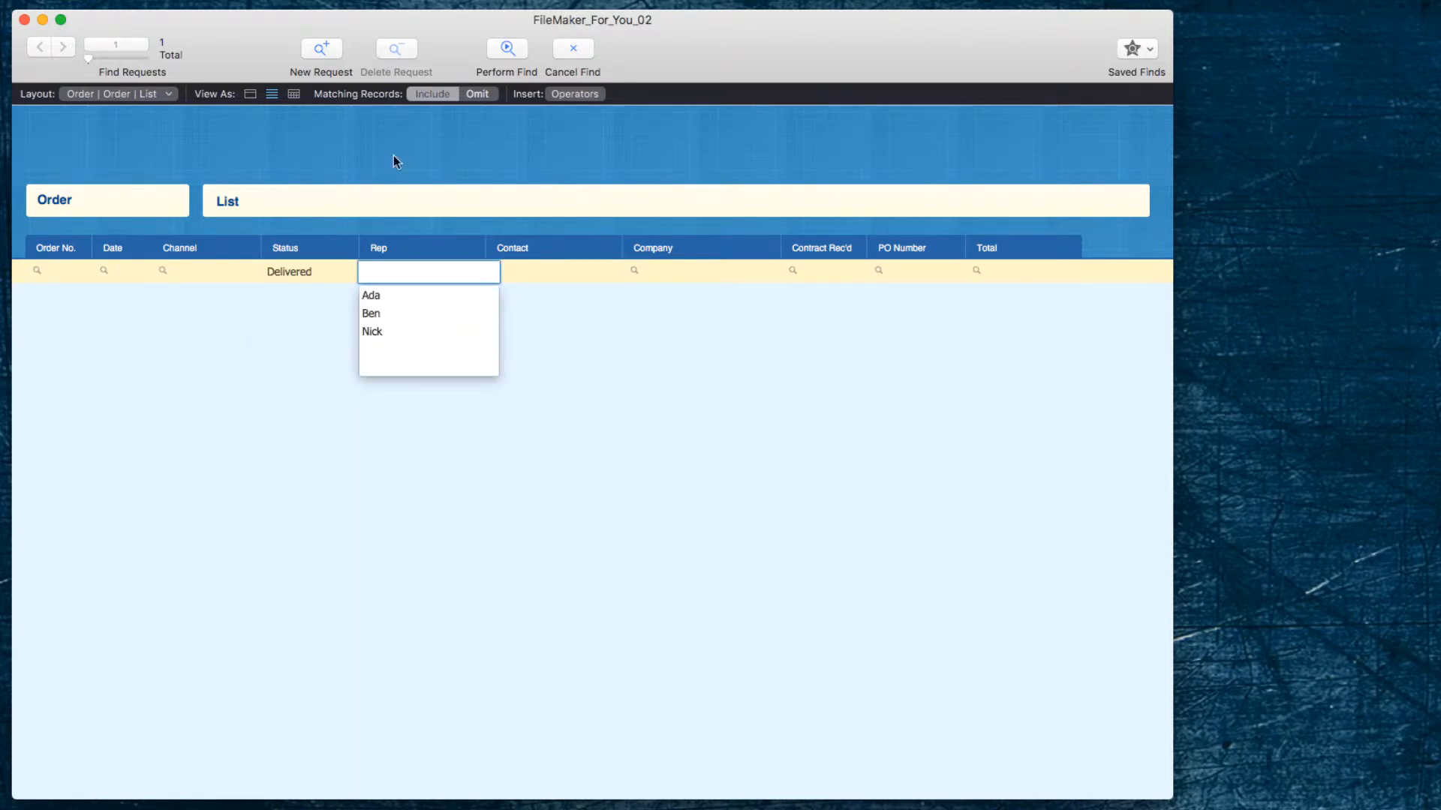
{"action": "left_click", "coordinate": [506, 48]}
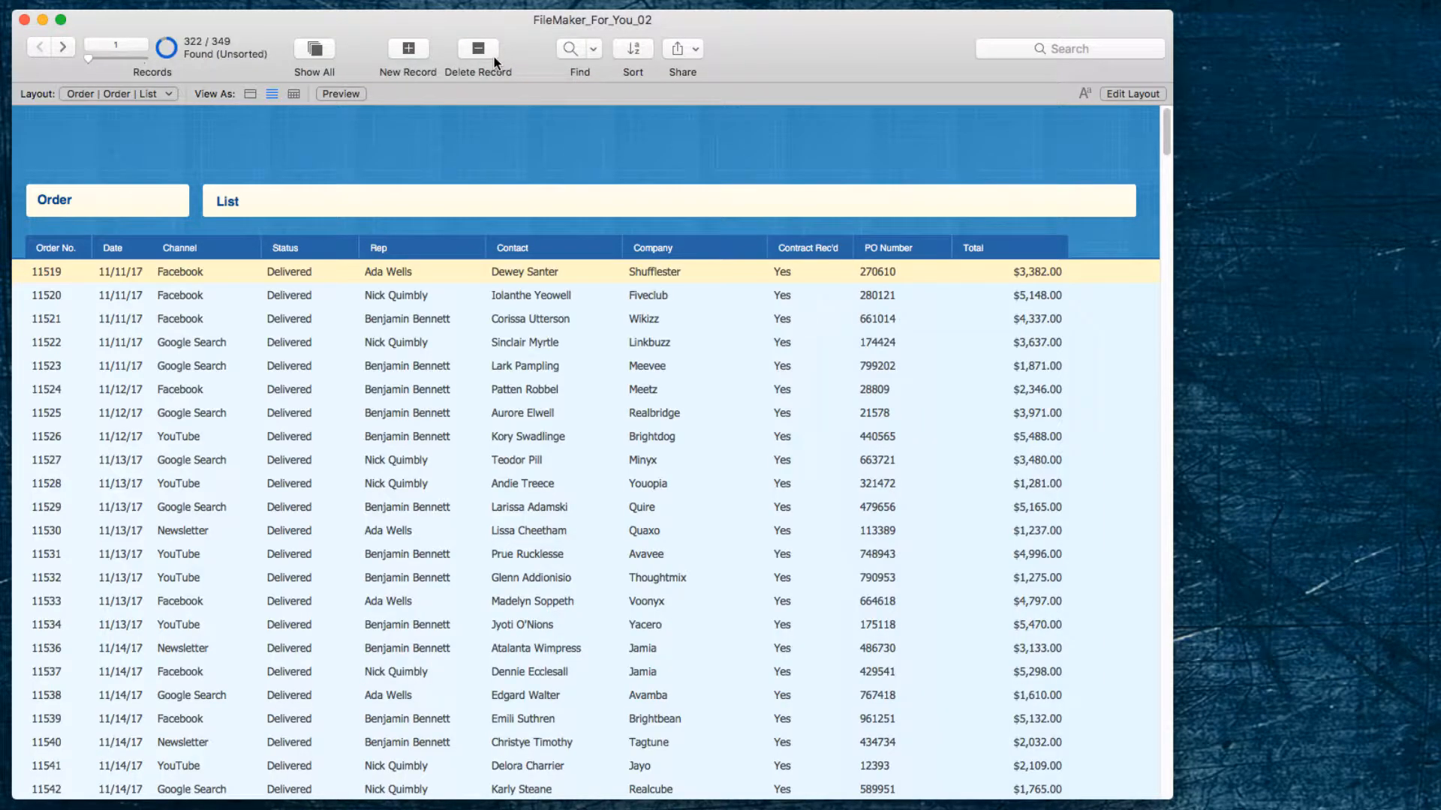
Choose Show Omitted Only from the Records menu to list the 27 undelivered orders
{"action": "left_click", "coordinate": [620, 6]}
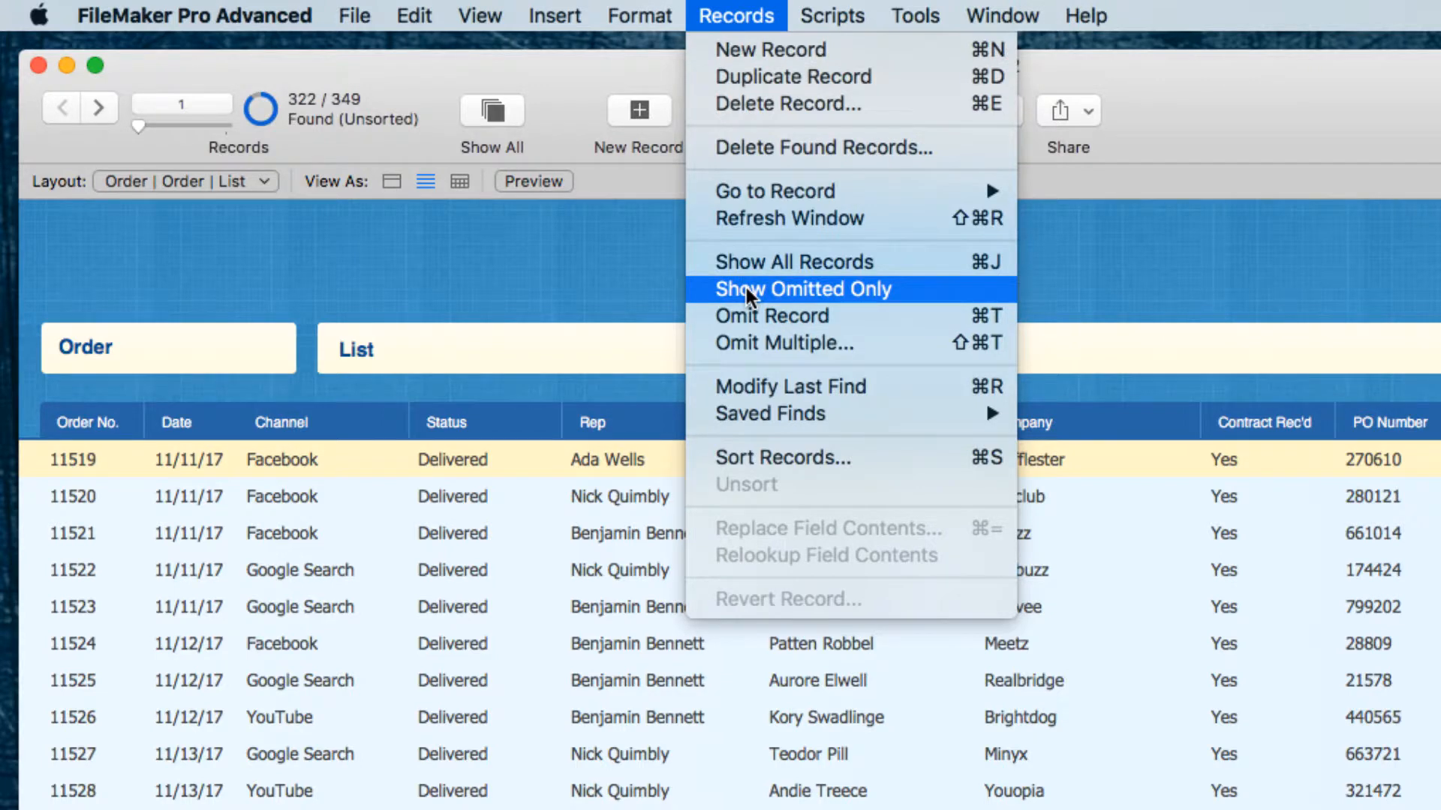
{"action": "mouse_move", "coordinate": [290, 108]}
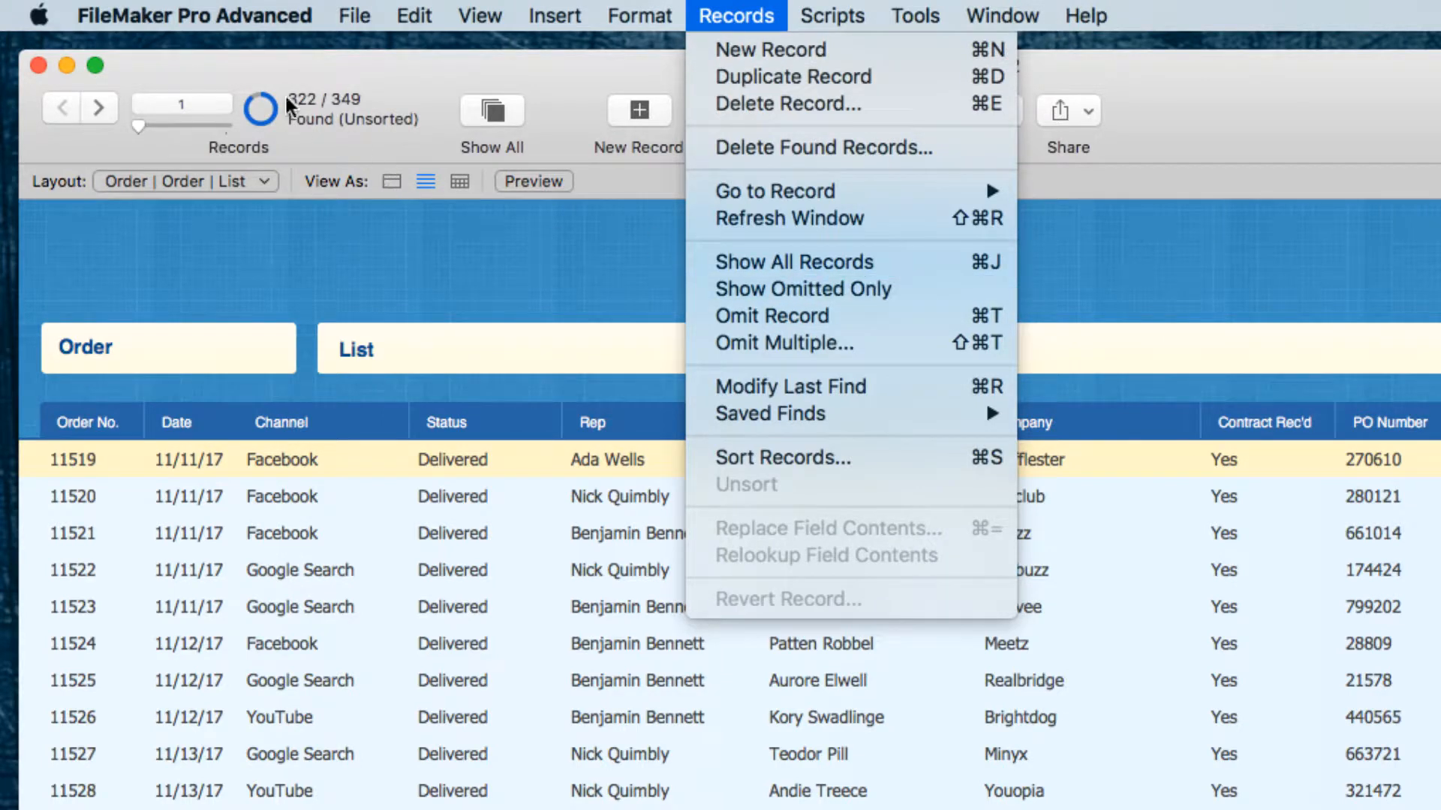
{"action": "mouse_move", "coordinate": [304, 120]}
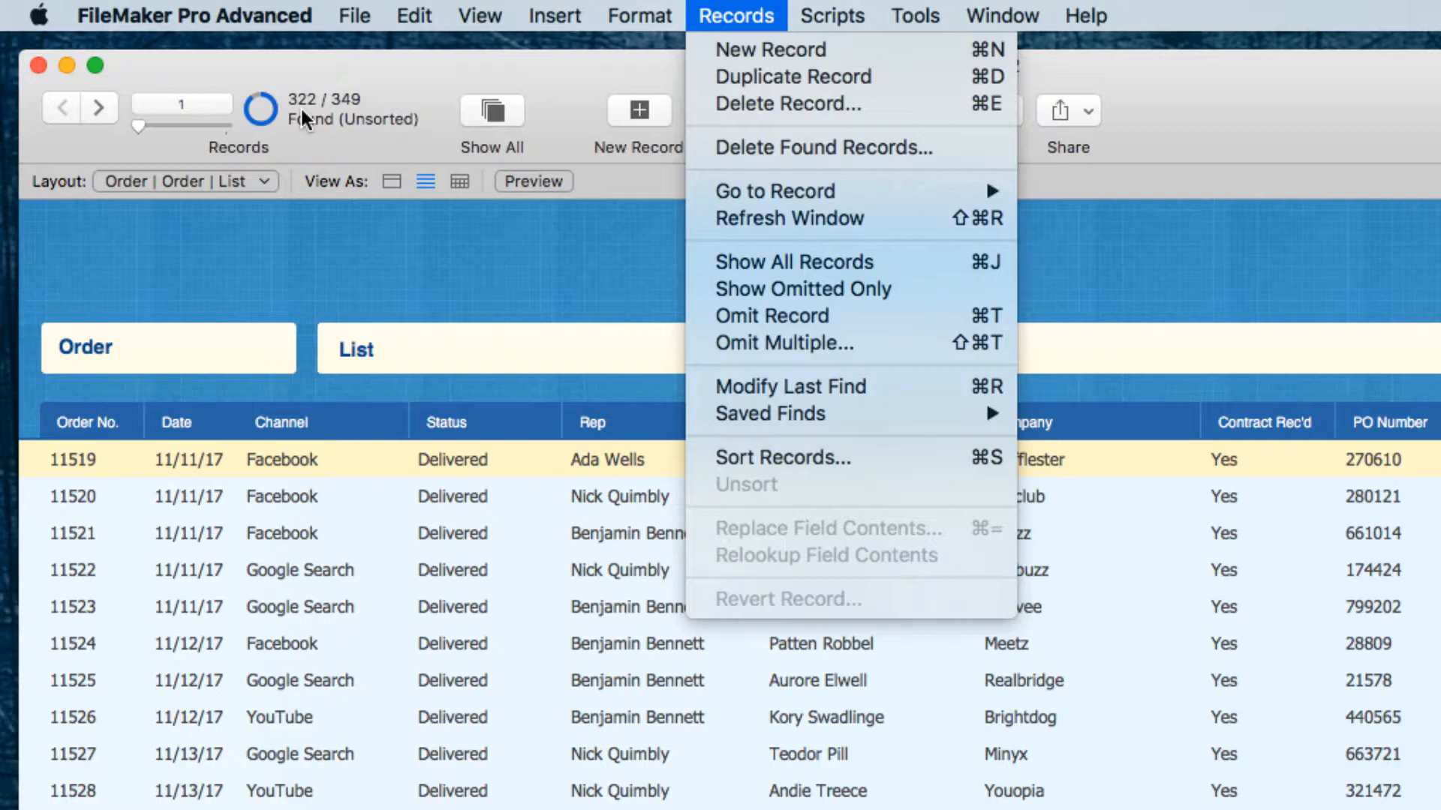
{"action": "mouse_move", "coordinate": [359, 121]}
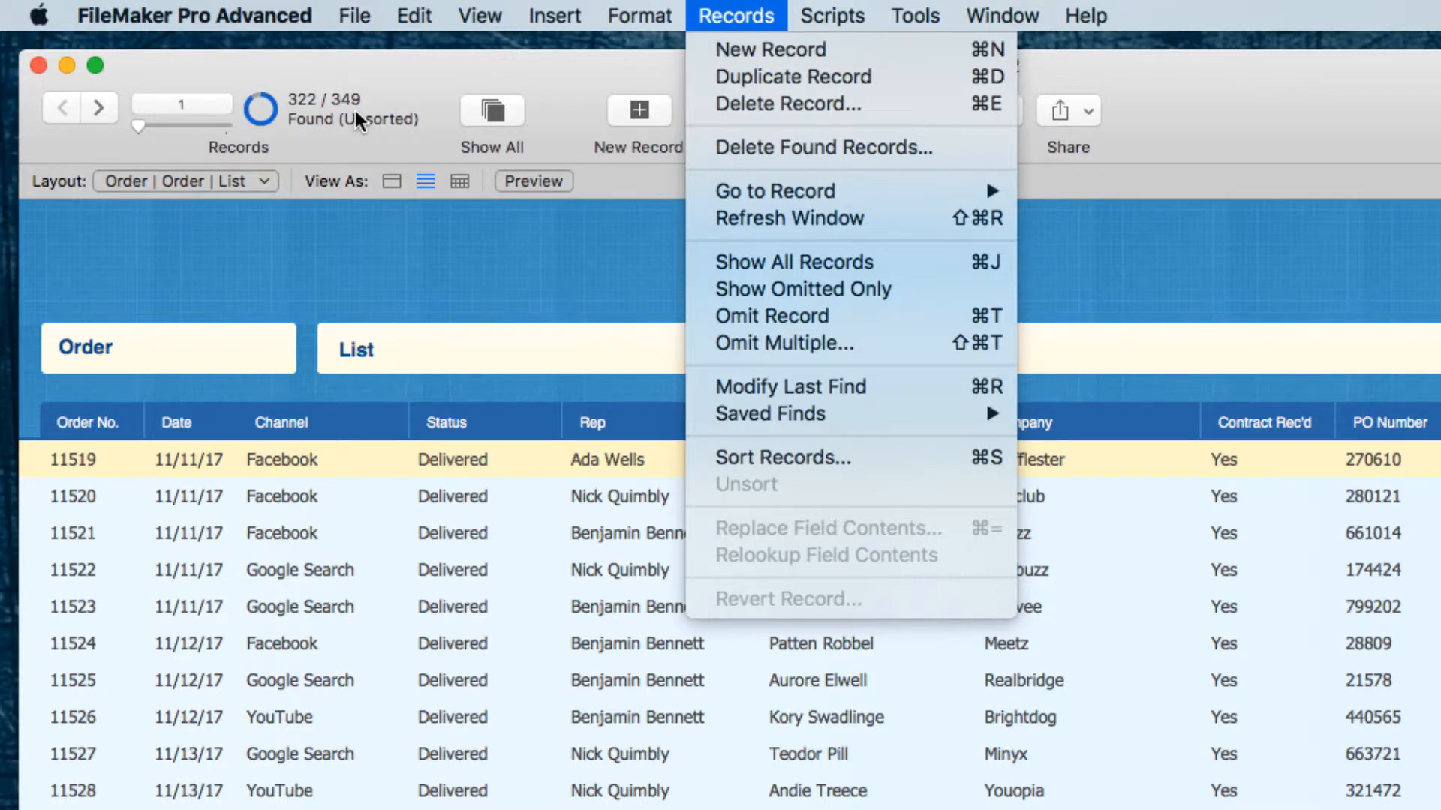
{"action": "mouse_move", "coordinate": [618, 150]}
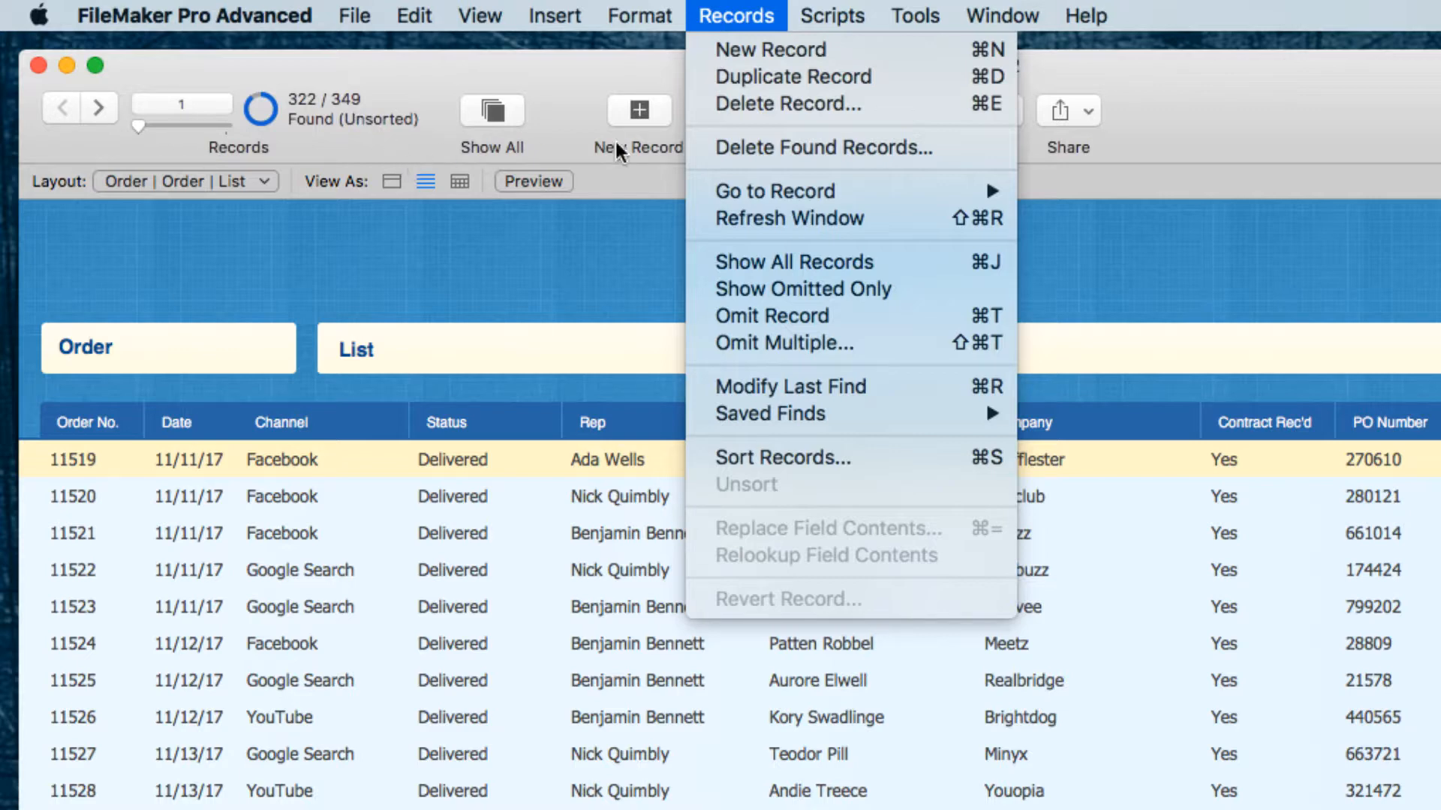
{"action": "mouse_move", "coordinate": [832, 317]}
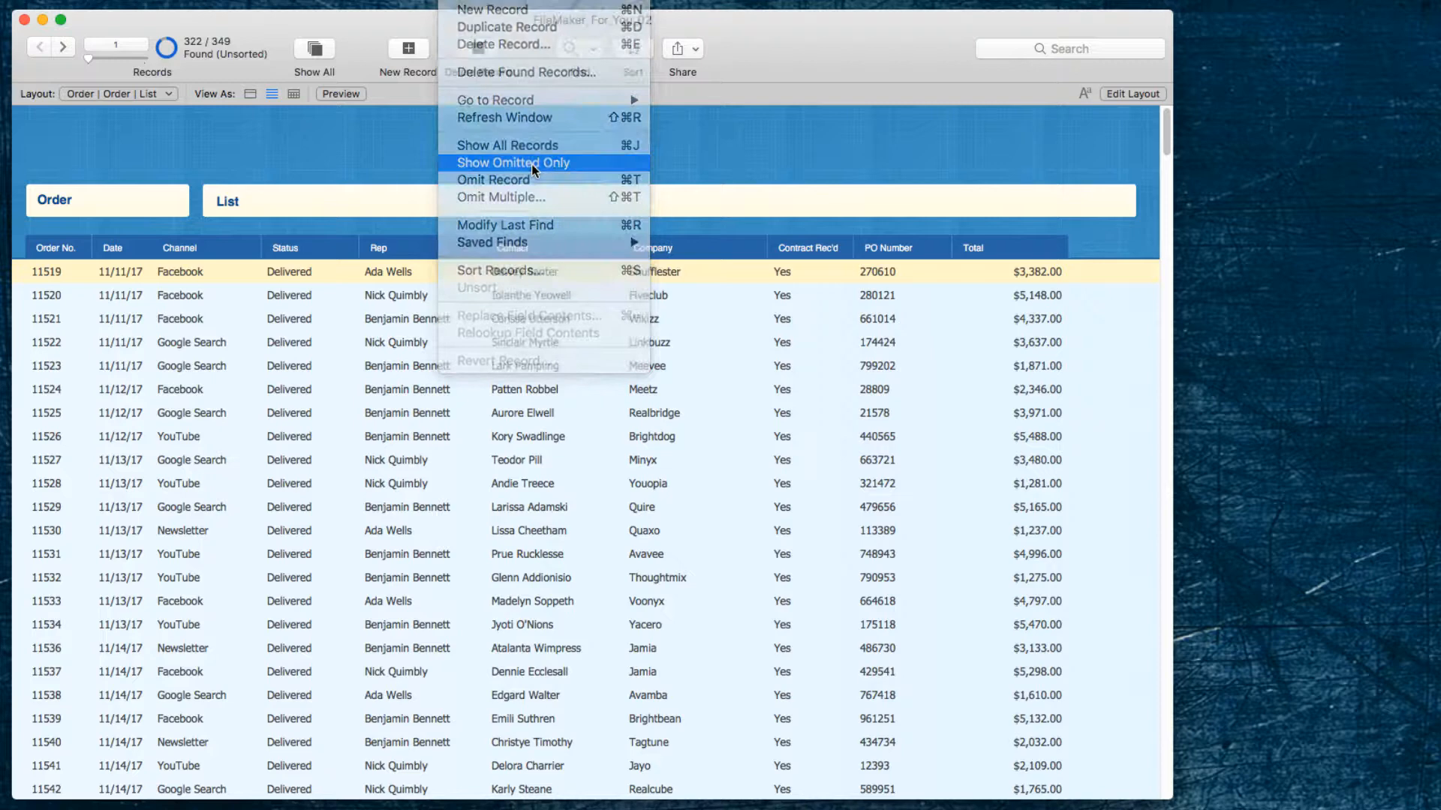
{"action": "left_click", "coordinate": [512, 162]}
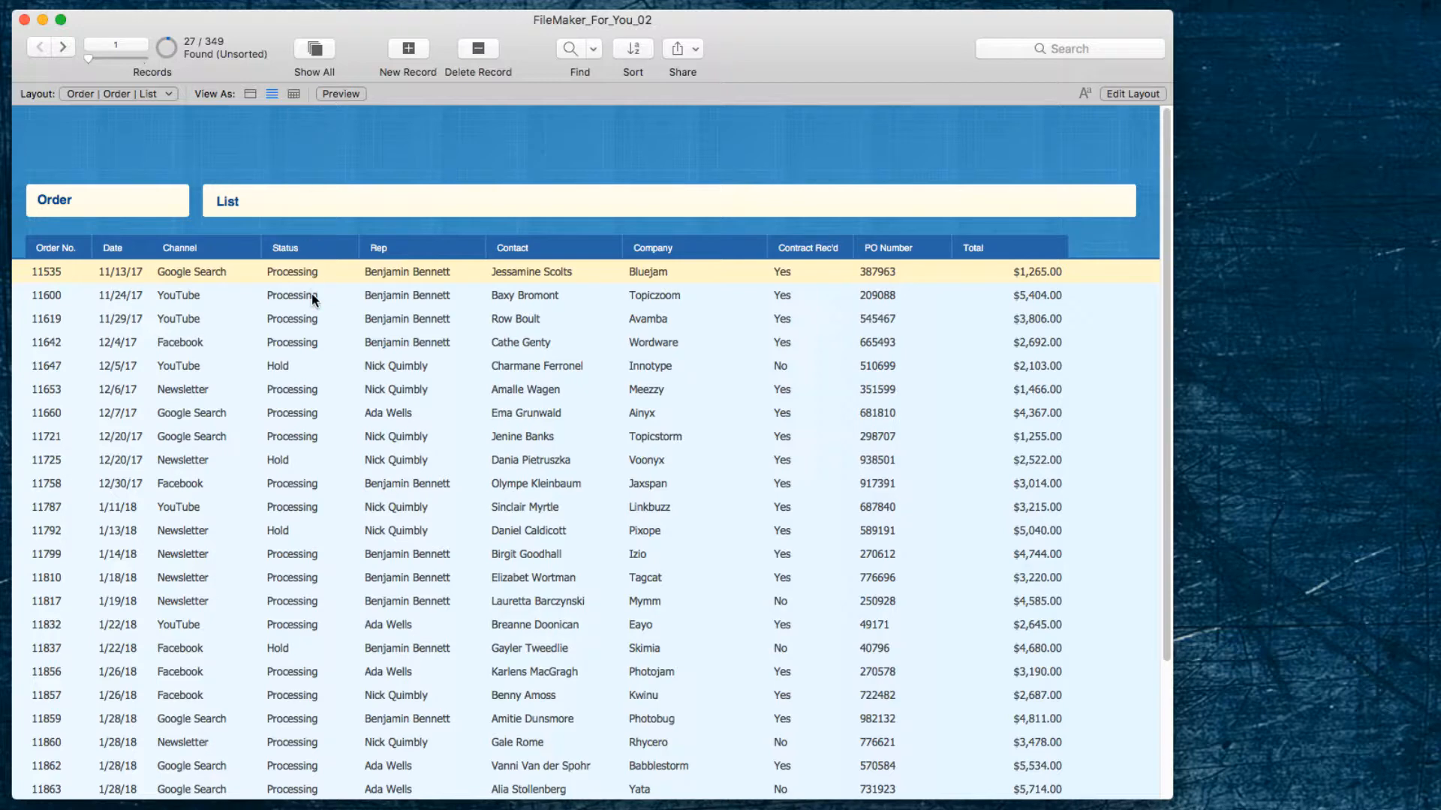
{"action": "mouse_move", "coordinate": [262, 395]}
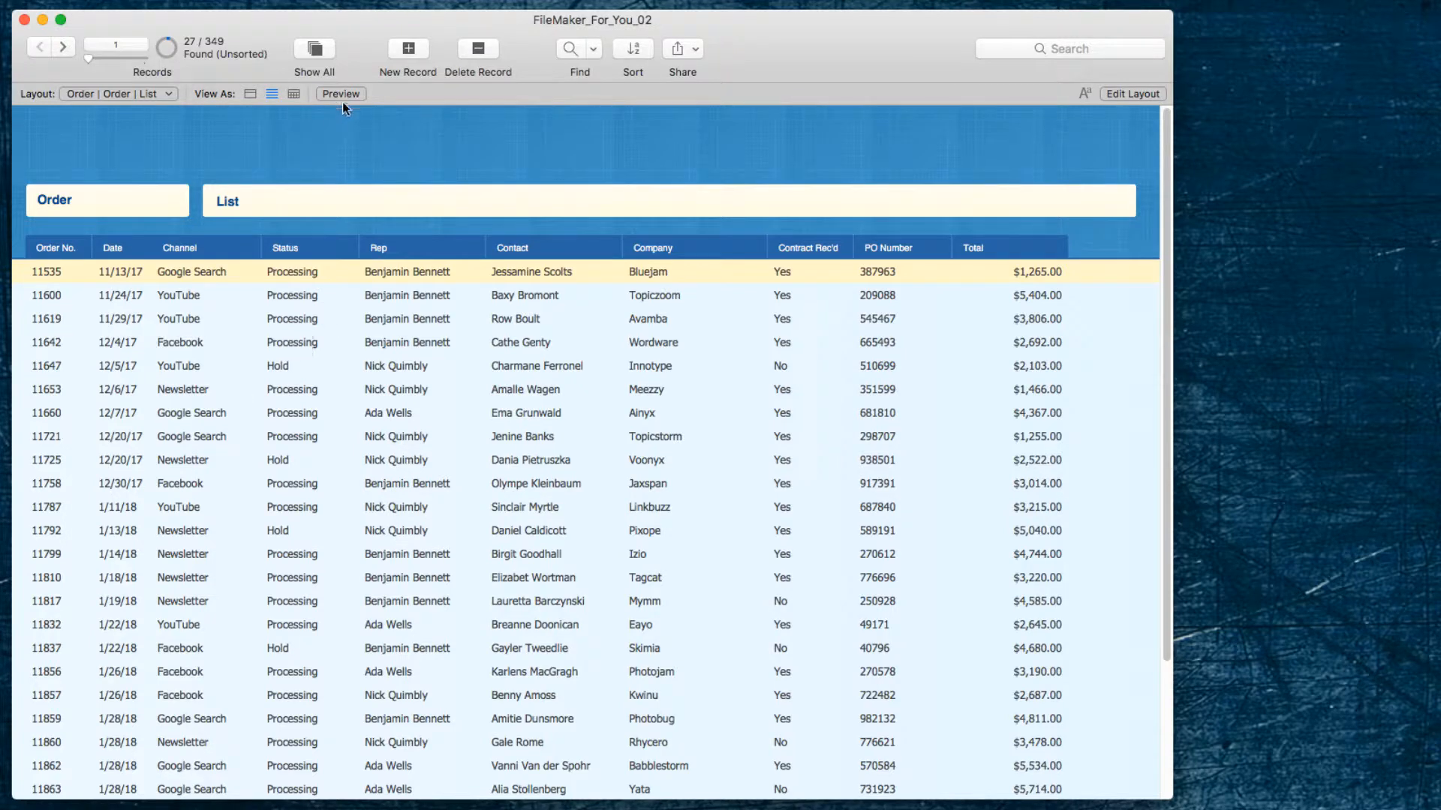
{"action": "mouse_move", "coordinate": [321, 147]}
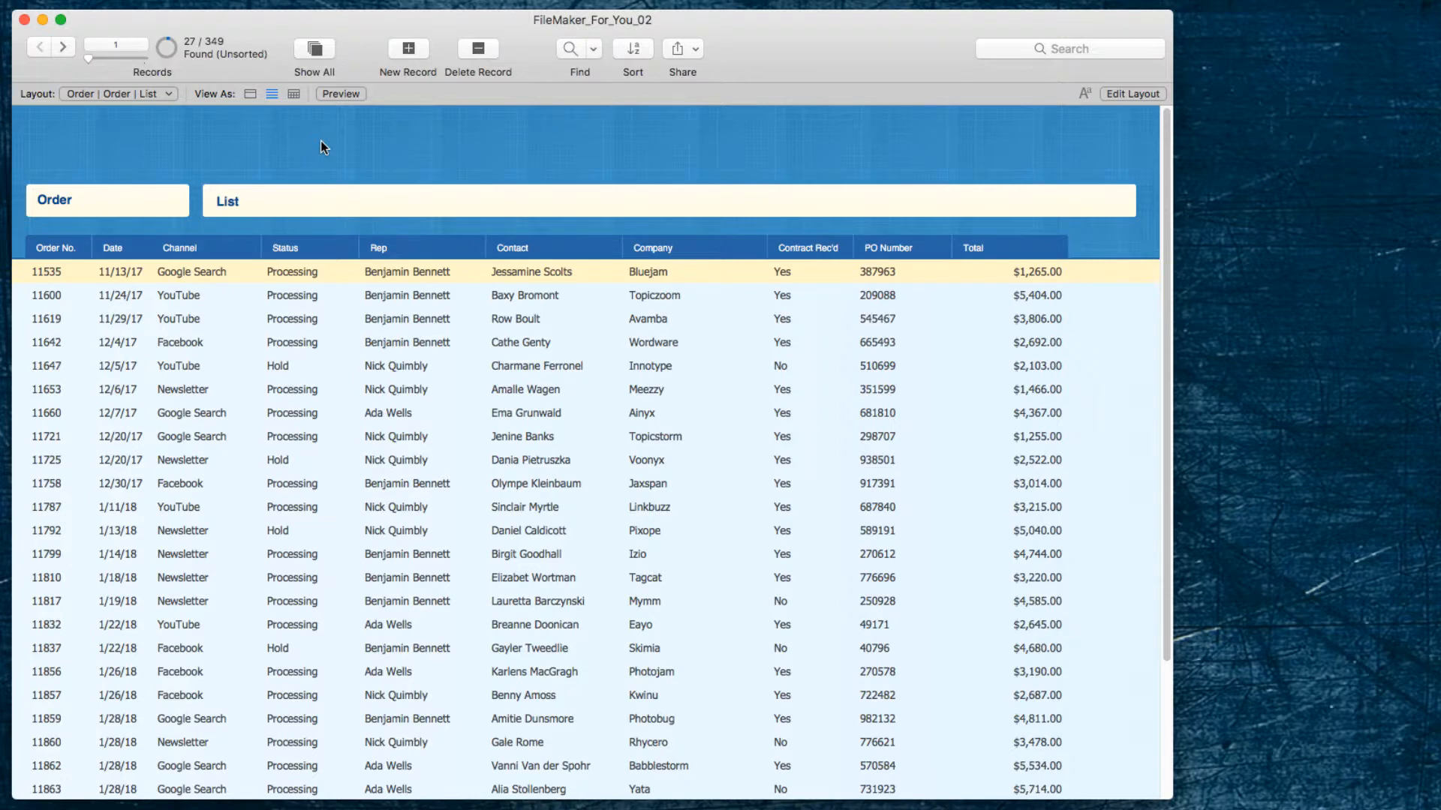
{"action": "mouse_move", "coordinate": [471, 138]}
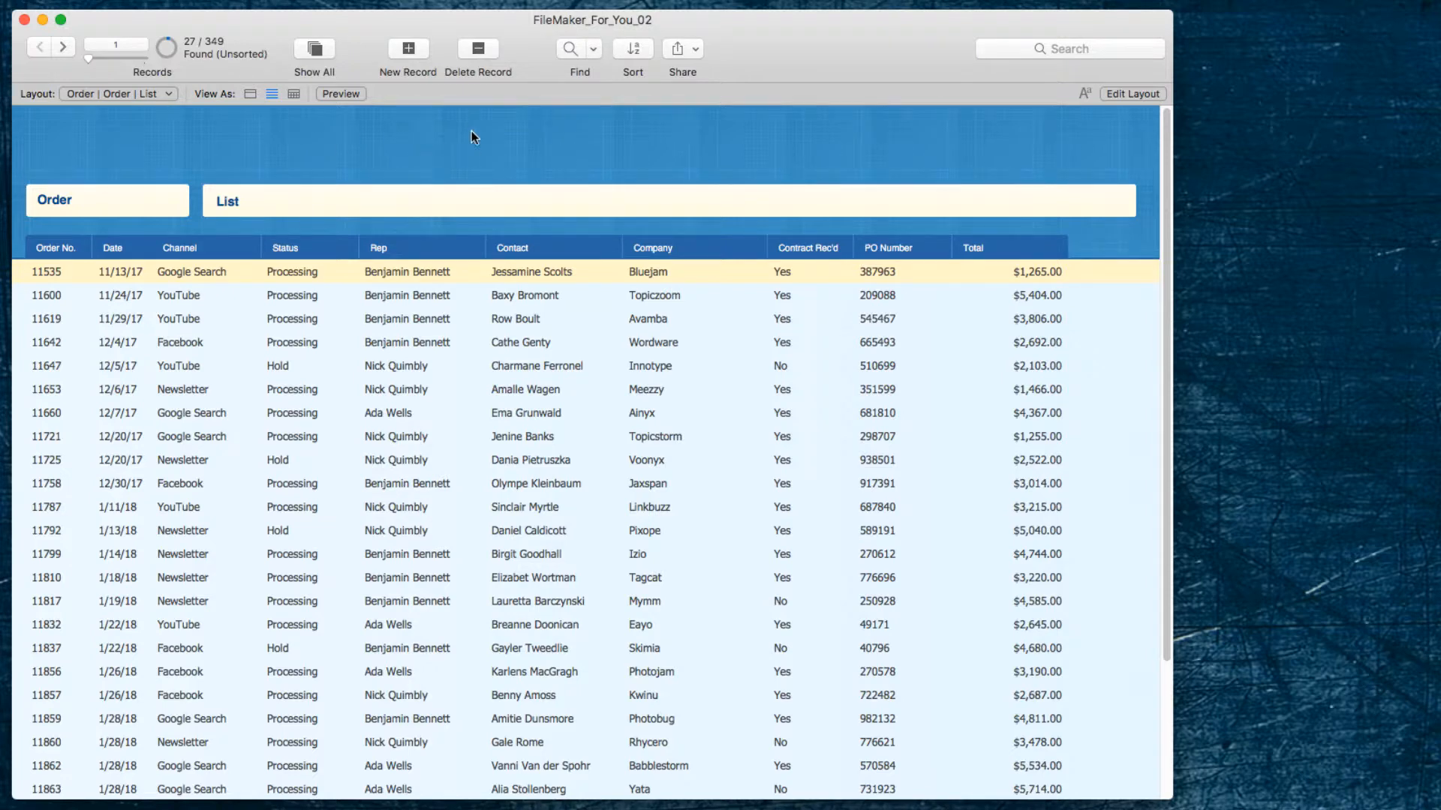
{"action": "mouse_move", "coordinate": [468, 153]}
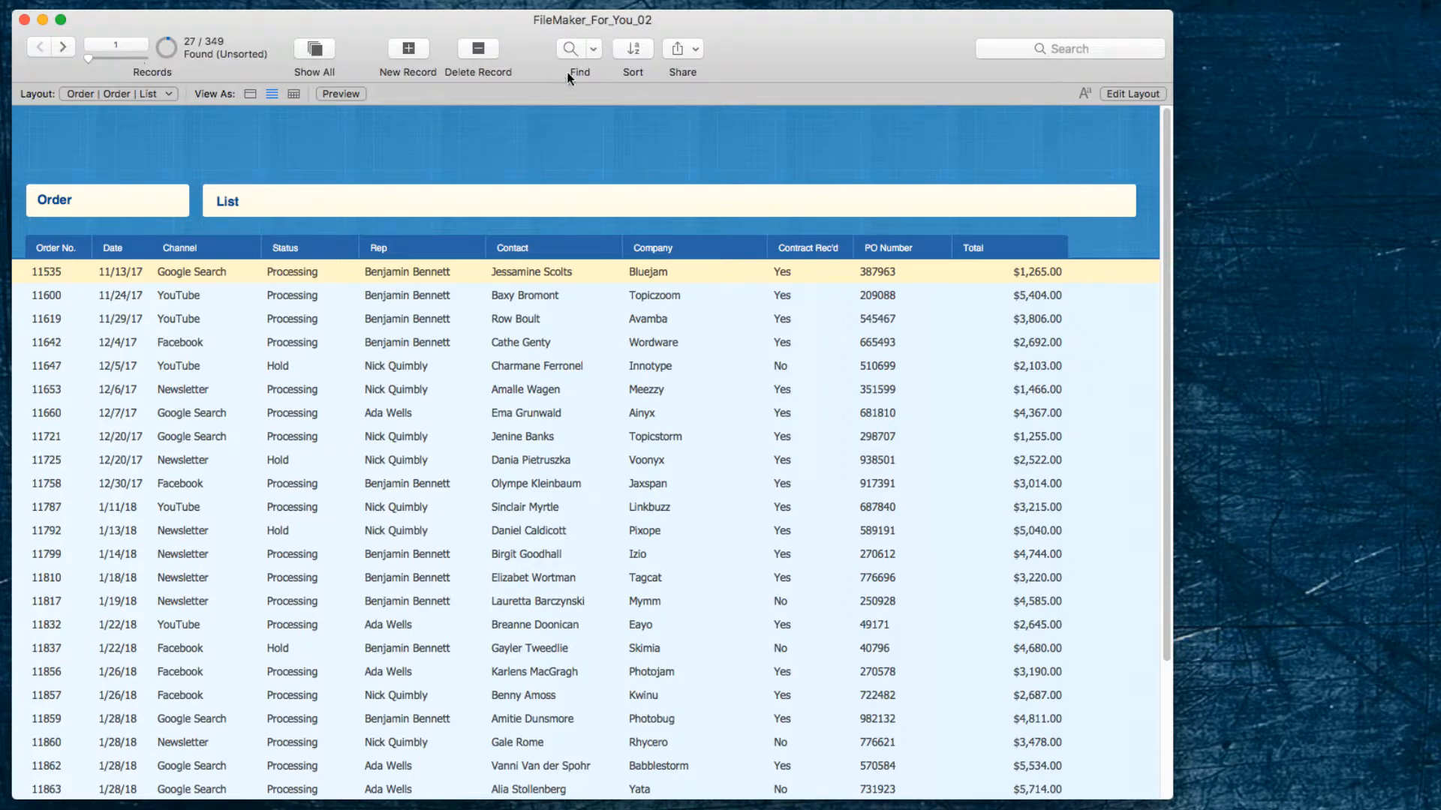
{"action": "left_click", "coordinate": [568, 48]}
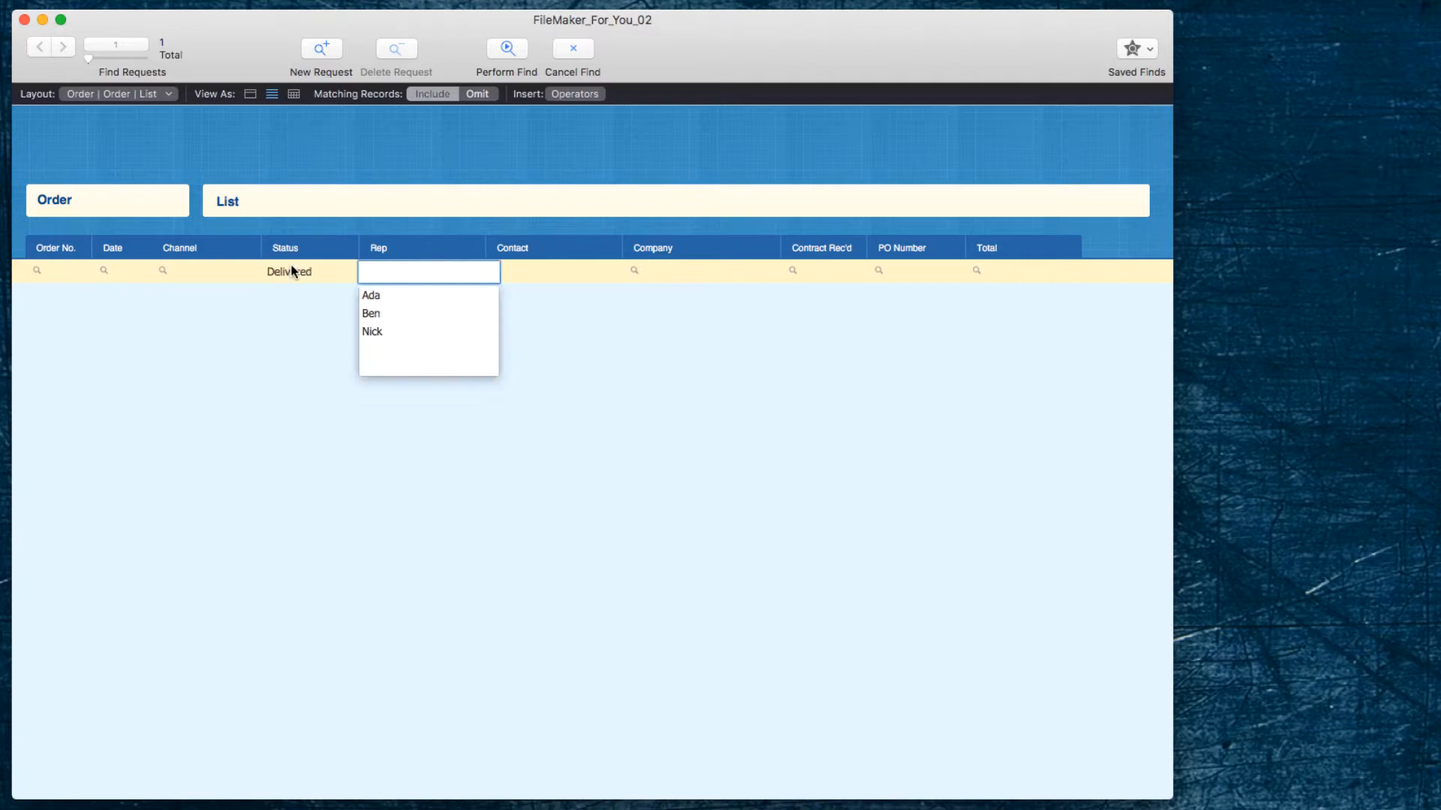
{"action": "left_click", "coordinate": [506, 48]}
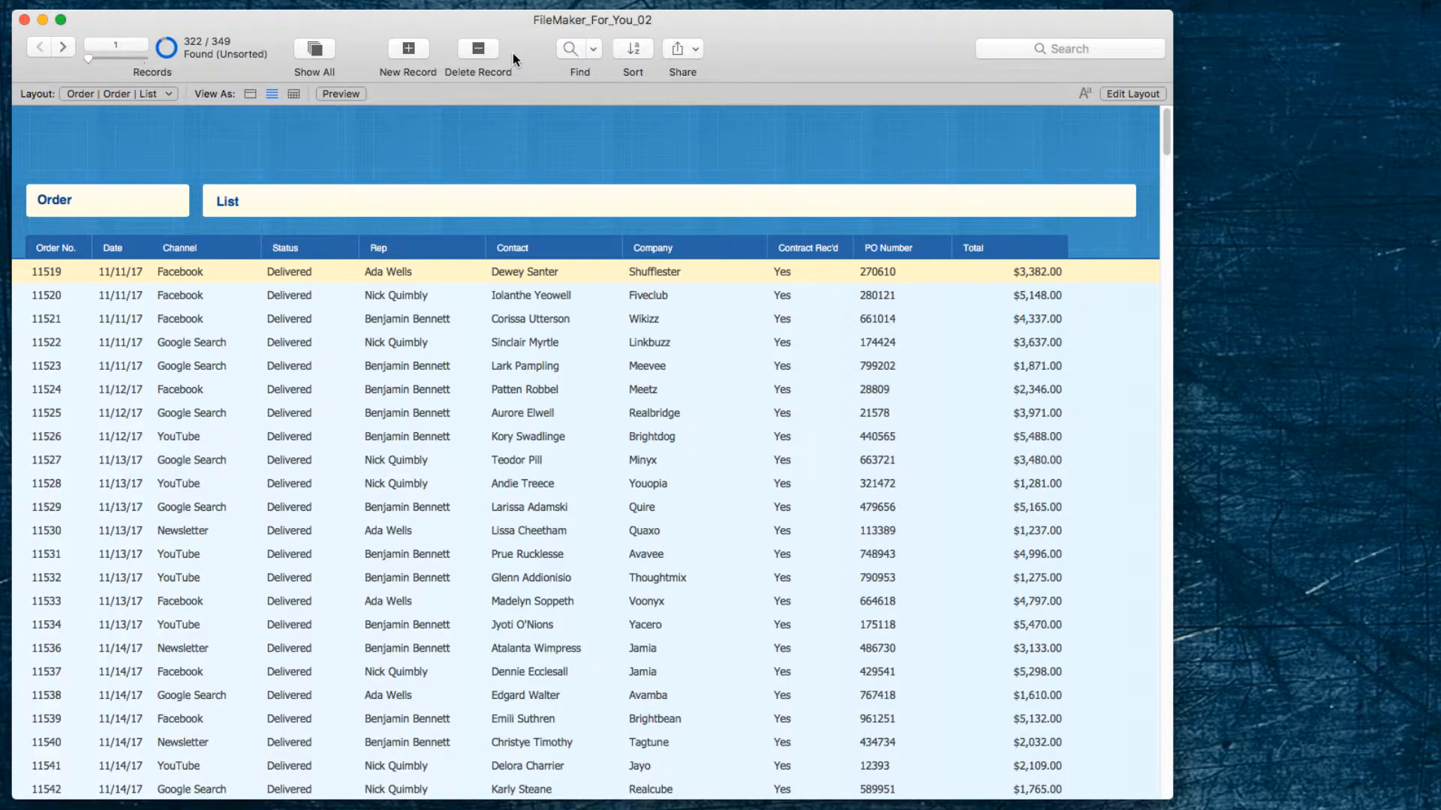
{"action": "left_click", "coordinate": [722, 15]}
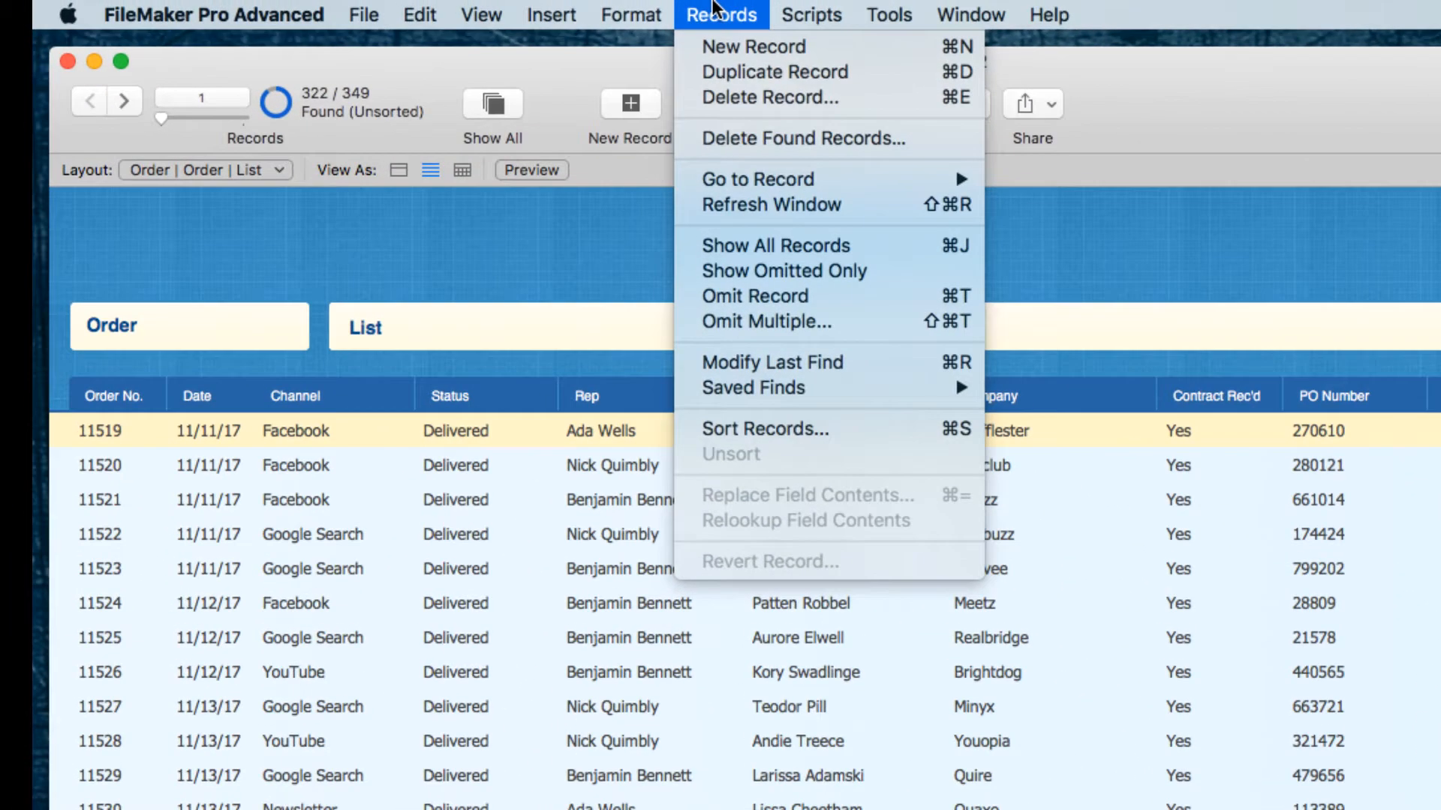
{"action": "mouse_move", "coordinate": [736, 272]}
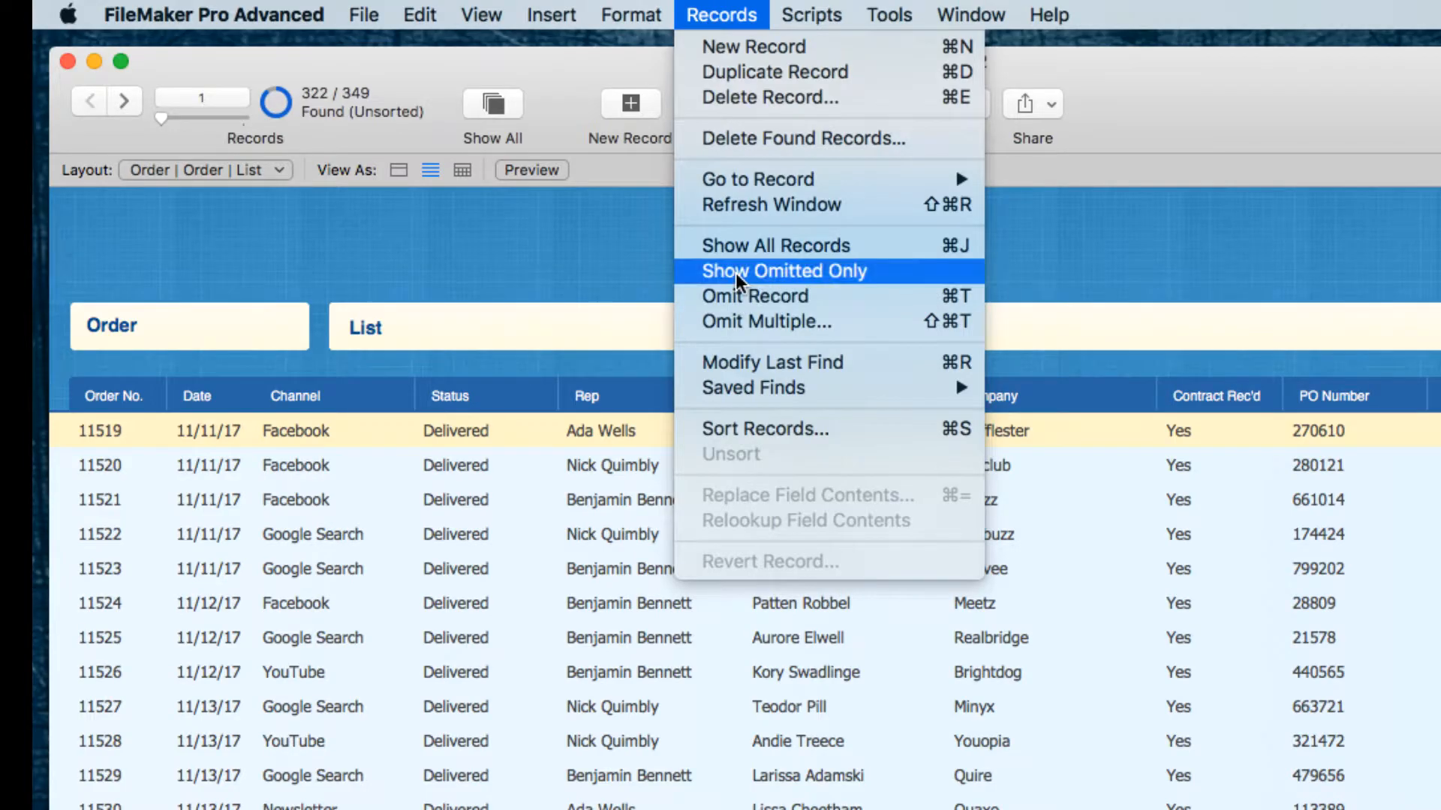
{"action": "left_click", "coordinate": [783, 271]}
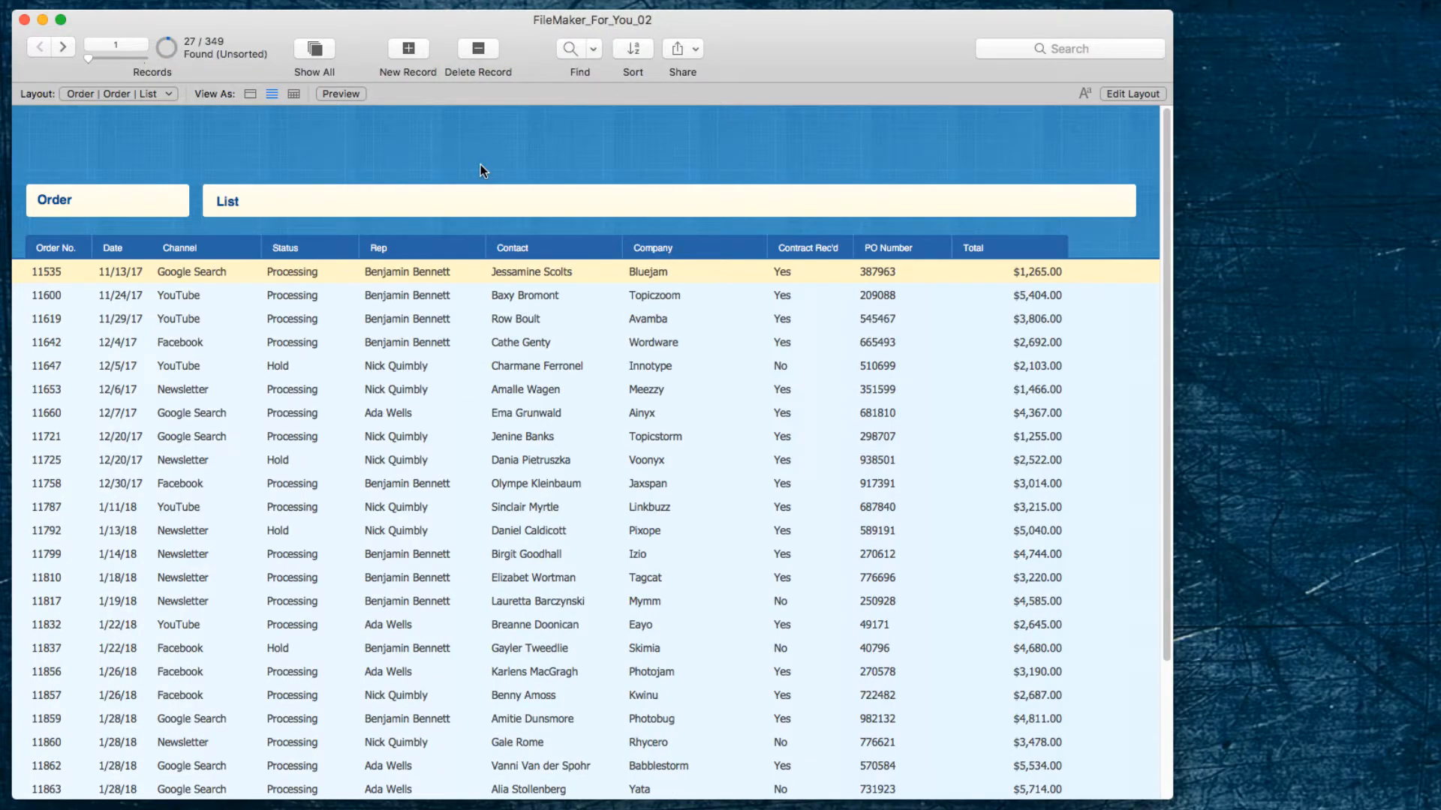